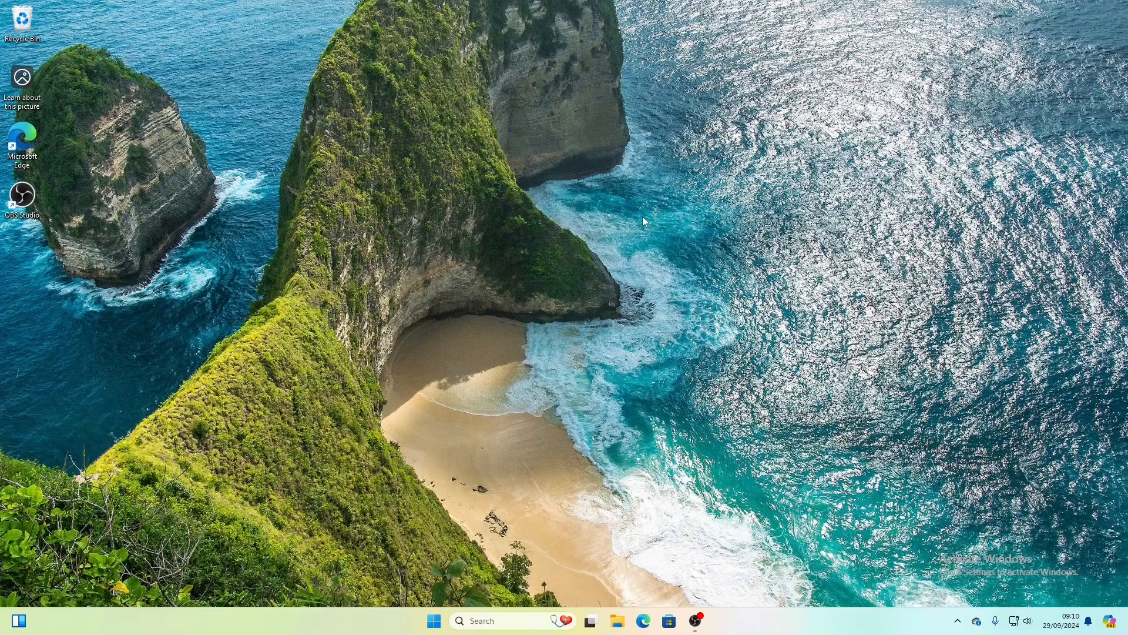
{"action": "mouse_move", "coordinate": [617, 376]}
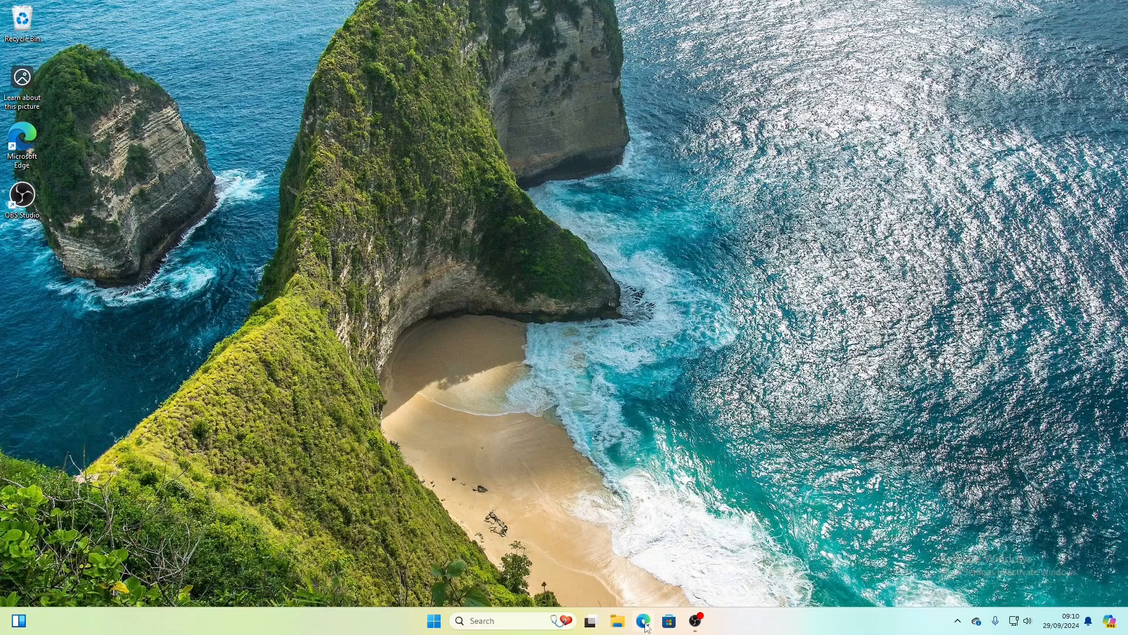
Step: Go to linuxmint.com/download.php in Microsoft Edge
{"action": "left_click", "coordinate": [643, 620]}
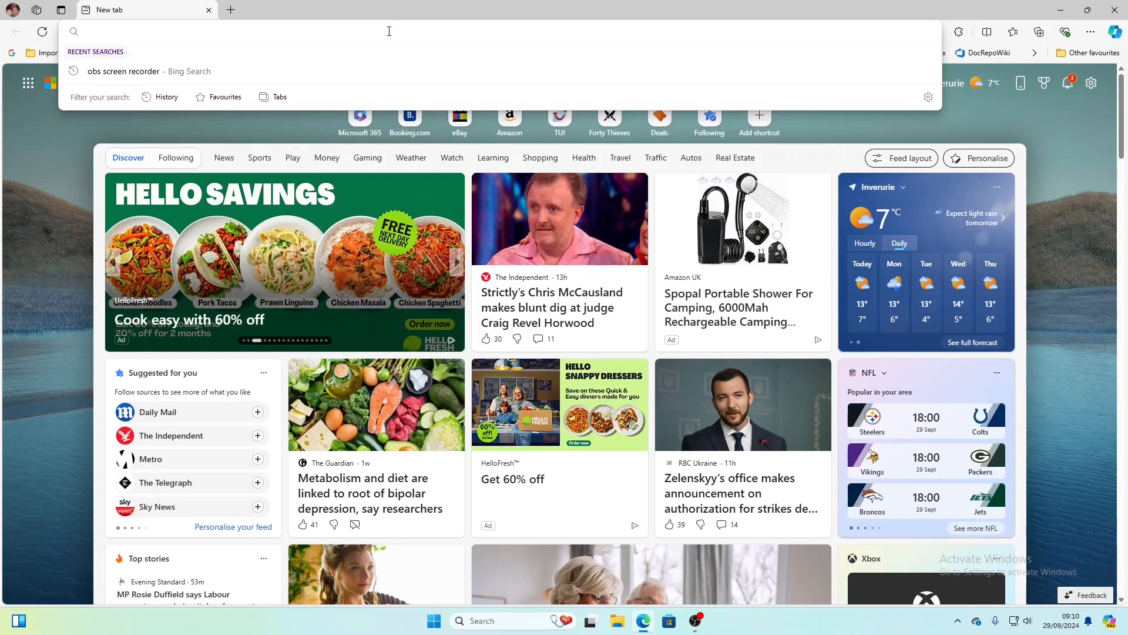
{"action": "type", "text": "linuxmint.com"}
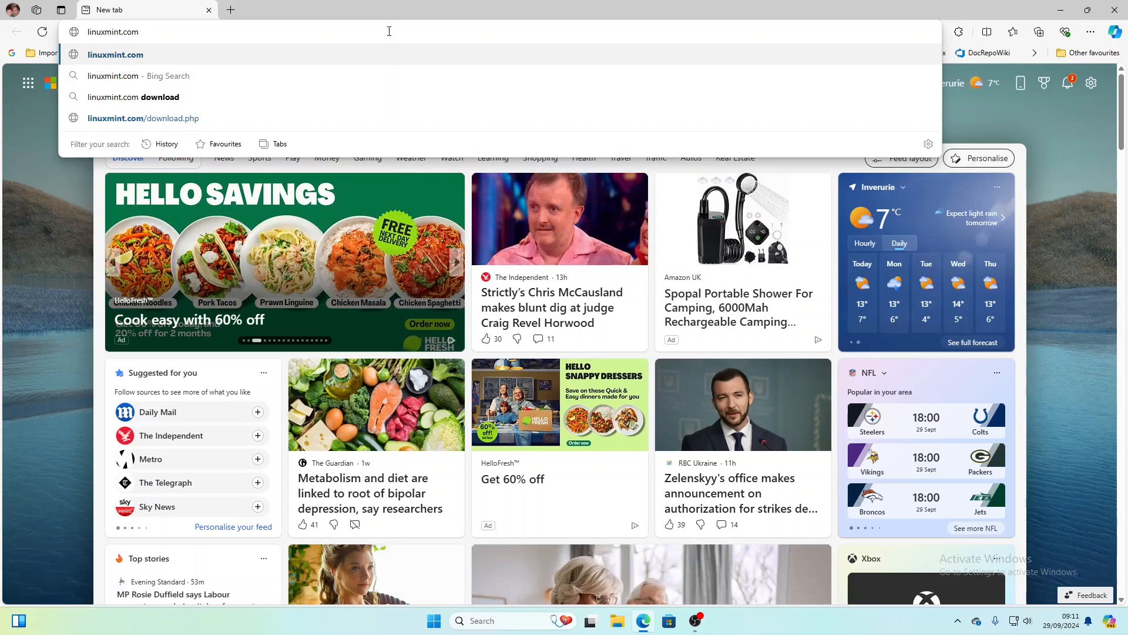
{"action": "type", "text": "/download"}
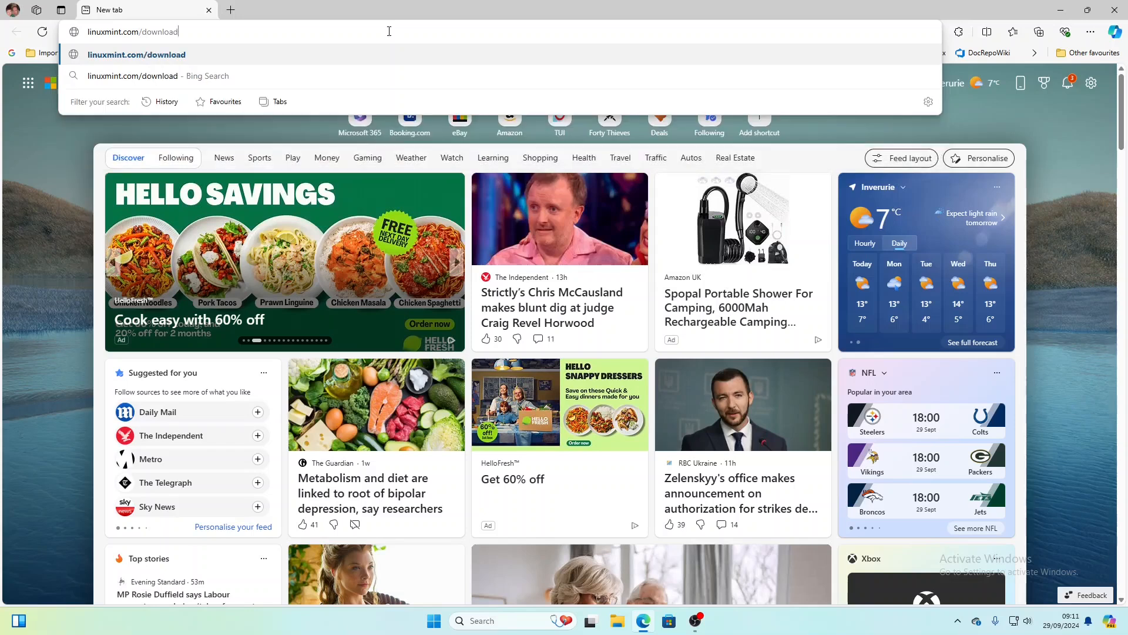
{"action": "type", "text": ".php"}
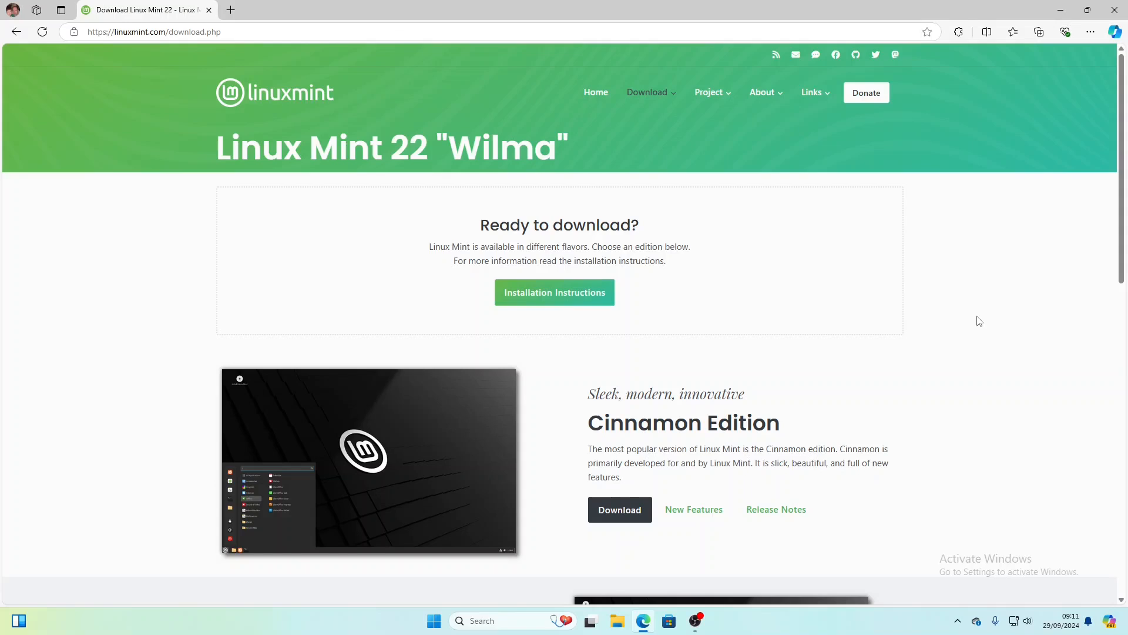
Step: Start the Linux Mint 22 Cinnamon 64-bit ISO download from the Cinnamon Edition page
{"action": "scroll", "scroll_direction": "down", "scroll_amount": 3}
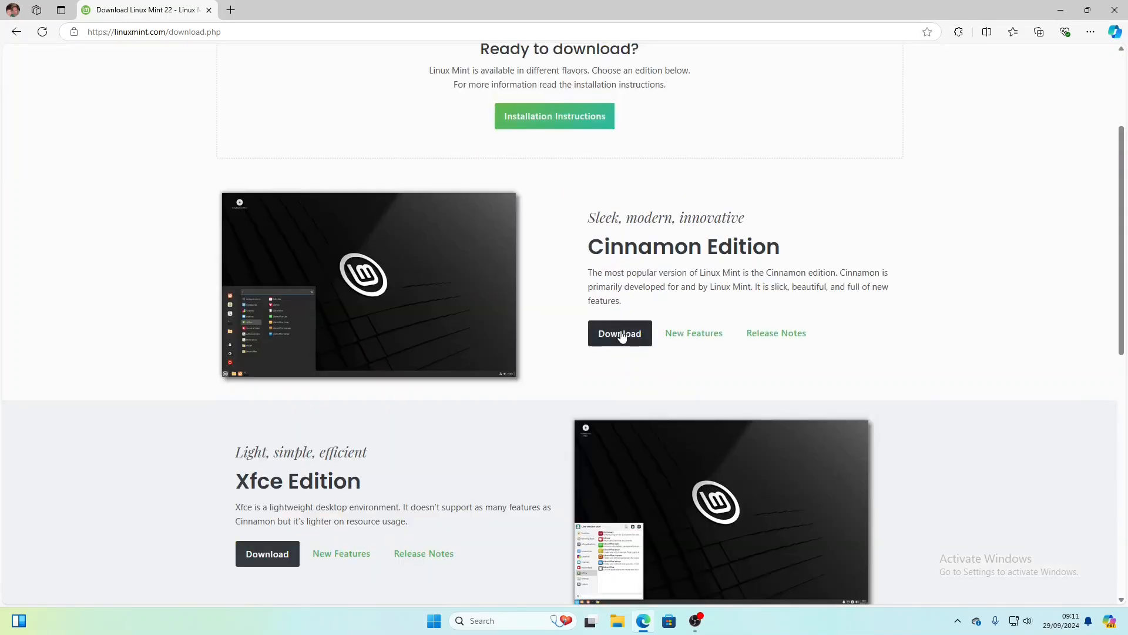
{"action": "left_click", "coordinate": [620, 332]}
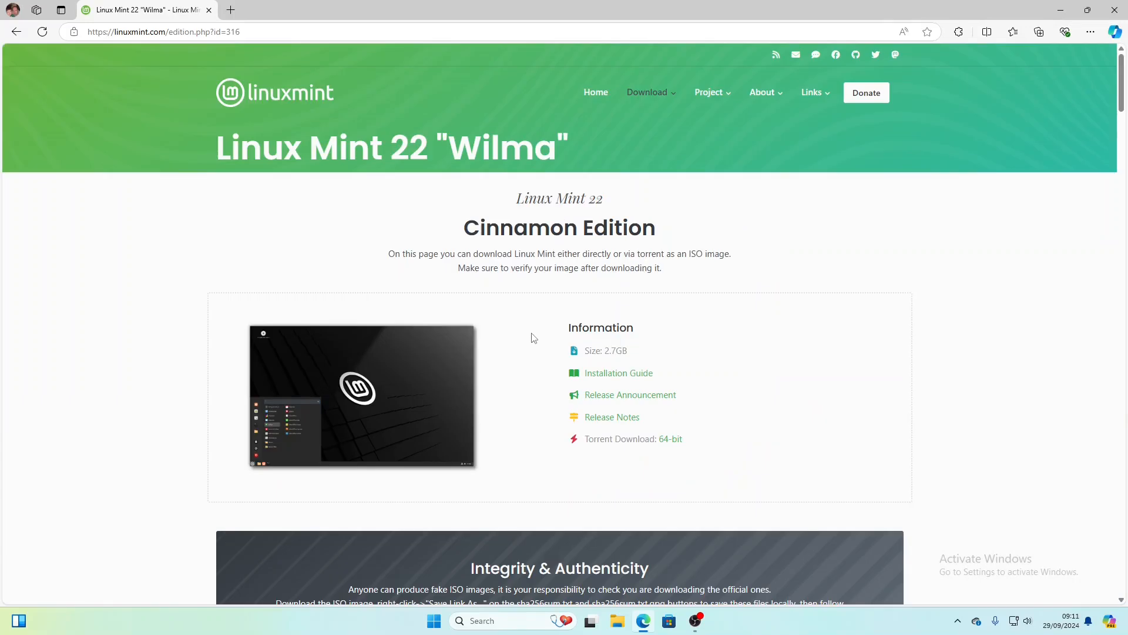
{"action": "scroll", "scroll_direction": "down", "scroll_amount": 3}
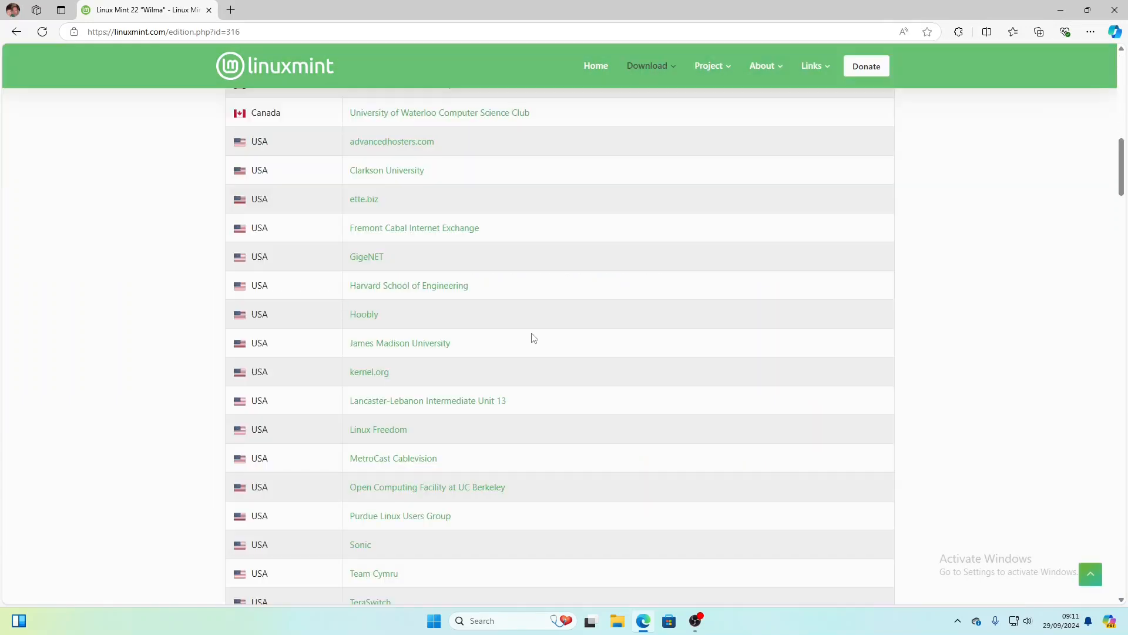
{"action": "scroll", "scroll_direction": "down", "scroll_amount": 3}
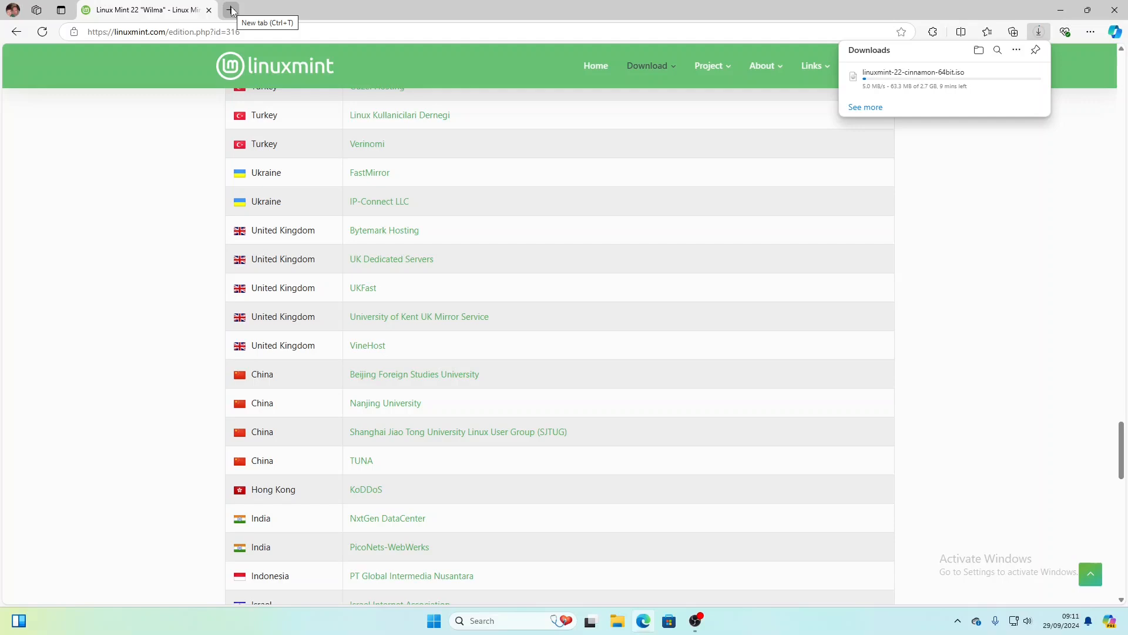
Step: Visit etcher.balena.io and download the Etcher for Windows installer
{"action": "type", "text": "etcher.i"}
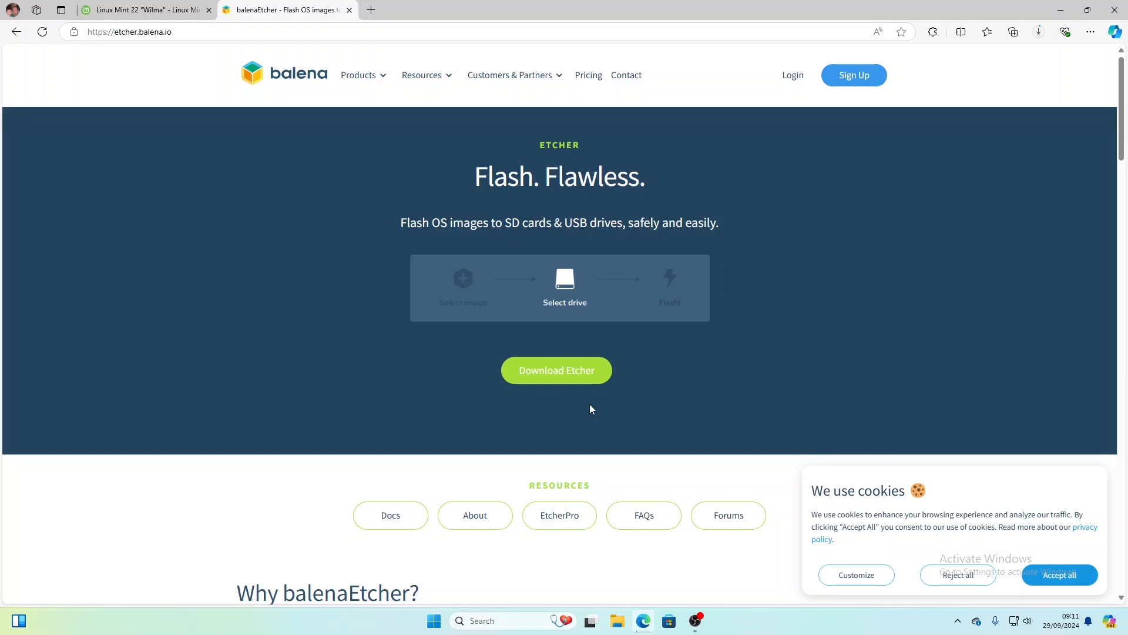
{"action": "left_click", "coordinate": [556, 370]}
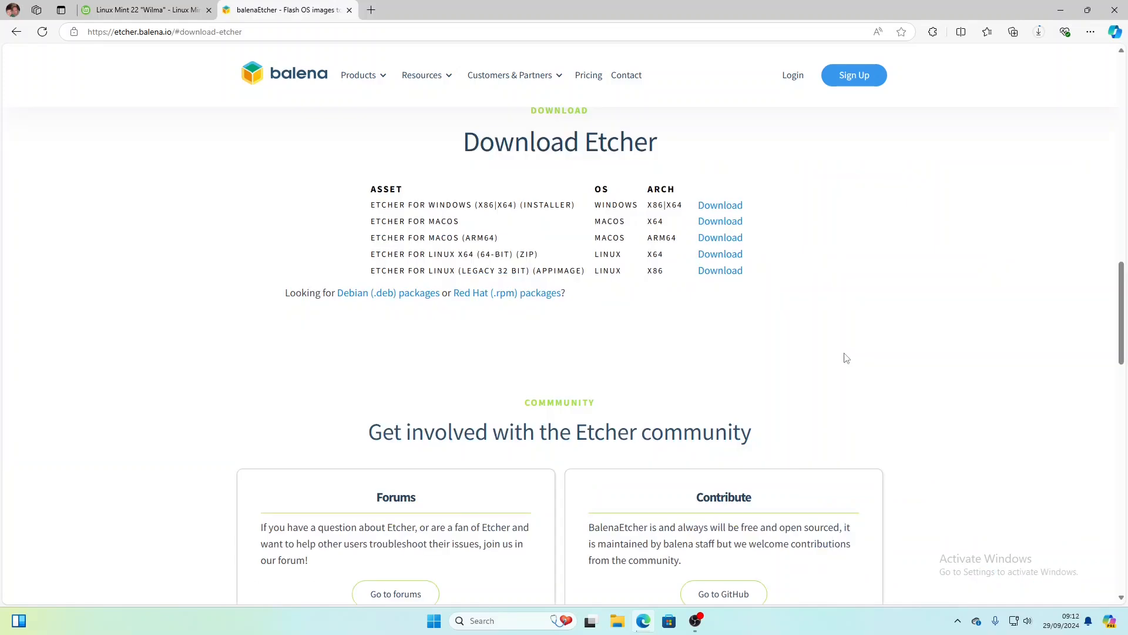
{"action": "left_click", "coordinate": [719, 205]}
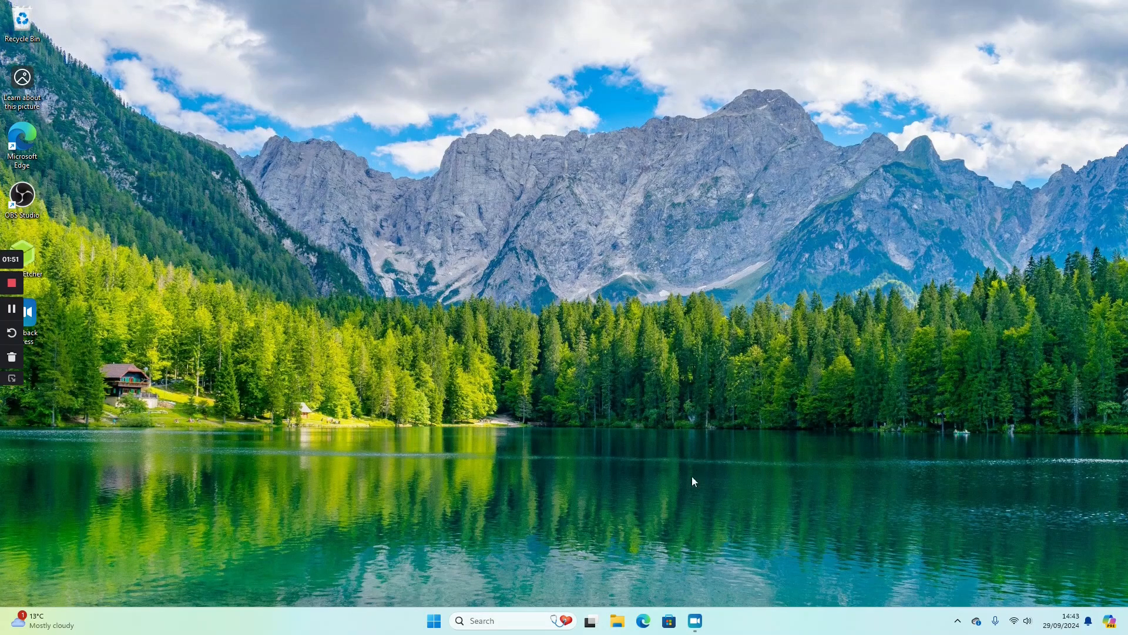
{"action": "mouse_move", "coordinate": [604, 584]}
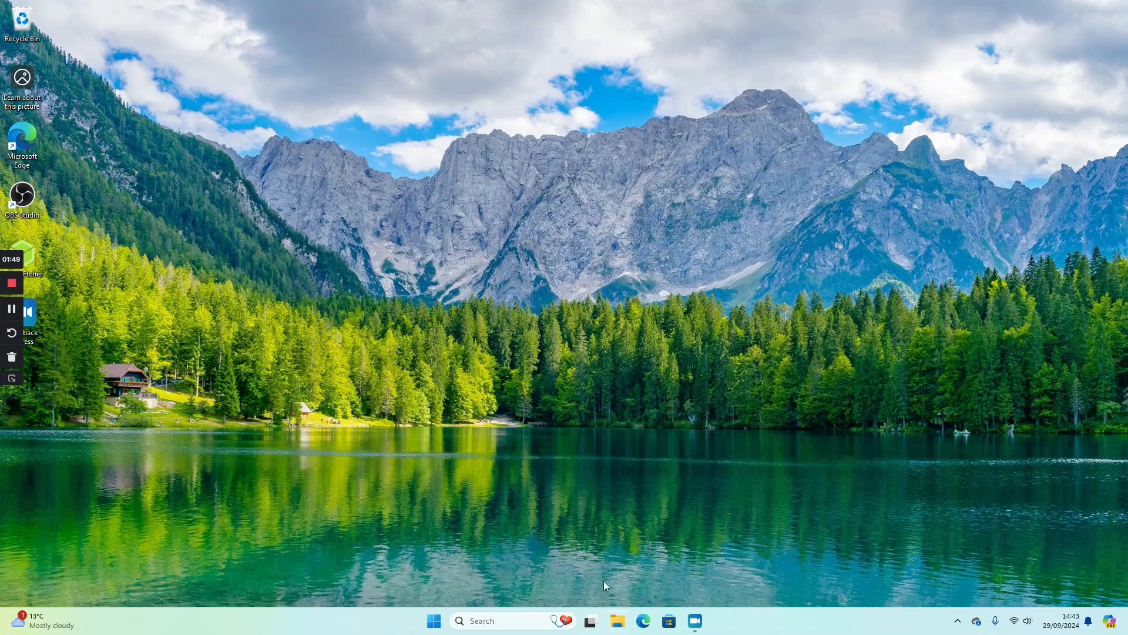
Step: Show the Downloads folder in File Explorer and select the balenaEtcher-1.19.21.Setup file
{"action": "left_click", "coordinate": [616, 621]}
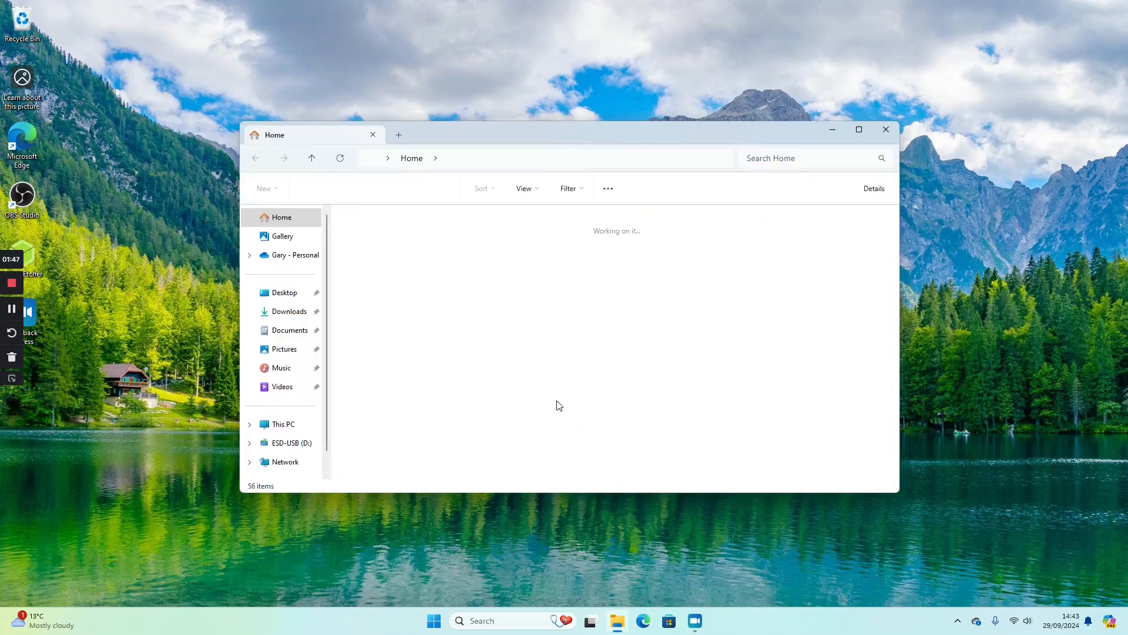
{"action": "left_click", "coordinate": [289, 310]}
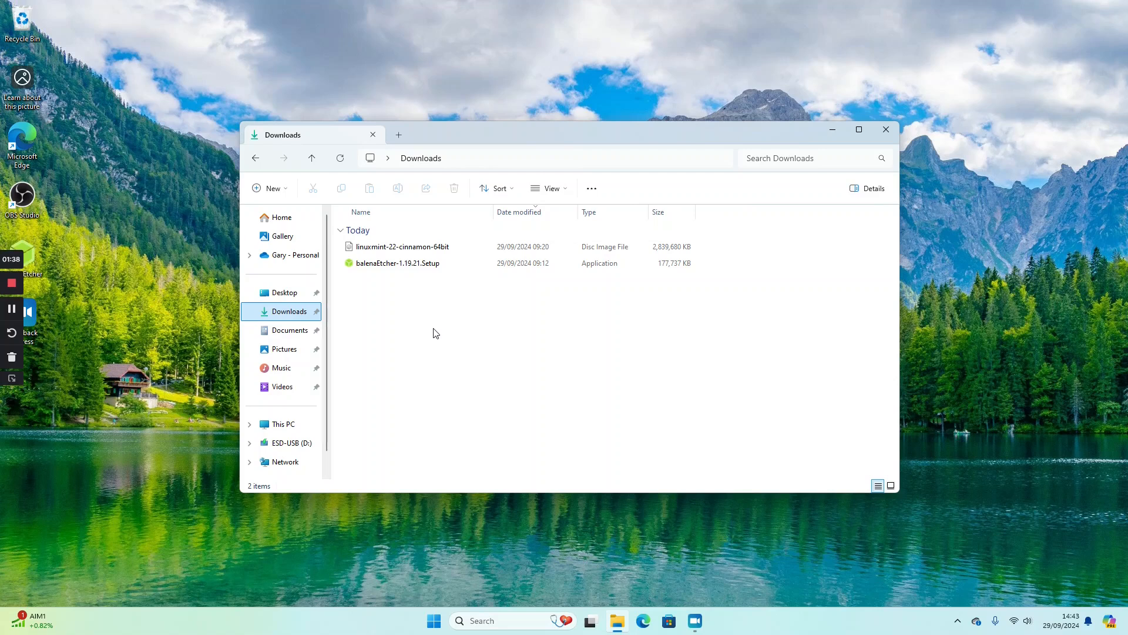
{"action": "left_click", "coordinate": [396, 262]}
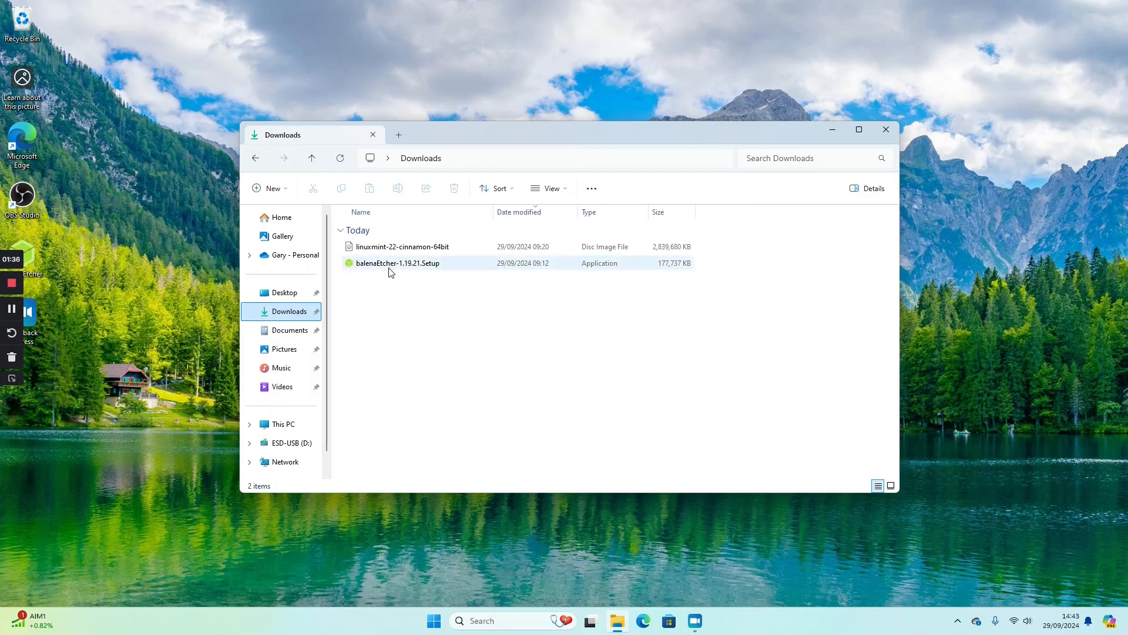
{"action": "left_click", "coordinate": [397, 262]}
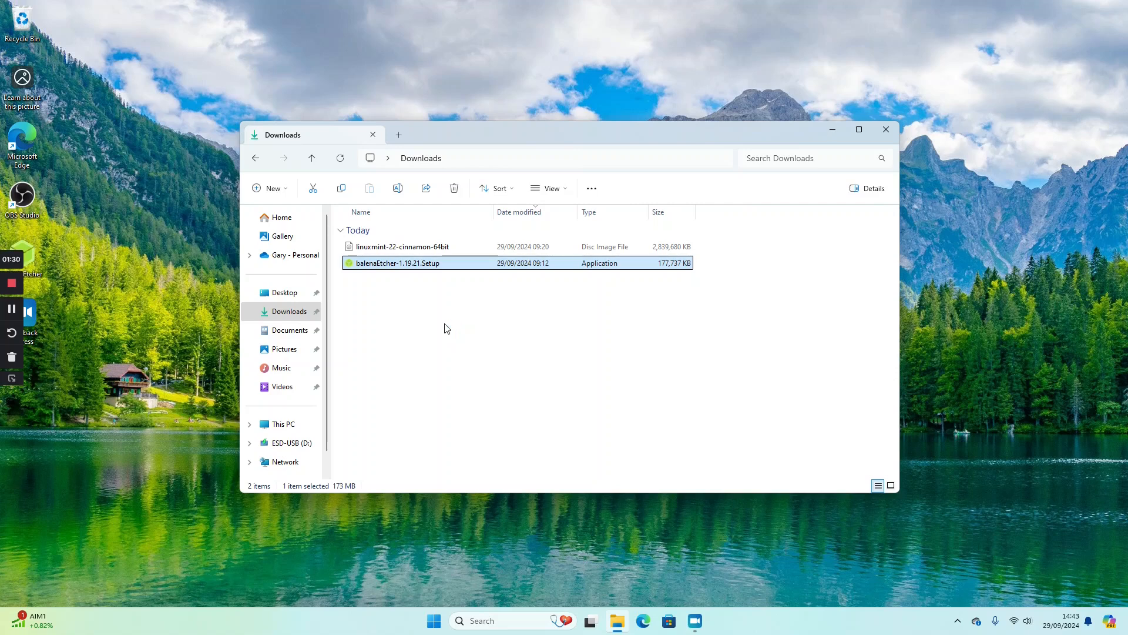
{"action": "mouse_move", "coordinate": [454, 333]}
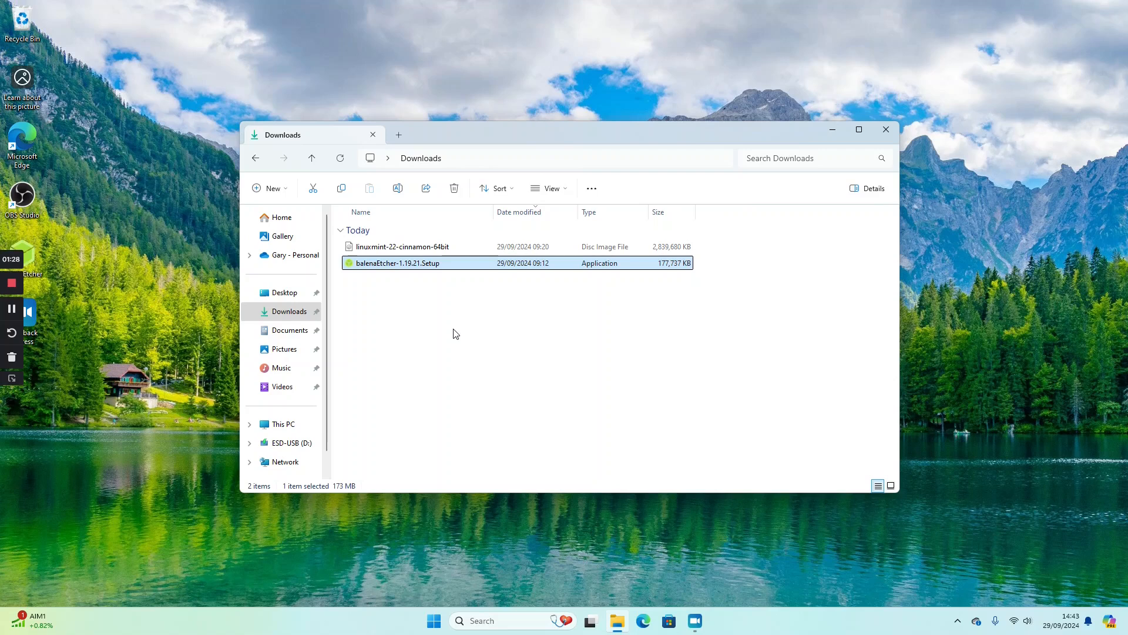
Step: Launch balenaEtcher and choose the Linux Mint 22 ISO as the image to flash
{"action": "double_click", "coordinate": [396, 262]}
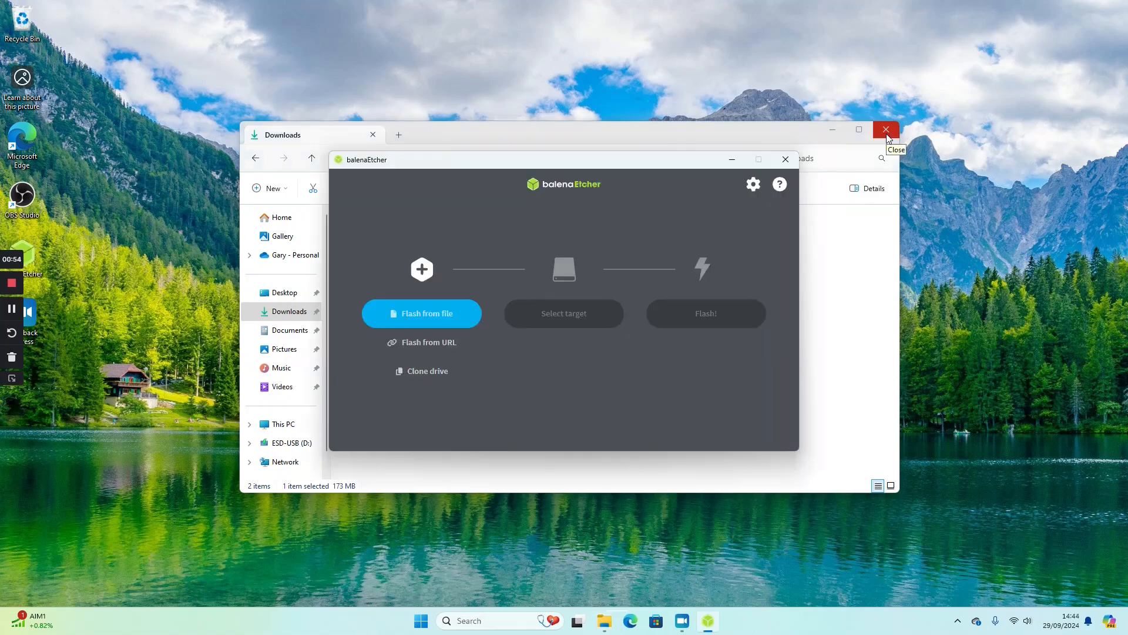
{"action": "left_click", "coordinate": [886, 129]}
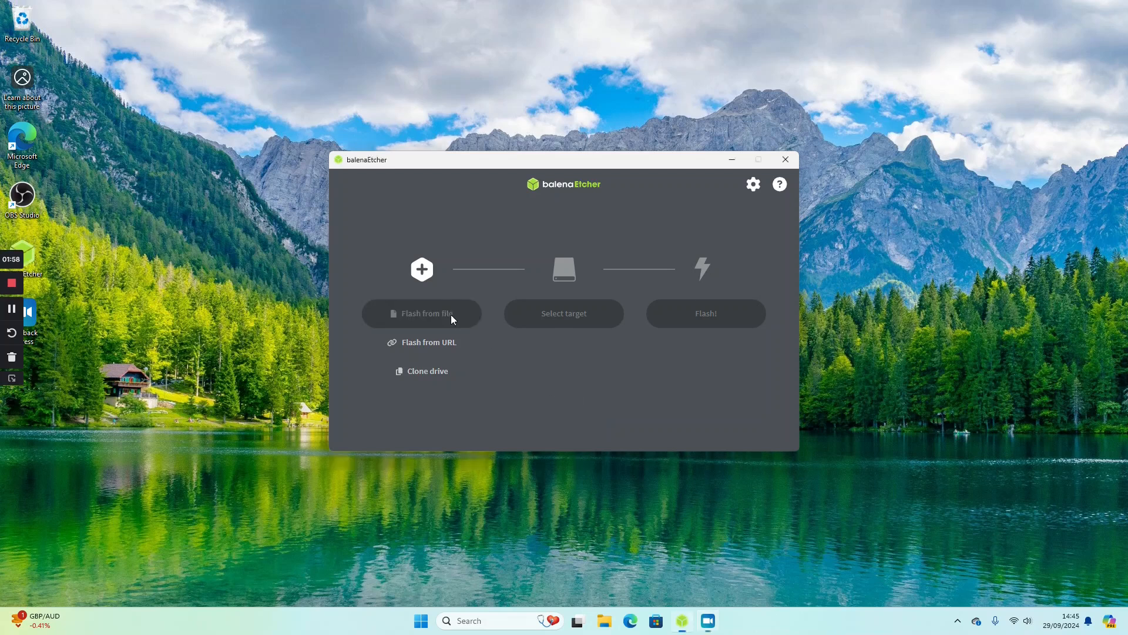
{"action": "left_click", "coordinate": [421, 313]}
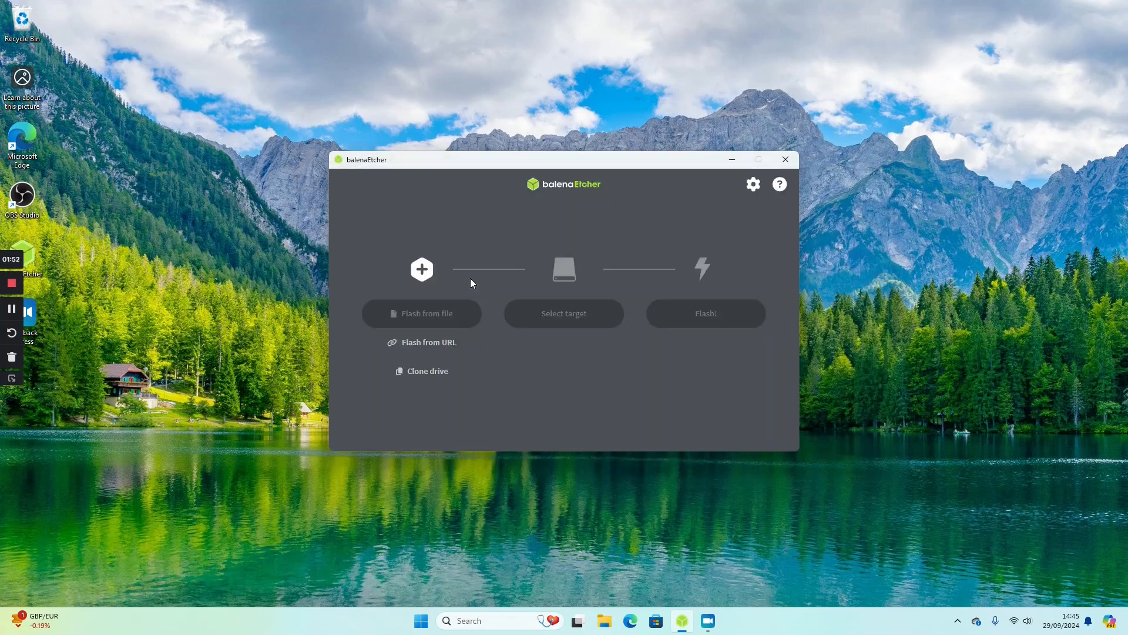
{"action": "left_click", "coordinate": [421, 312]}
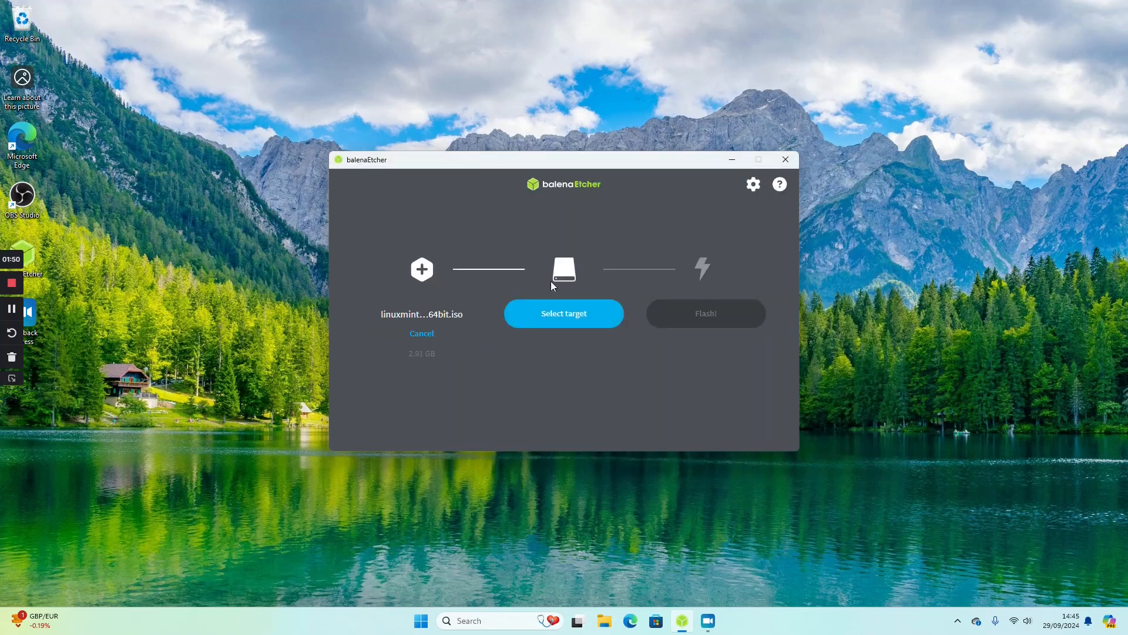
Step: Select the PNY Transformer USB Device as the flash target
{"action": "left_click", "coordinate": [563, 313]}
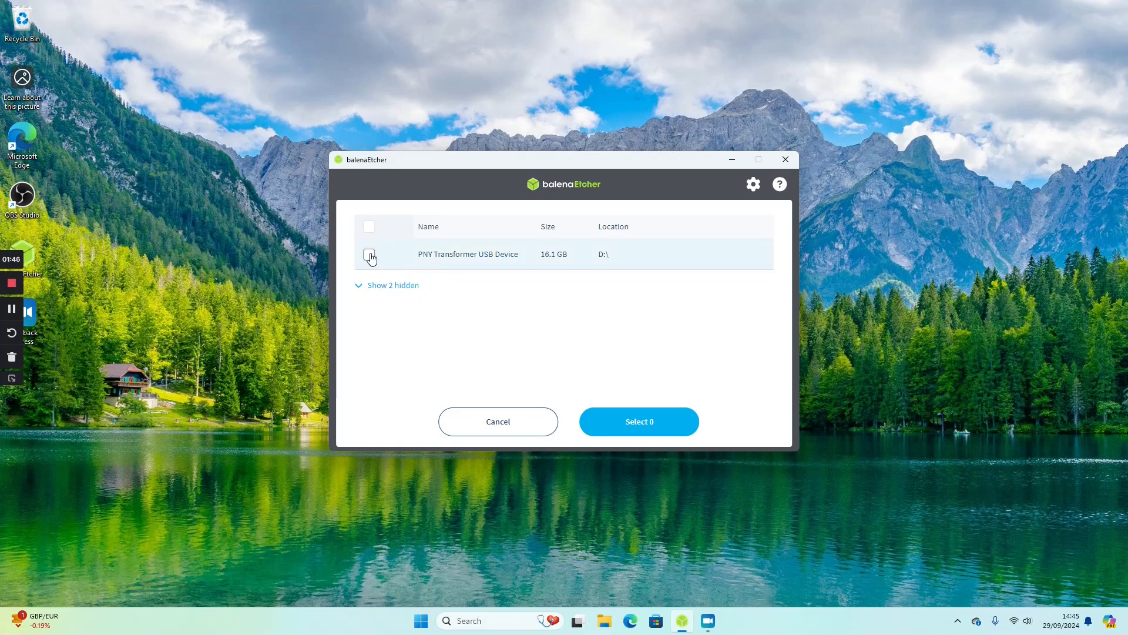
{"action": "left_click", "coordinate": [369, 254]}
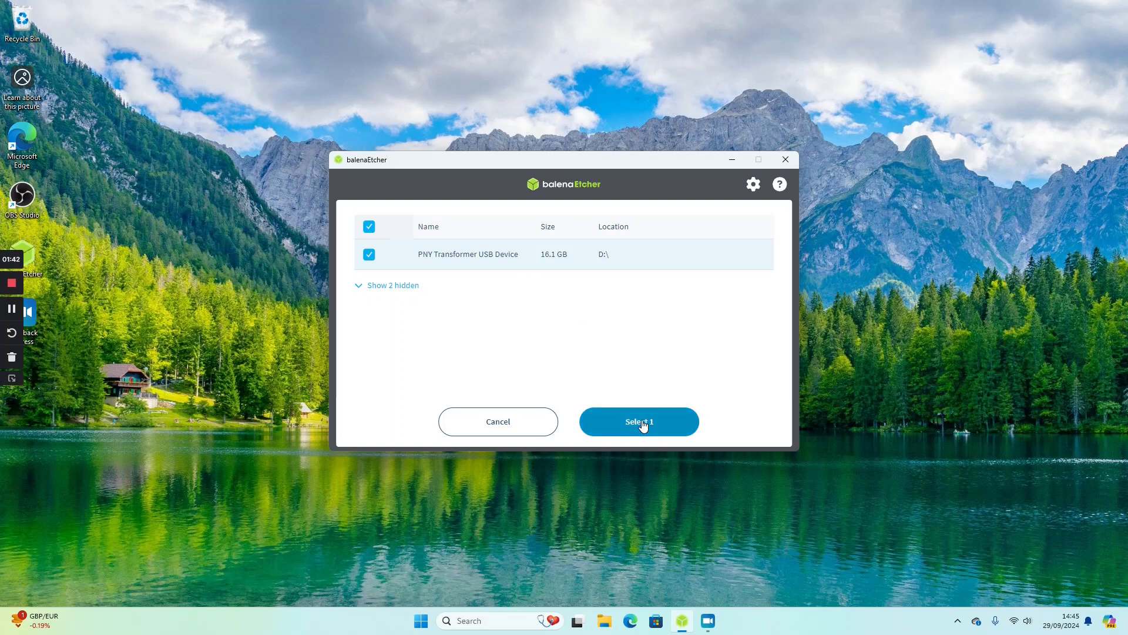
{"action": "left_click", "coordinate": [637, 421]}
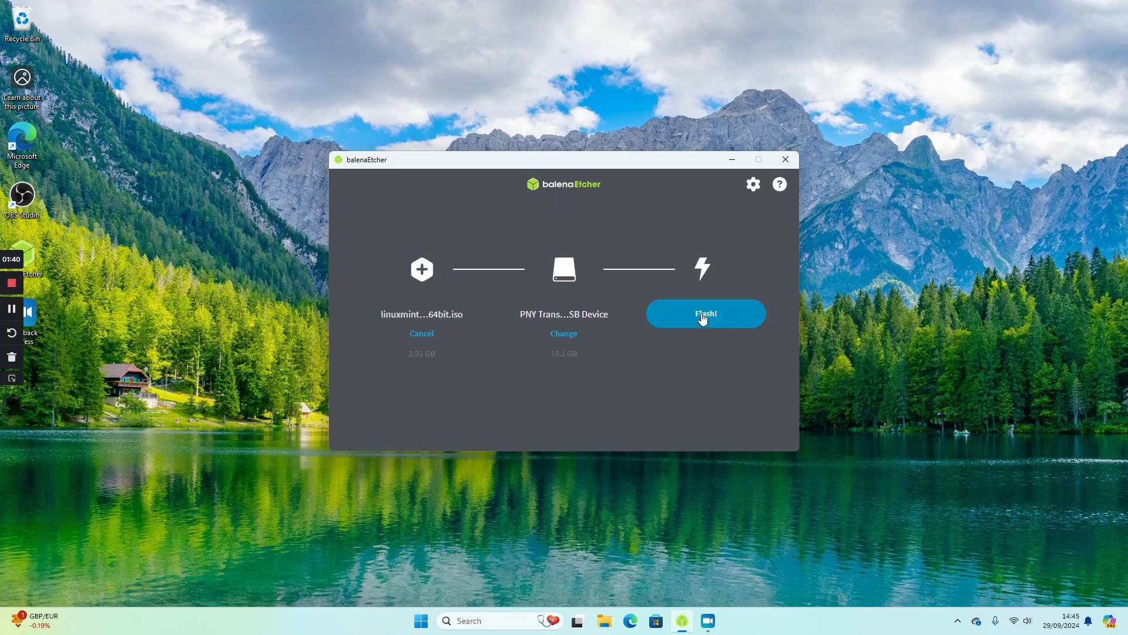
Step: Flash the ISO to the USB drive and close balenaEtcher once 'Flash Completed!' shows
{"action": "left_click", "coordinate": [705, 312]}
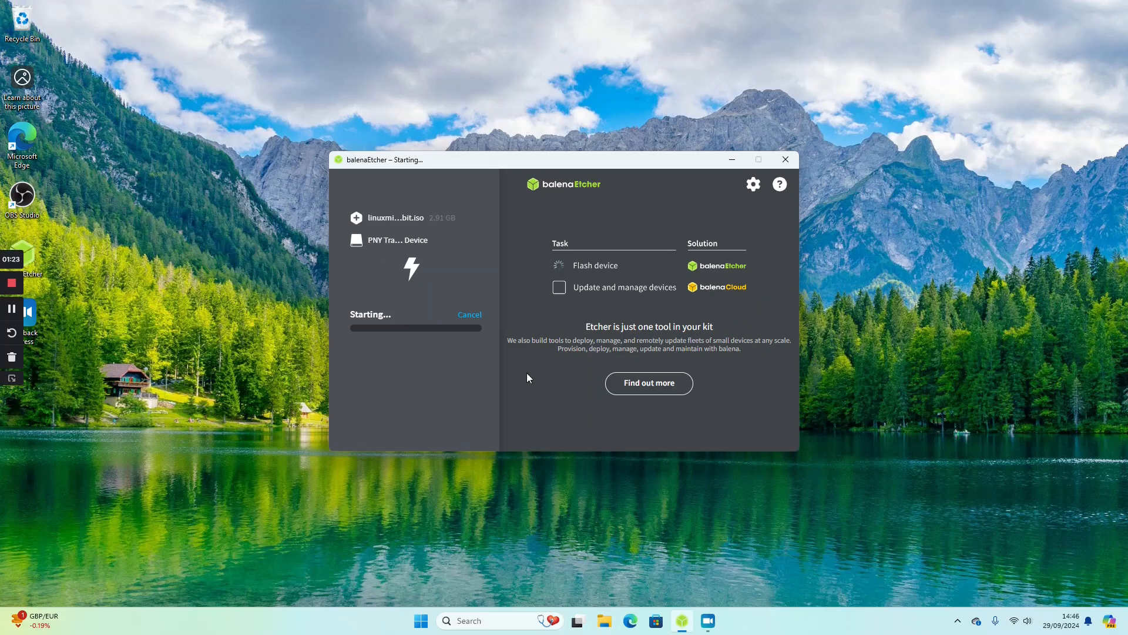
{"action": "mouse_move", "coordinate": [453, 388]}
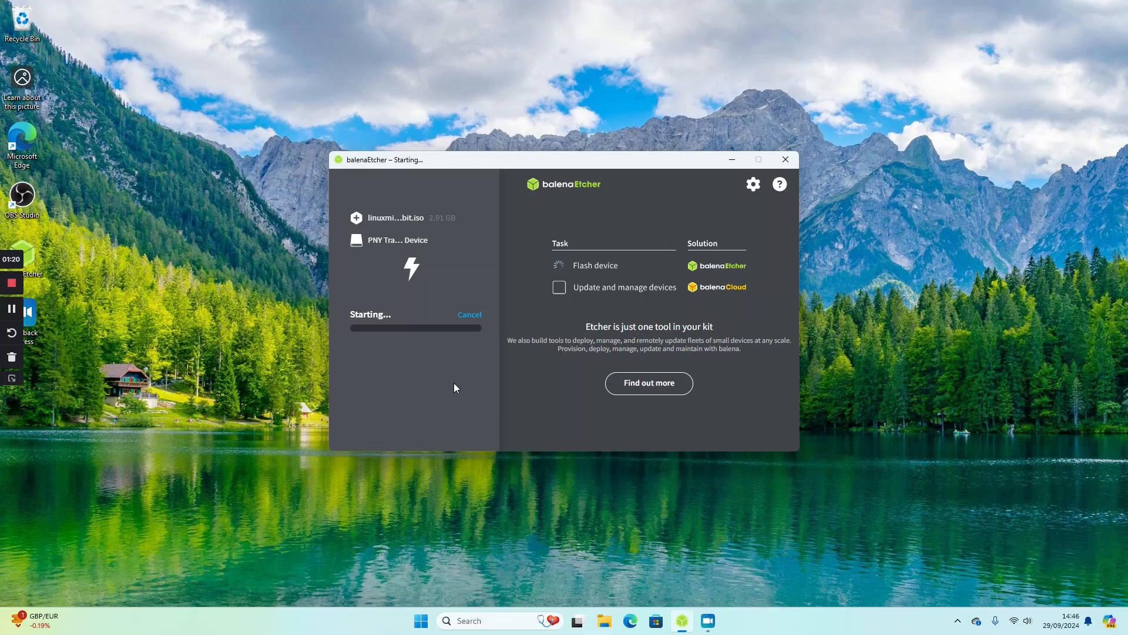
{"action": "mouse_move", "coordinate": [471, 378]}
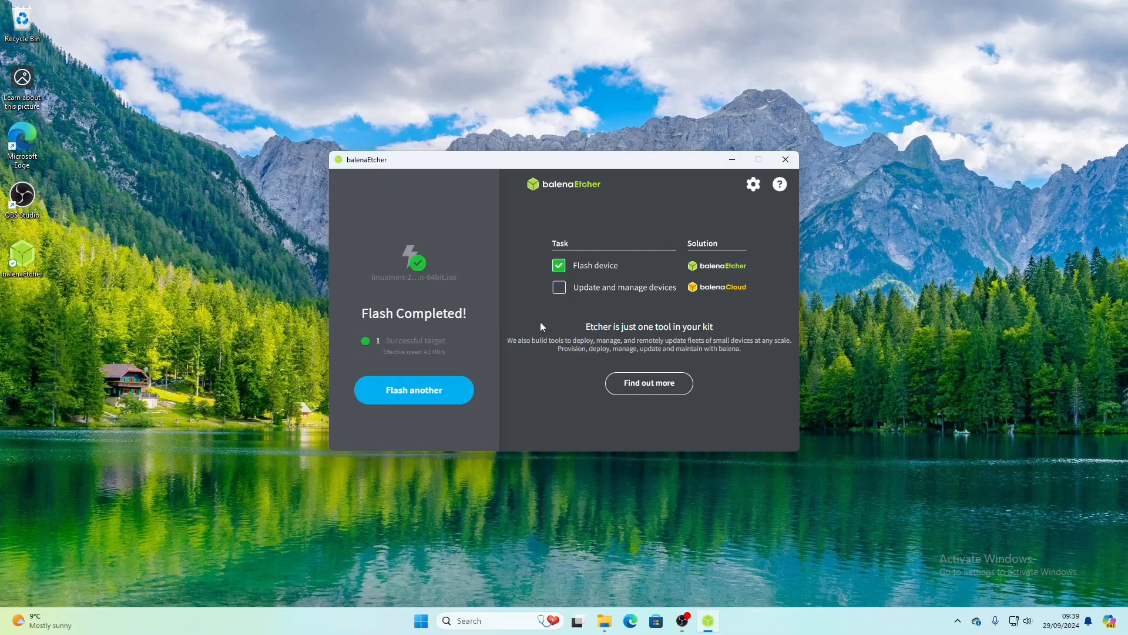
{"action": "mouse_move", "coordinate": [785, 159]}
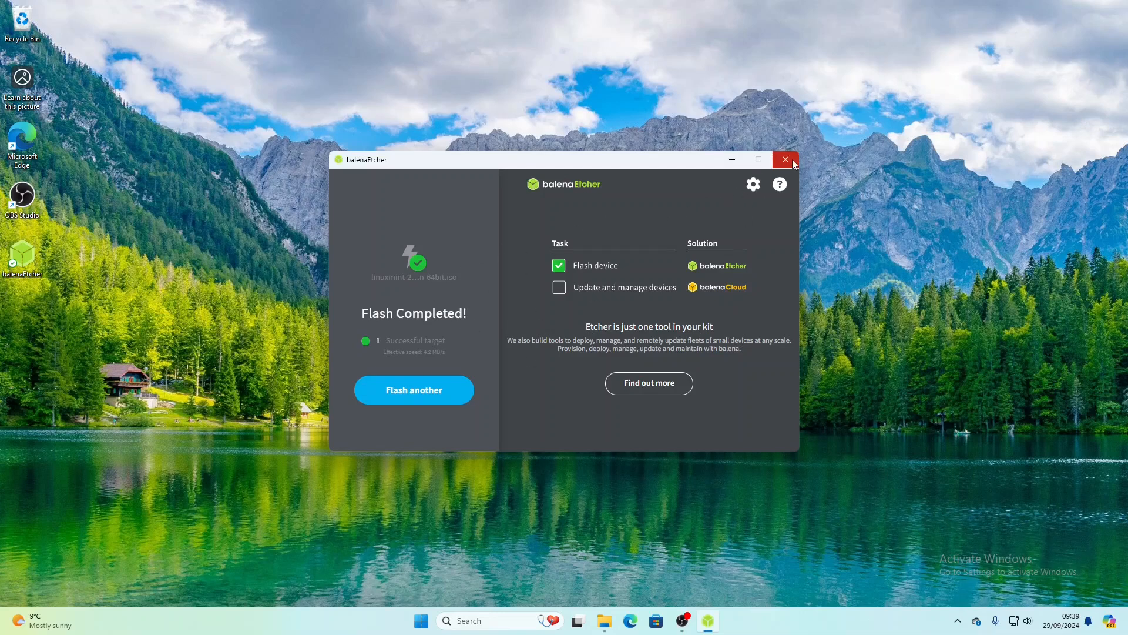
{"action": "left_click", "coordinate": [784, 159]}
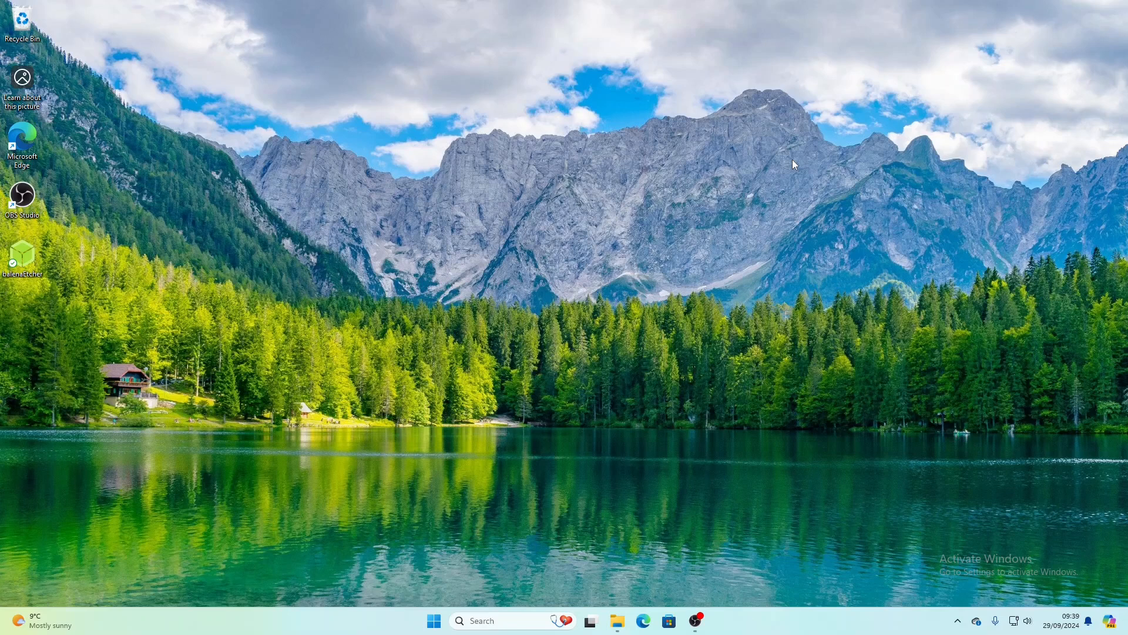
{"action": "mouse_move", "coordinate": [695, 306]}
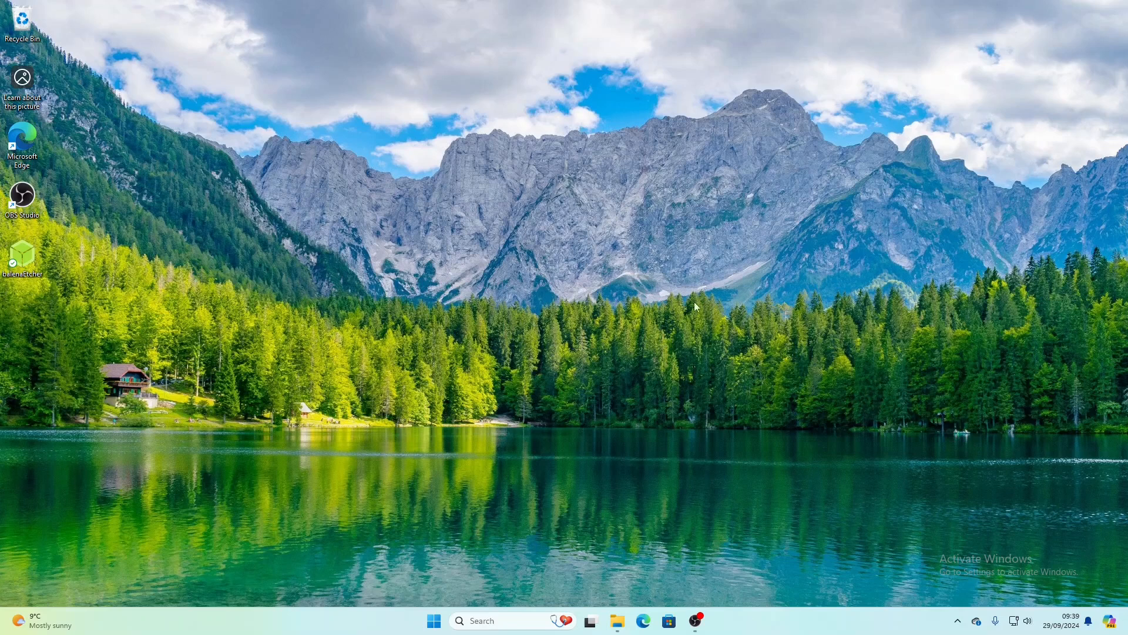
Step: Launch Disk Management from the Start search for 'disk' and select the C: partition
{"action": "left_click", "coordinate": [434, 621]}
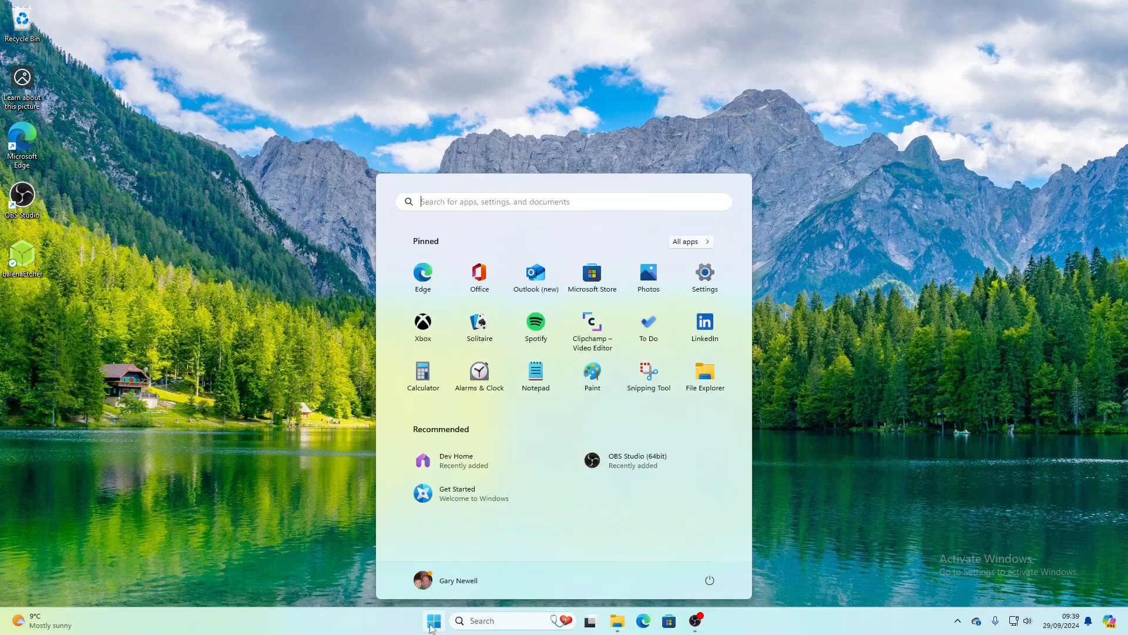
{"action": "type", "text": "d"}
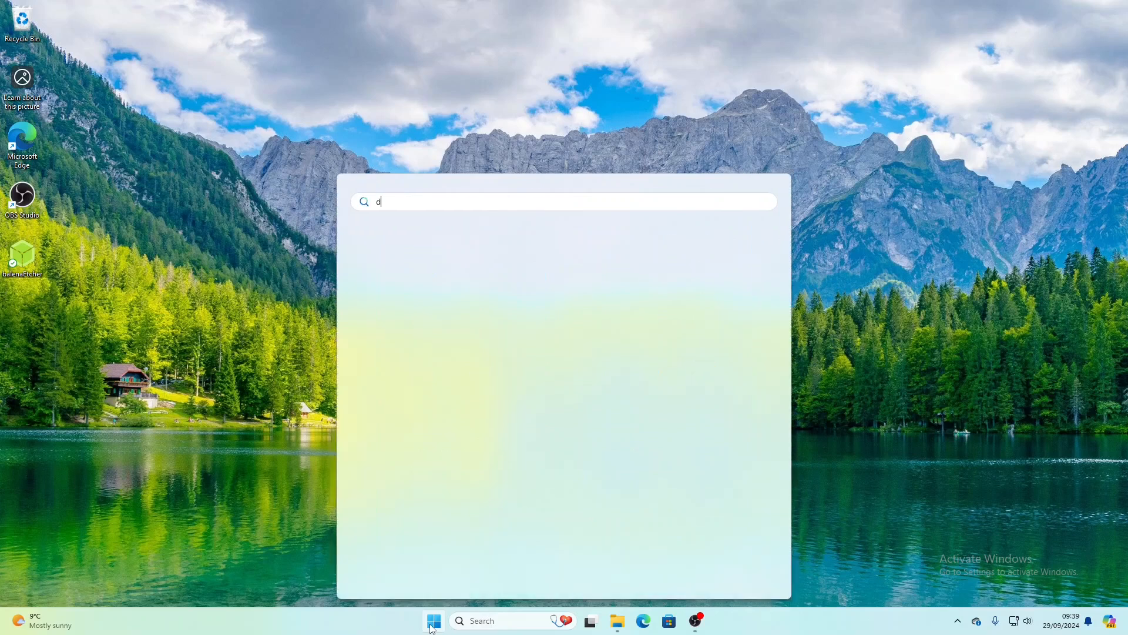
{"action": "type", "text": "isk"}
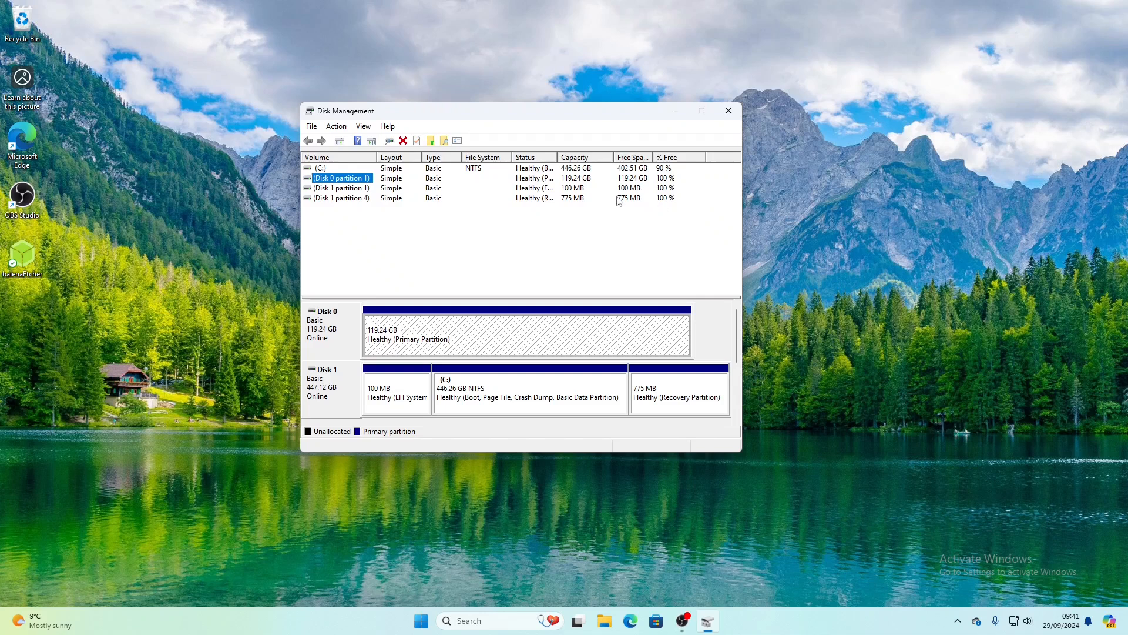
{"action": "mouse_move", "coordinate": [533, 249]}
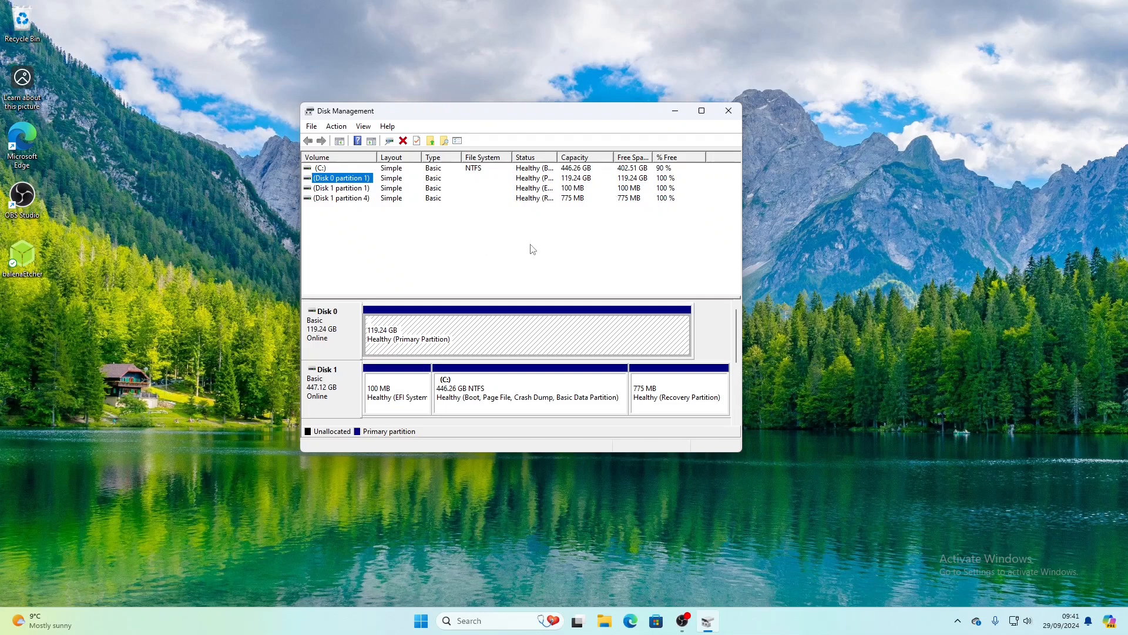
{"action": "mouse_move", "coordinate": [518, 294]}
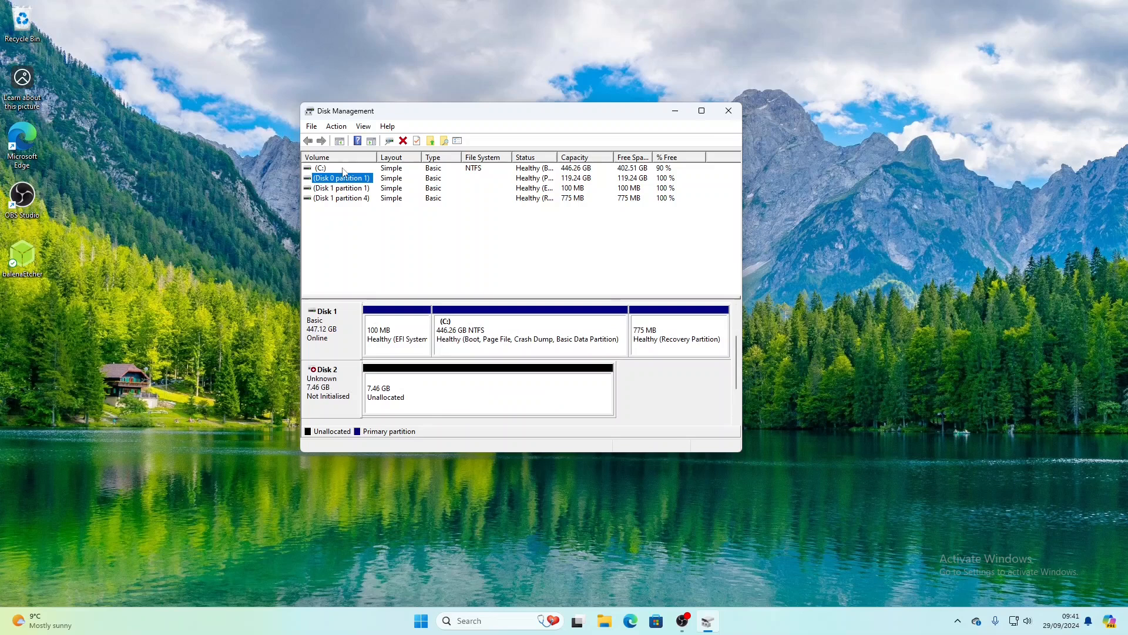
{"action": "left_click", "coordinate": [529, 331]}
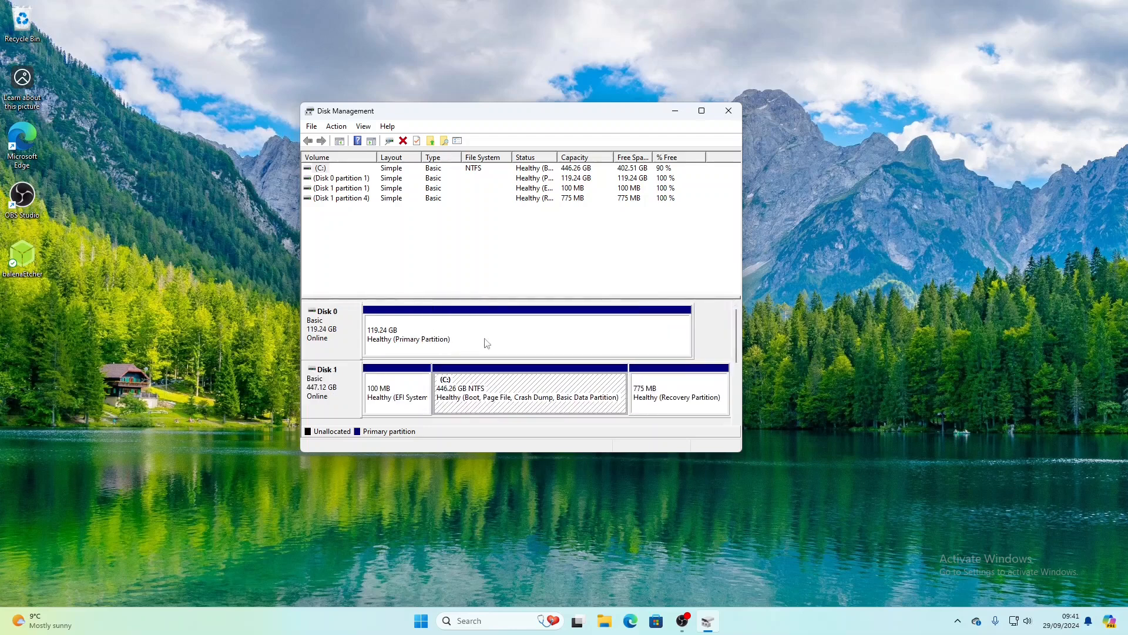
{"action": "mouse_move", "coordinate": [502, 329]}
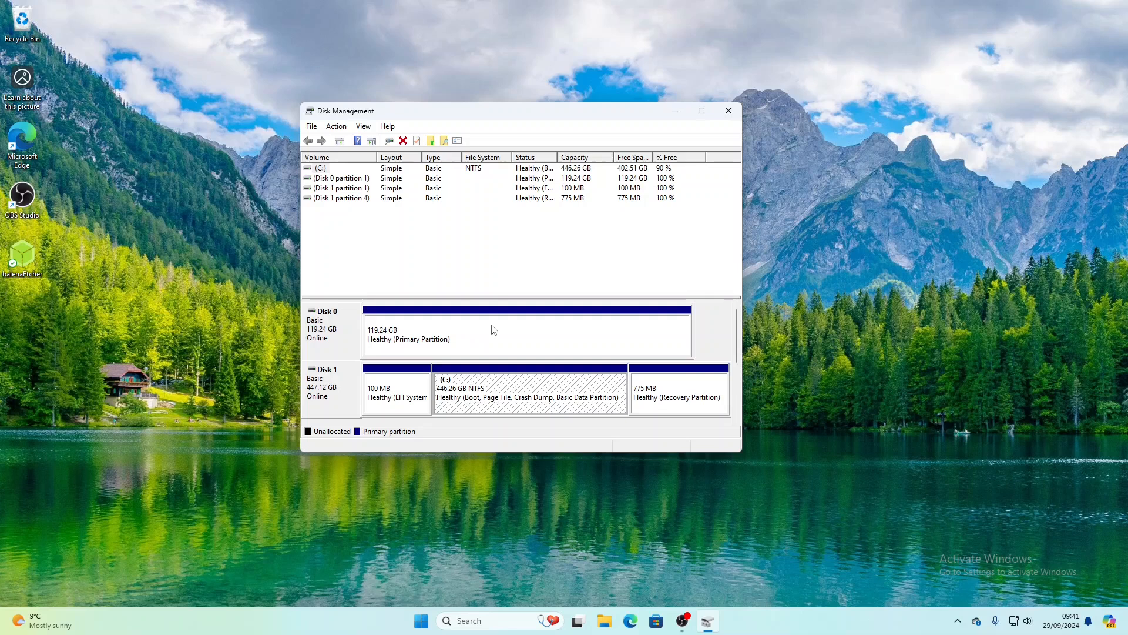
{"action": "scroll", "scroll_direction": "down", "scroll_amount": 3}
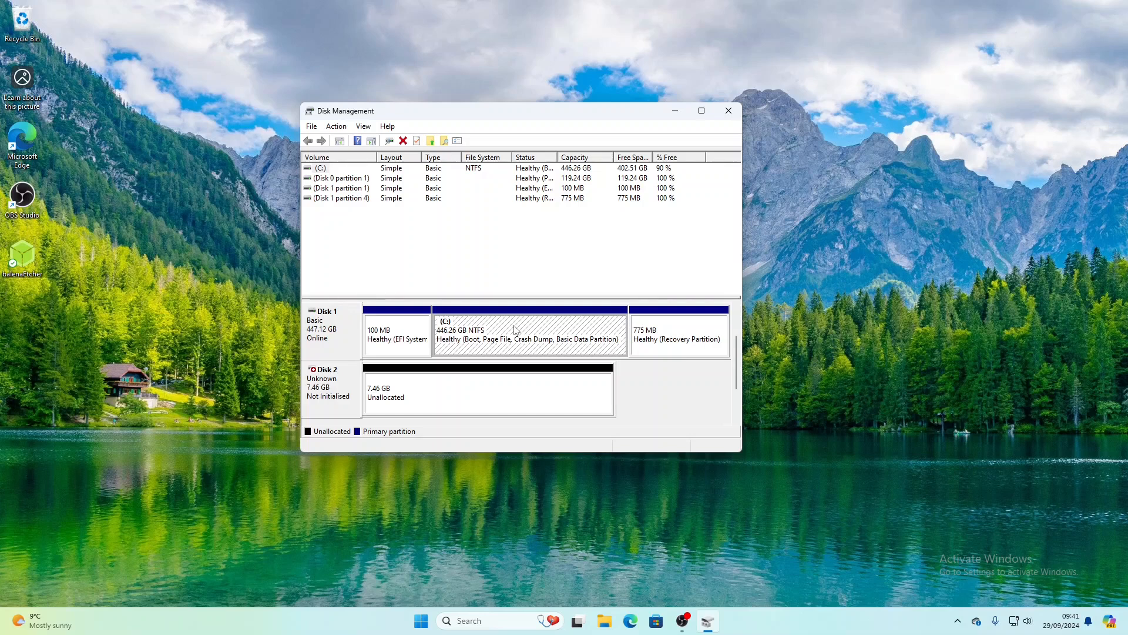
Step: Shrink the C: volume by 200000 MB, leaving 195.31 GB unallocated, then close Disk Management
{"action": "right_click", "coordinate": [515, 331]}
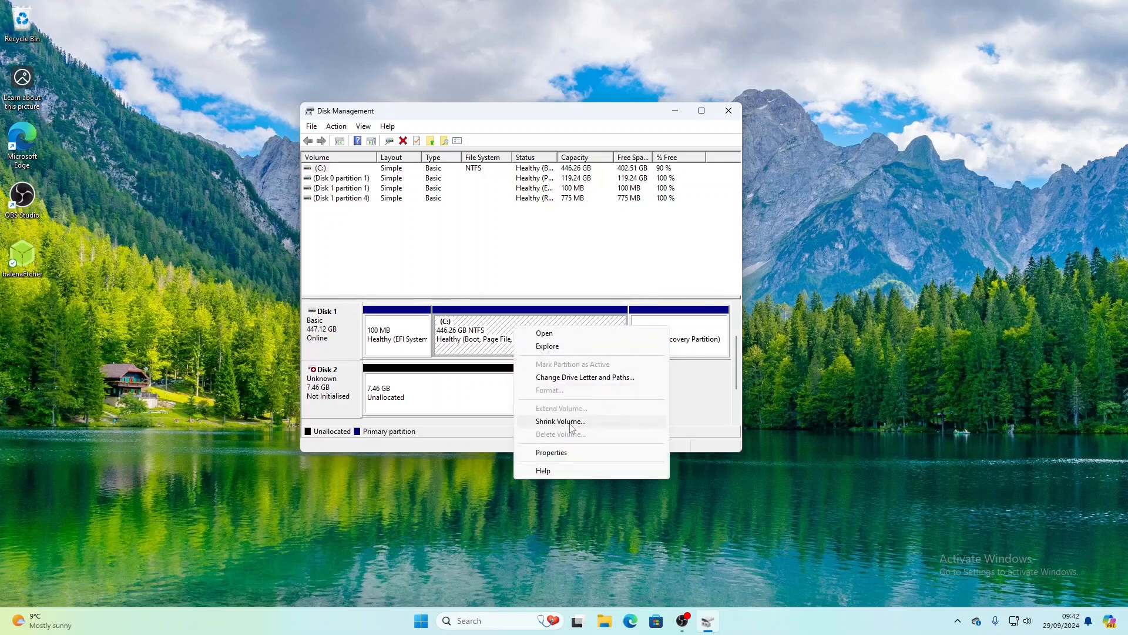
{"action": "left_click", "coordinate": [560, 420]}
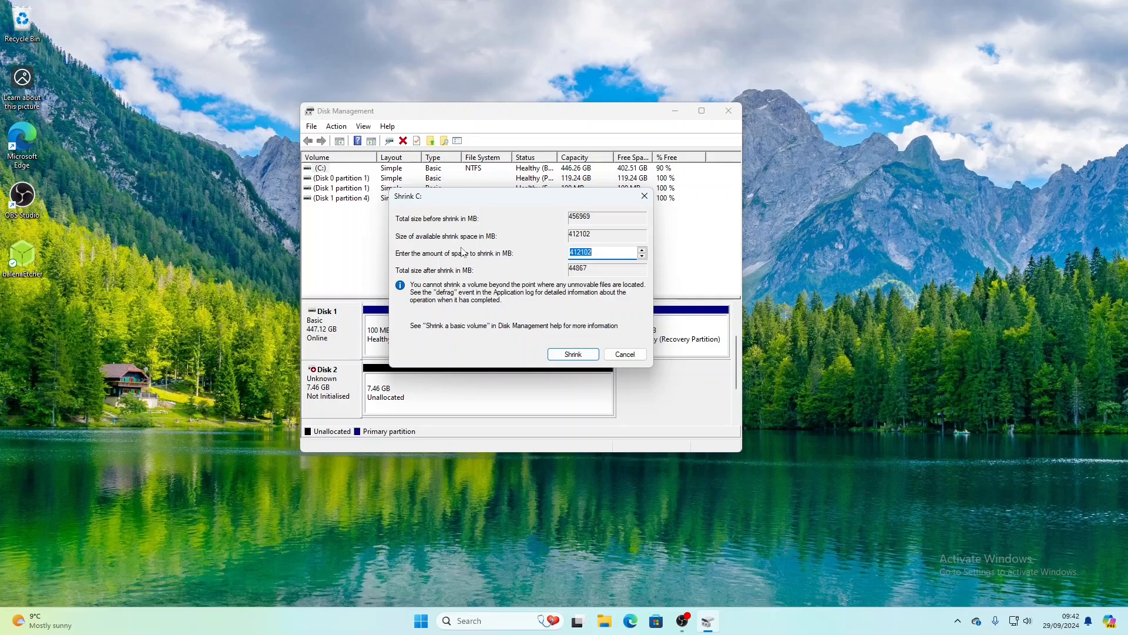
{"action": "mouse_move", "coordinate": [502, 348]}
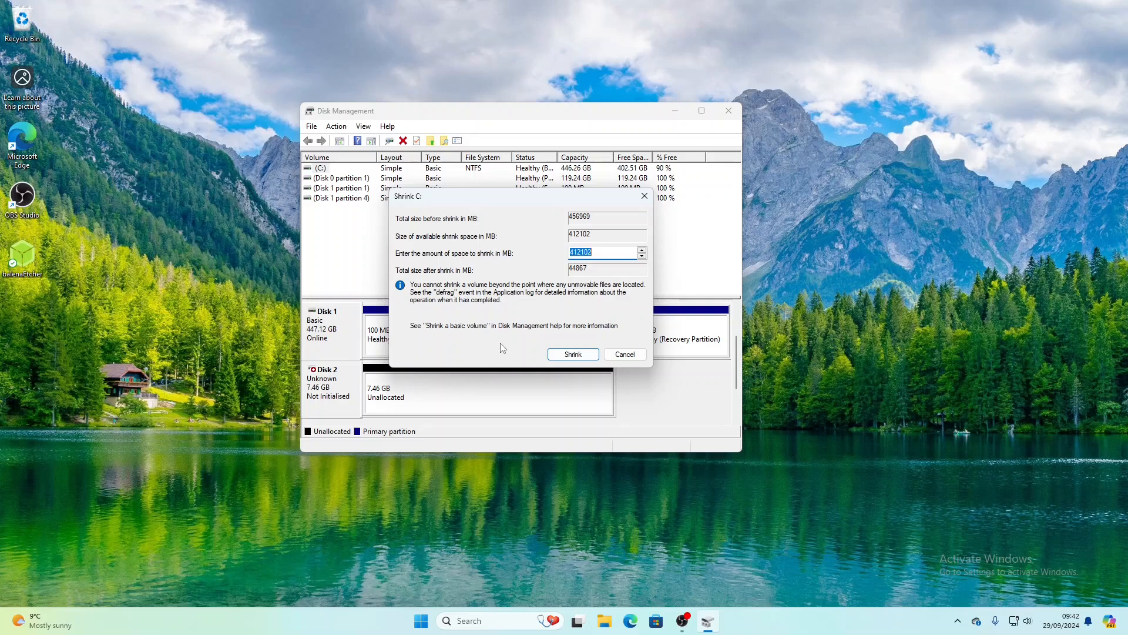
{"action": "type", "text": "200000"}
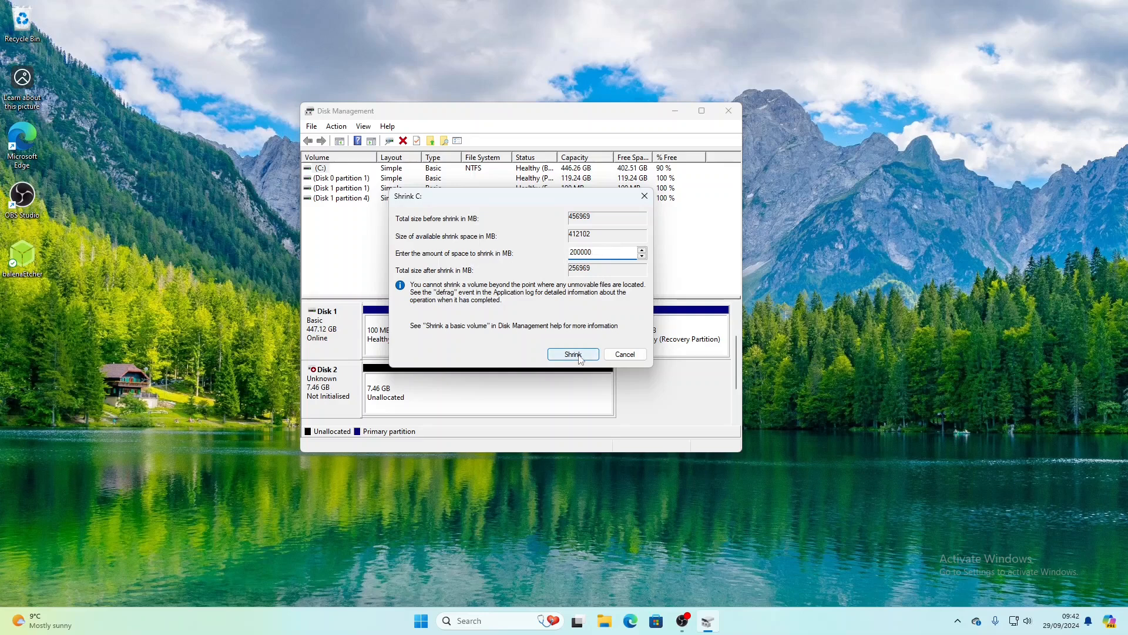
{"action": "left_click", "coordinate": [572, 353]}
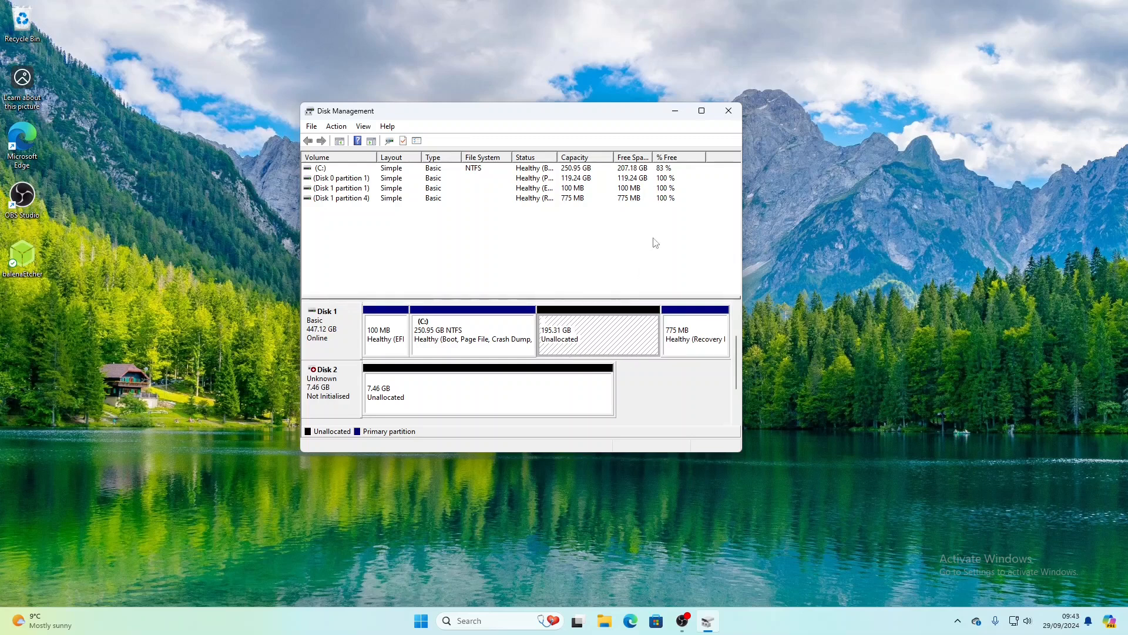
{"action": "mouse_move", "coordinate": [729, 112]}
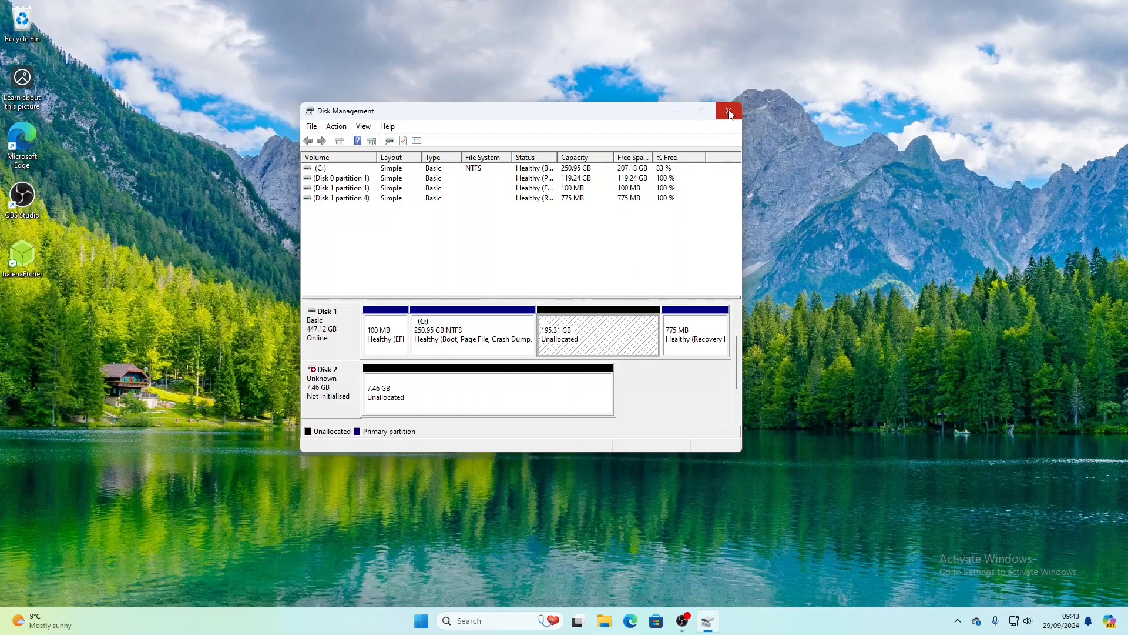
{"action": "left_click", "coordinate": [728, 110]}
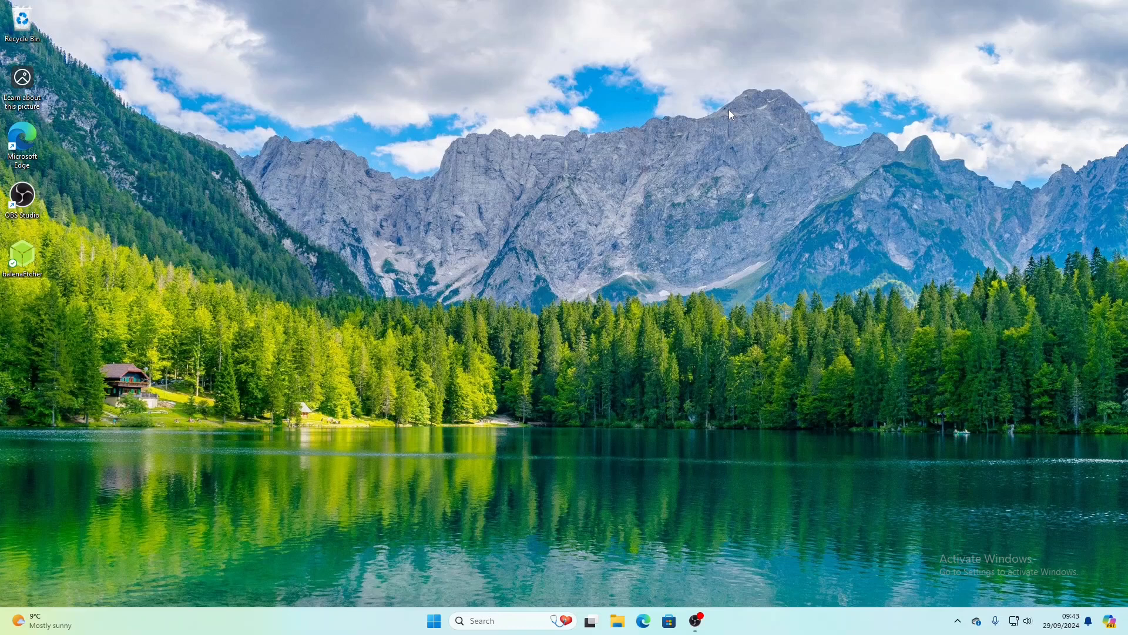
{"action": "mouse_move", "coordinate": [675, 367]}
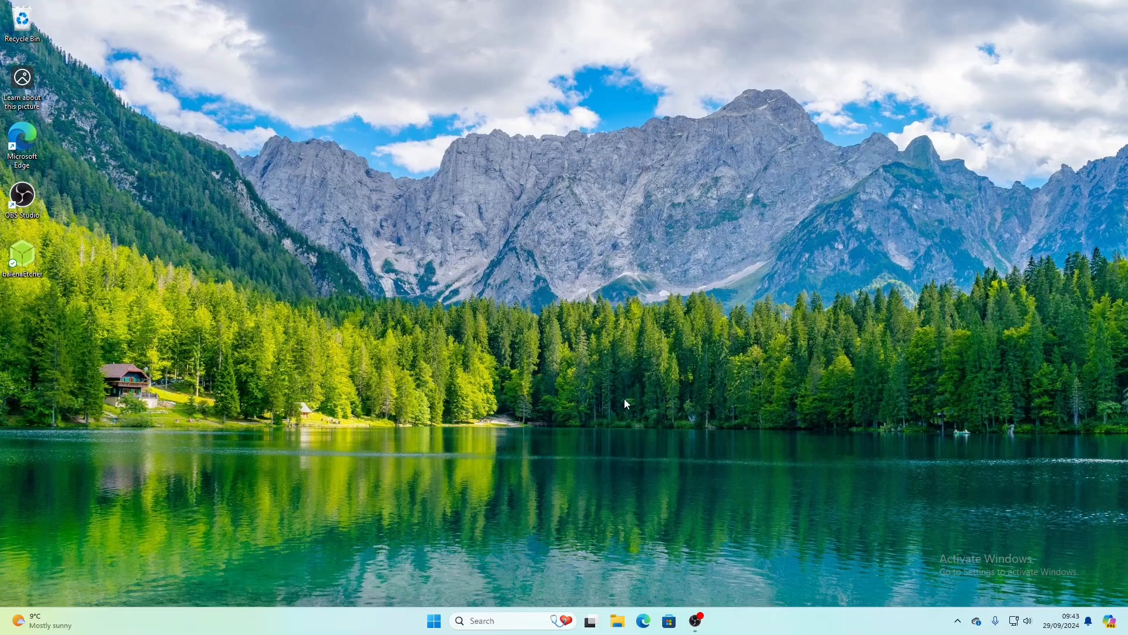
{"action": "mouse_move", "coordinate": [607, 519]}
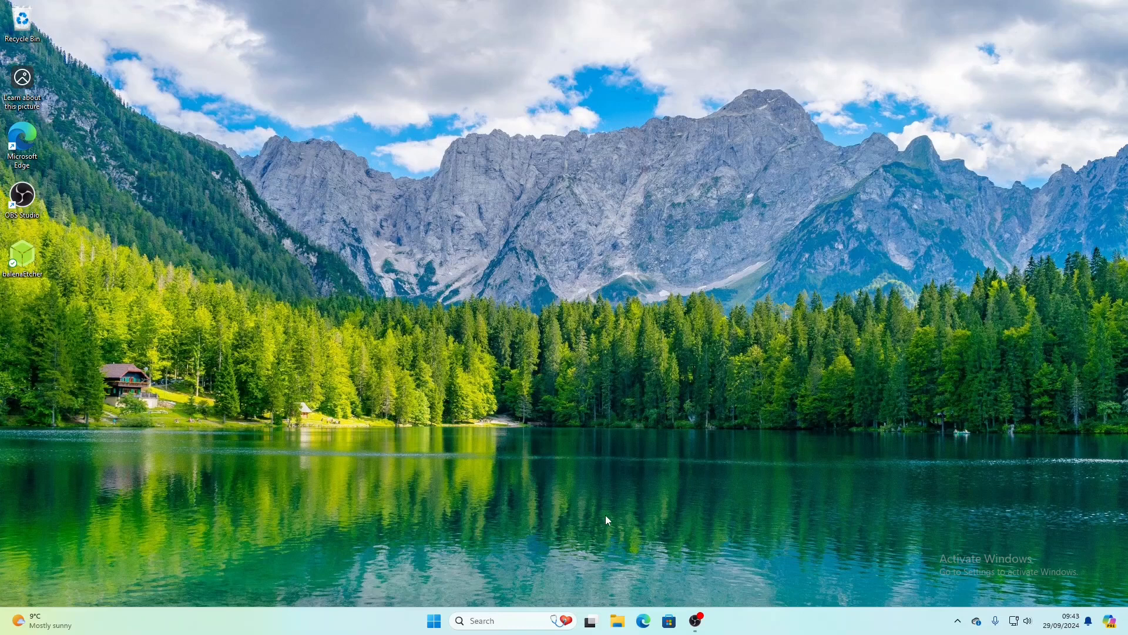
{"action": "mouse_move", "coordinate": [588, 509]}
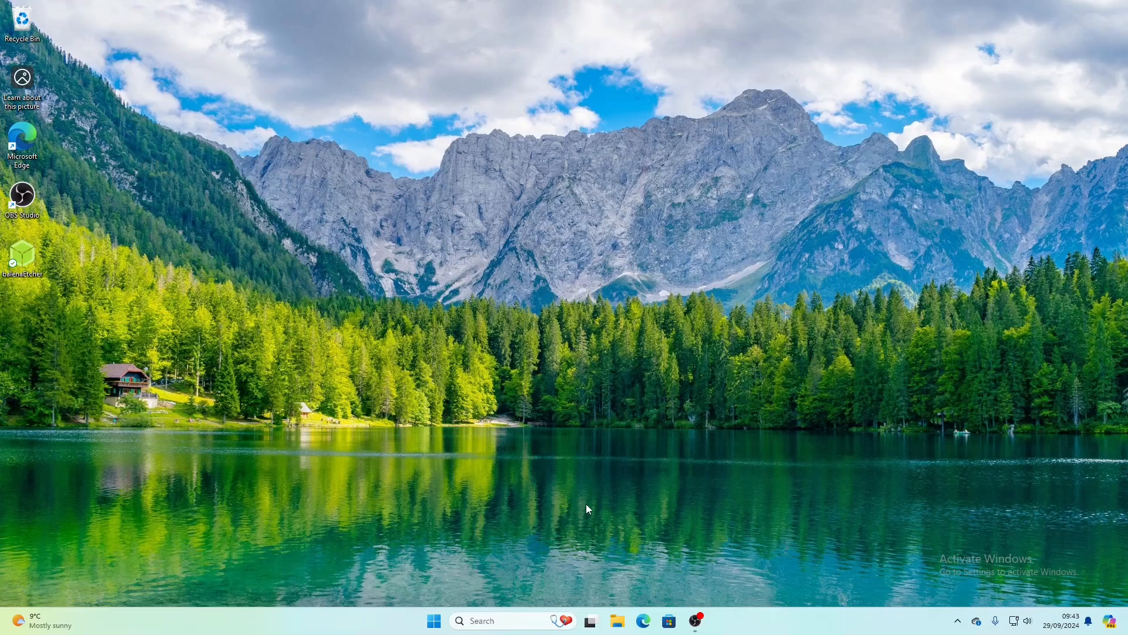
{"action": "mouse_move", "coordinate": [576, 510]}
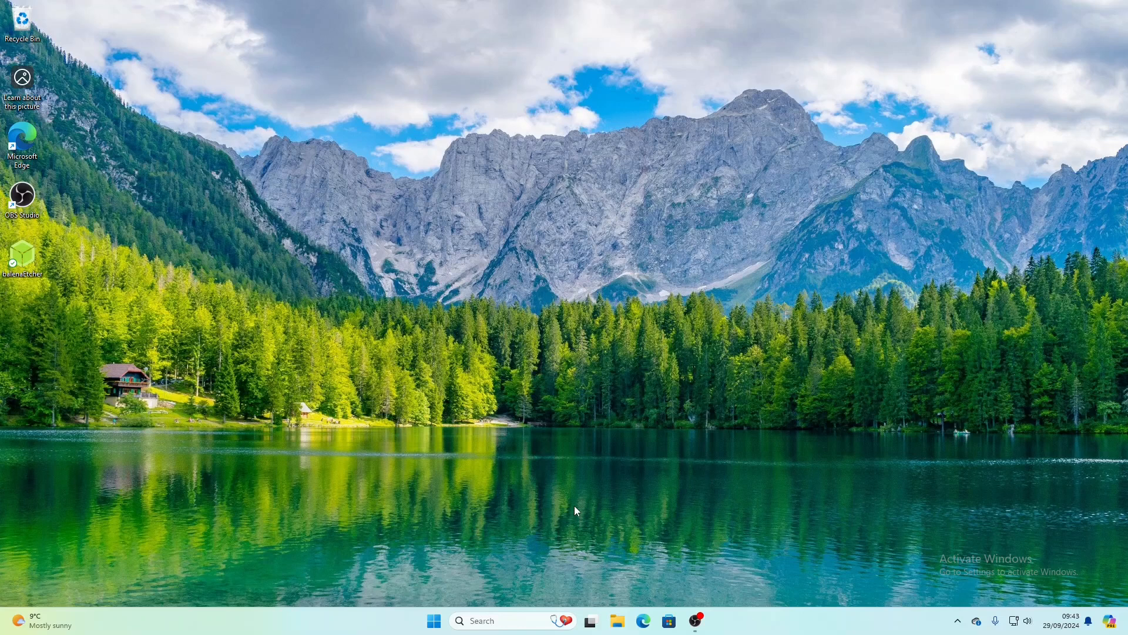
{"action": "mouse_move", "coordinate": [479, 548]}
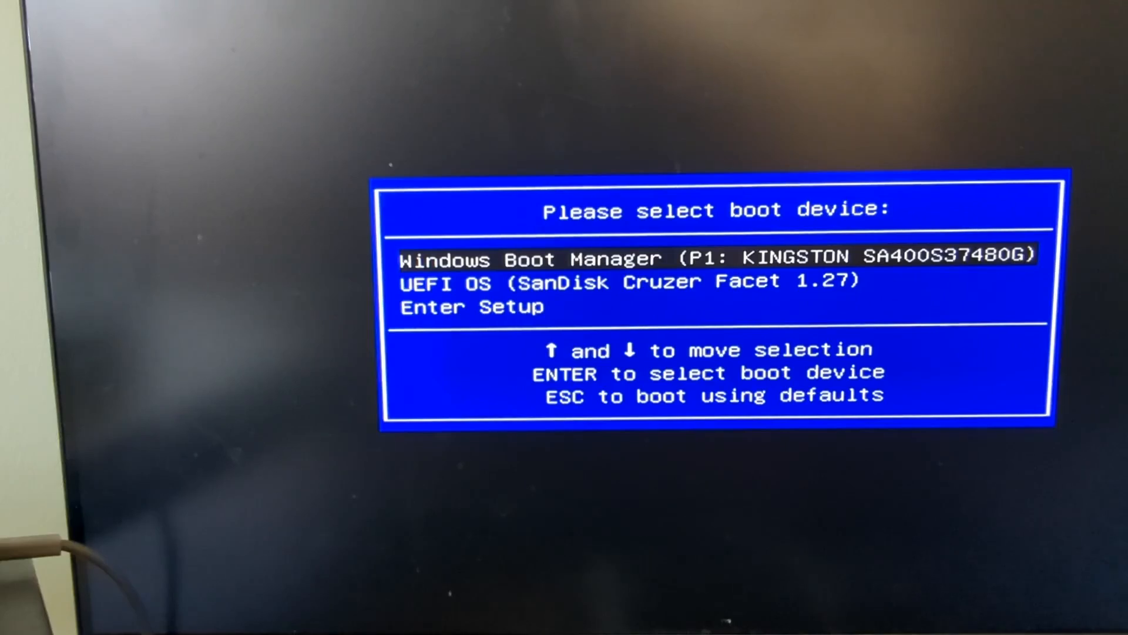
Step: Boot from UEFI OS (SanDisk Cruzer Facet 1.27) in the UEFI boot menu
{"action": "key", "text": "Down"}
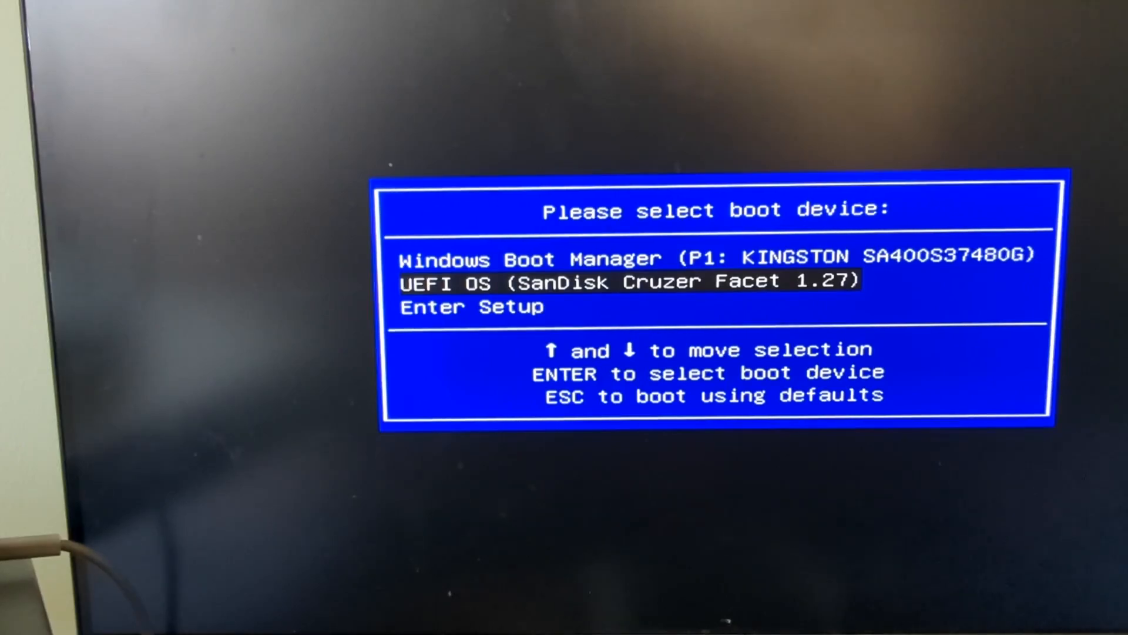
{"action": "key", "text": "enter"}
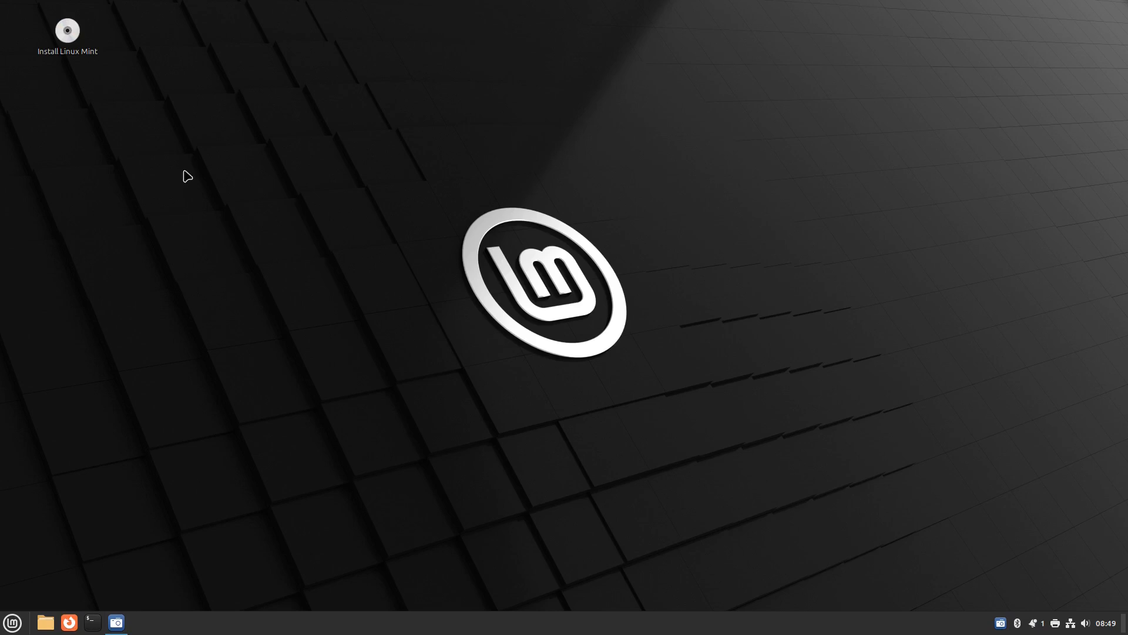
{"action": "mouse_move", "coordinate": [381, 244]}
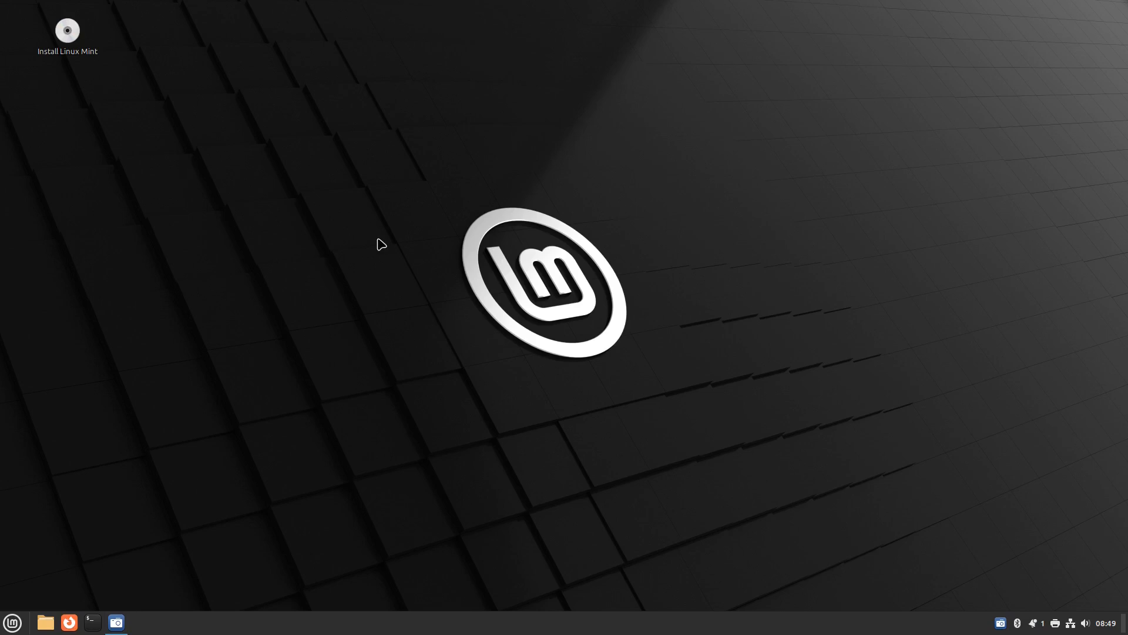
{"action": "mouse_move", "coordinate": [533, 284]}
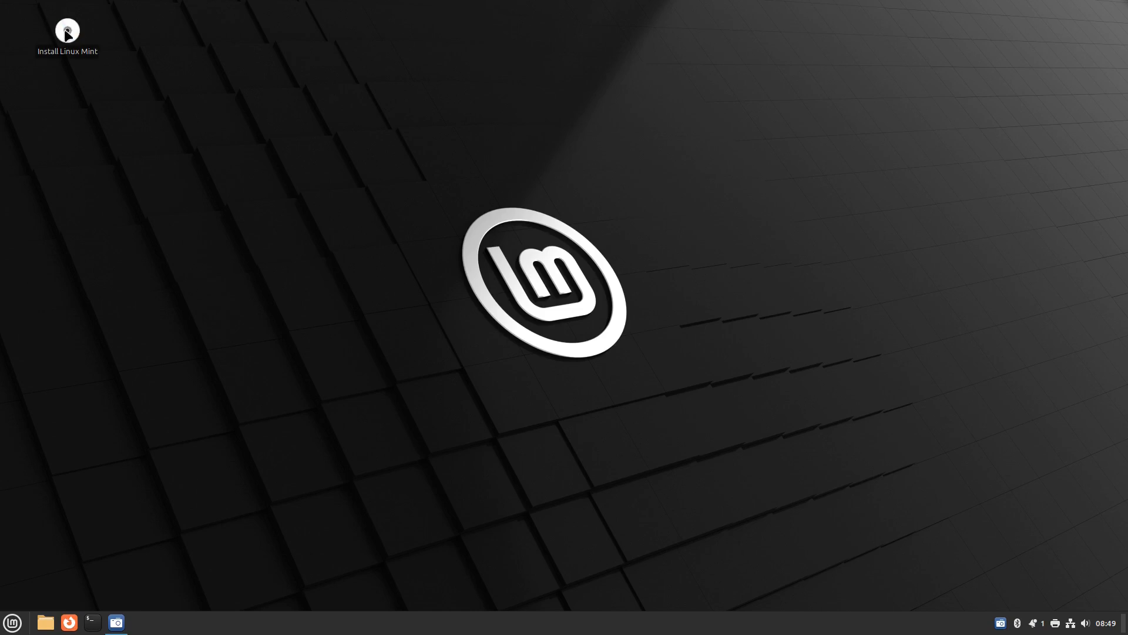
Step: Launch the Linux Mint installer from the Install Linux Mint desktop icon
{"action": "double_click", "coordinate": [67, 31]}
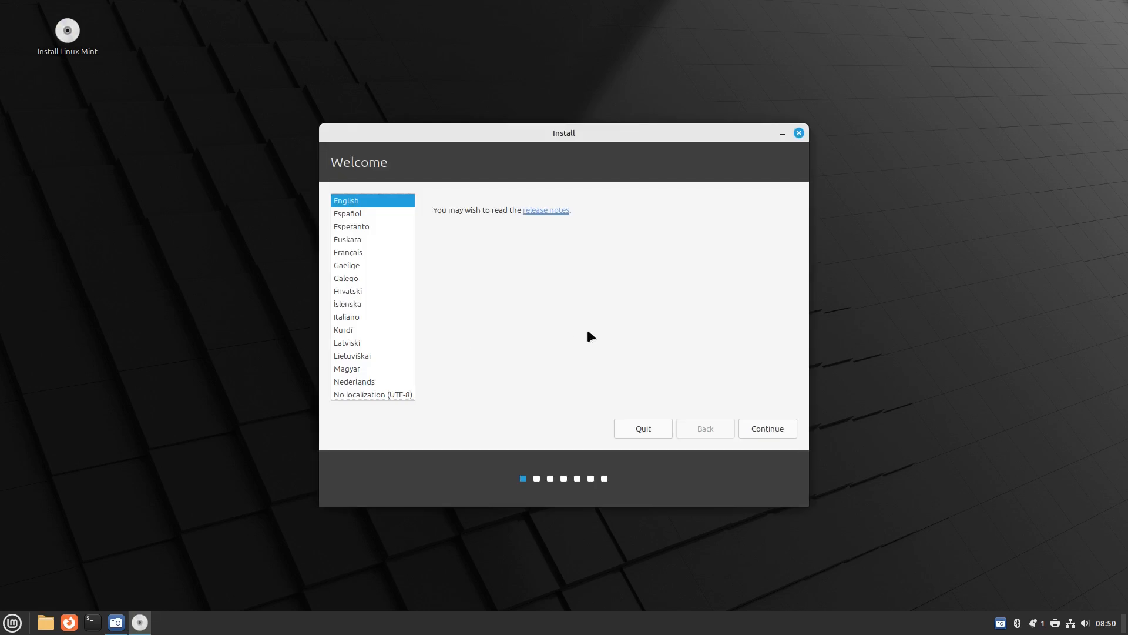
{"action": "mouse_move", "coordinate": [410, 232]}
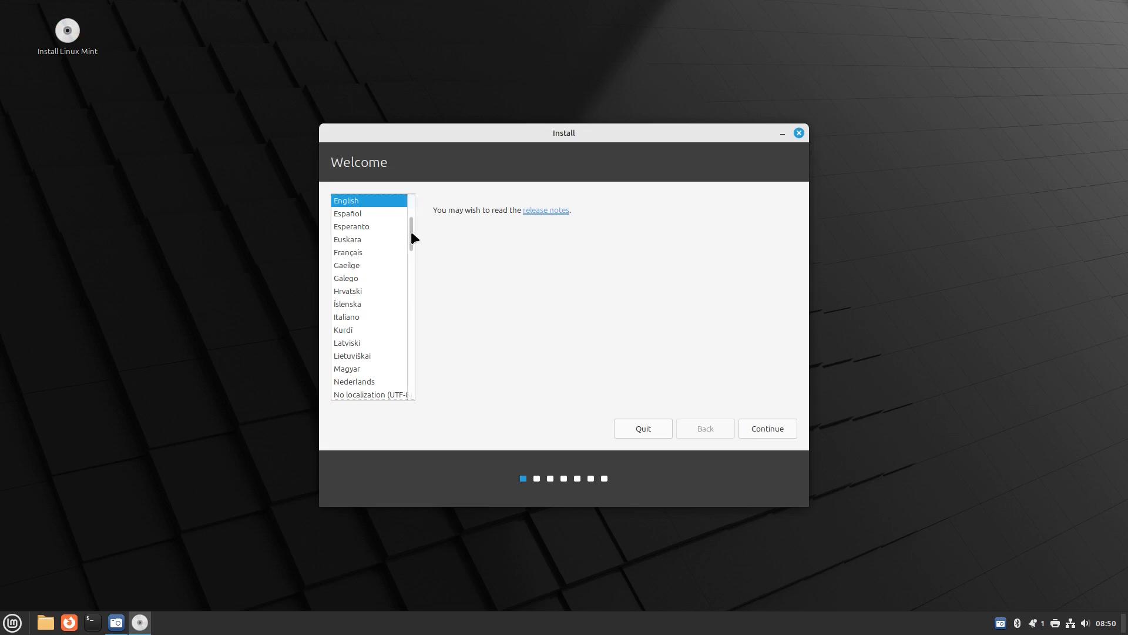
Step: Choose English as the installation language and continue to the Keyboard layout step
{"action": "scroll", "scroll_direction": "down", "scroll_amount": 3}
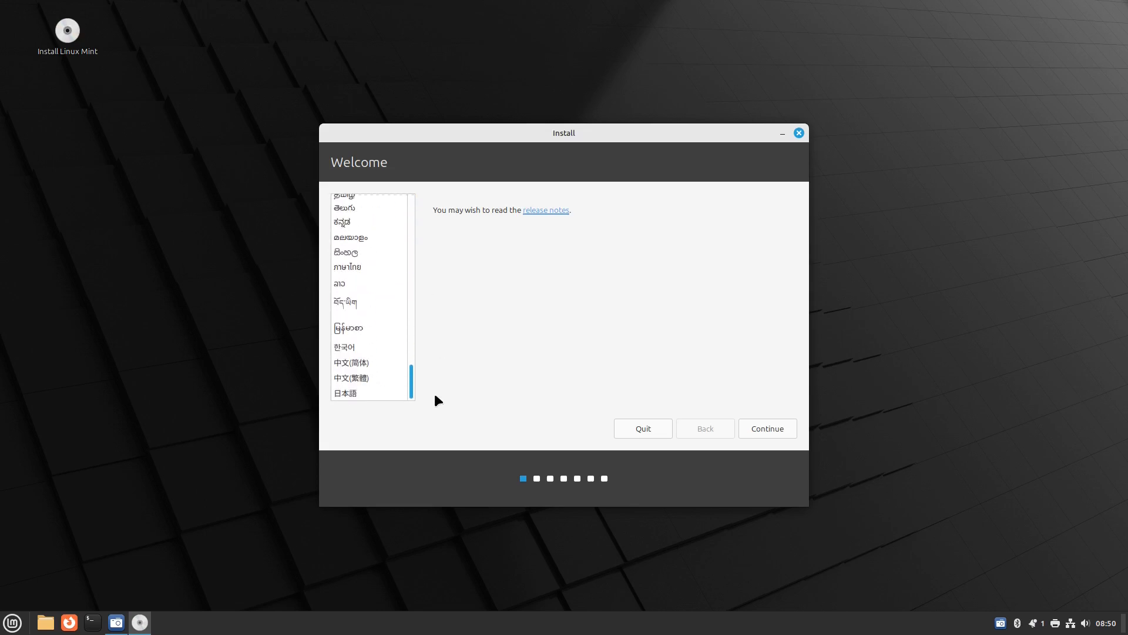
{"action": "left_click", "coordinate": [345, 316]}
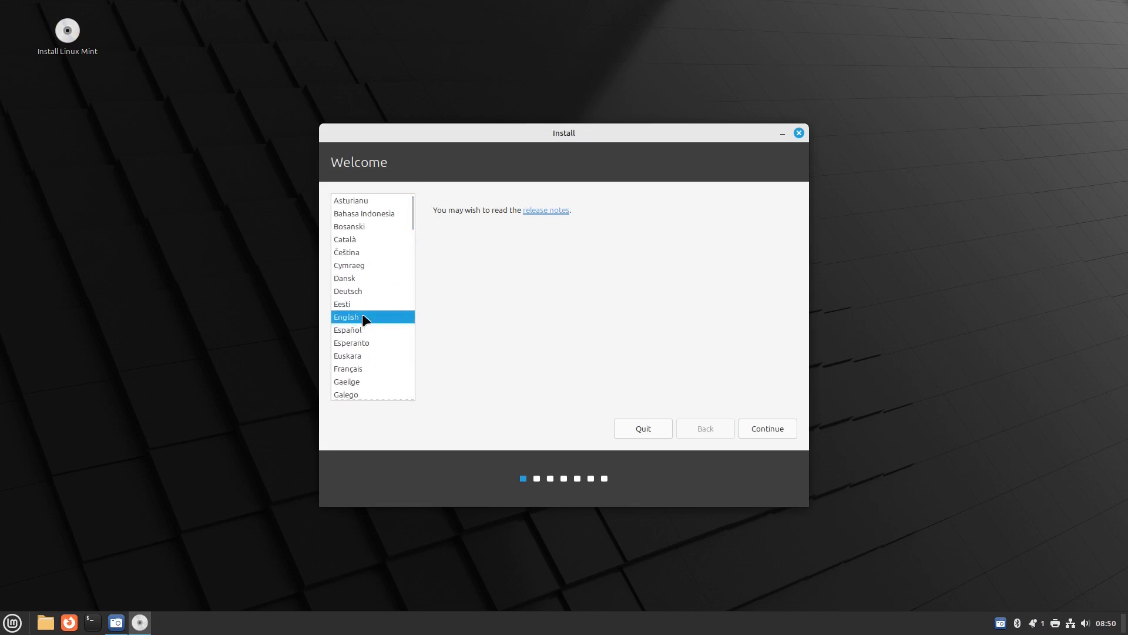
{"action": "left_click", "coordinate": [766, 428]}
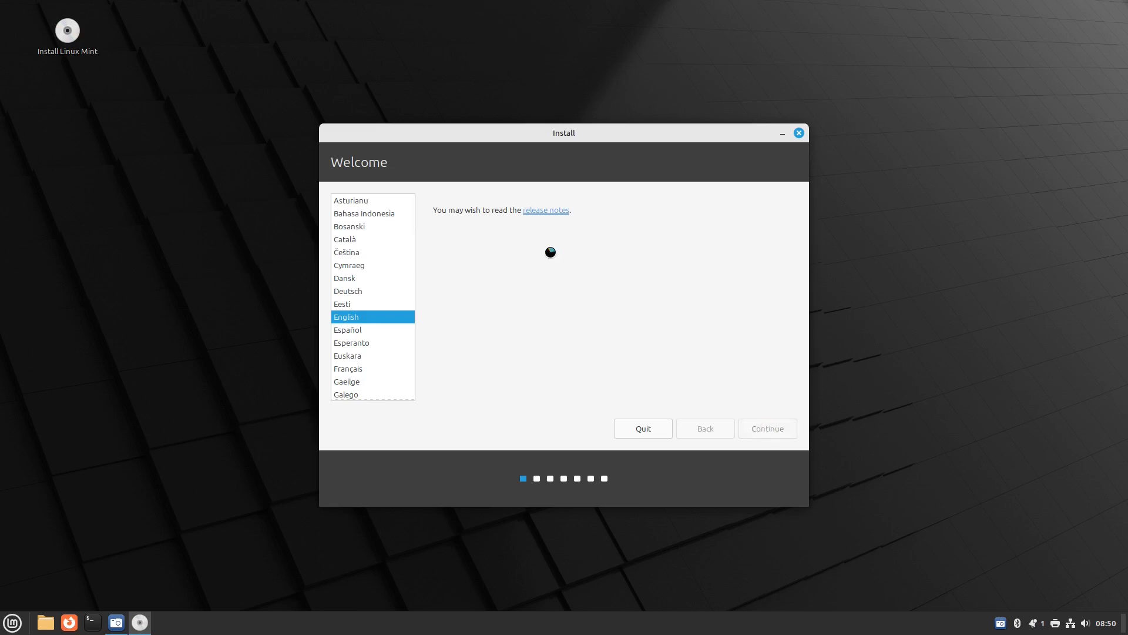
{"action": "left_click", "coordinate": [766, 428]}
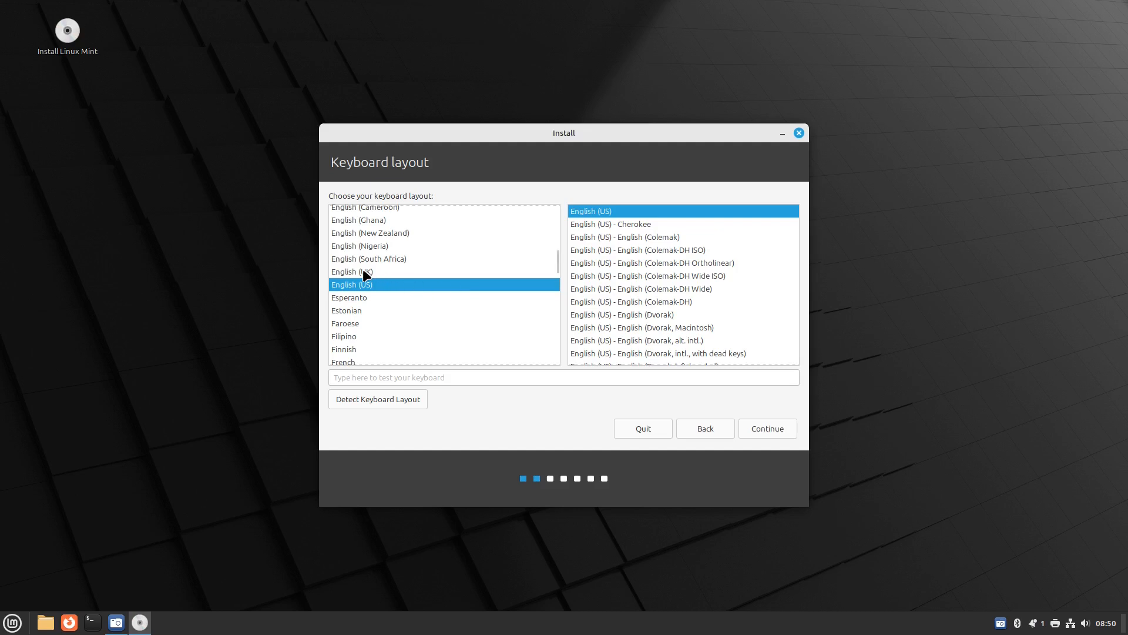
Step: Choose English (UK) as the keyboard layout and continue to the Multimedia codecs step
{"action": "left_click", "coordinate": [351, 284]}
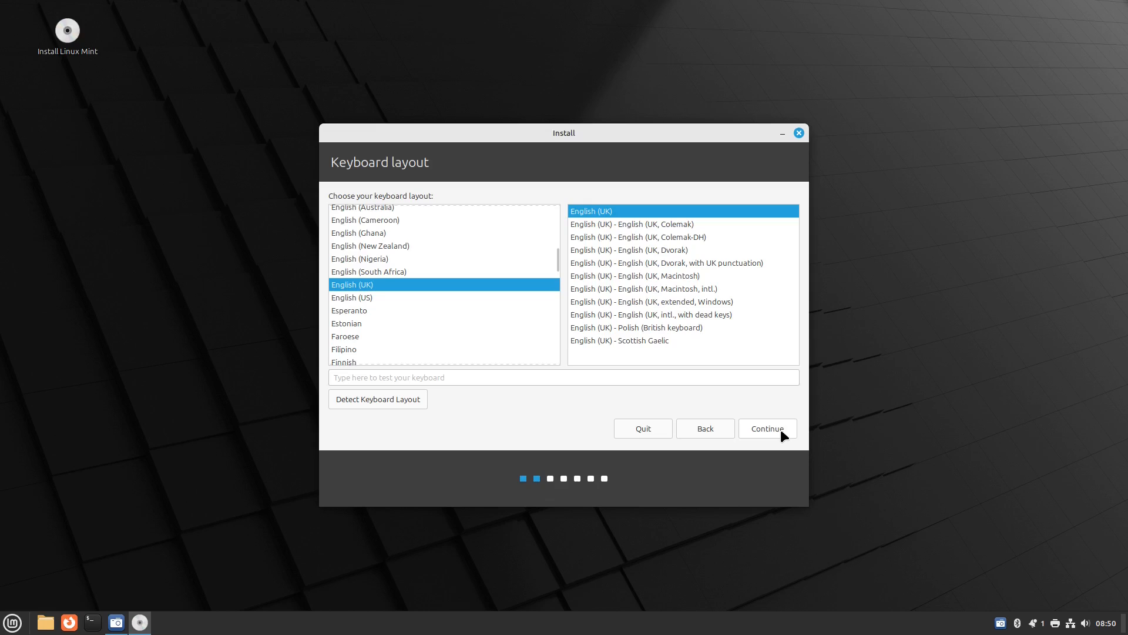
{"action": "left_click", "coordinate": [768, 428]}
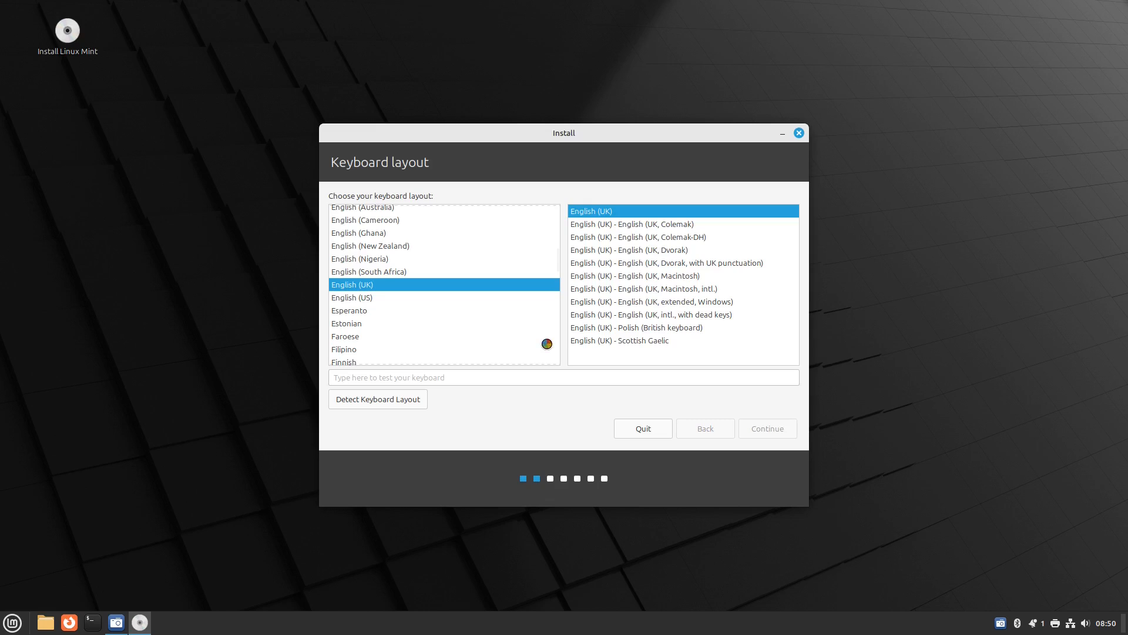
{"action": "left_click", "coordinate": [766, 428]}
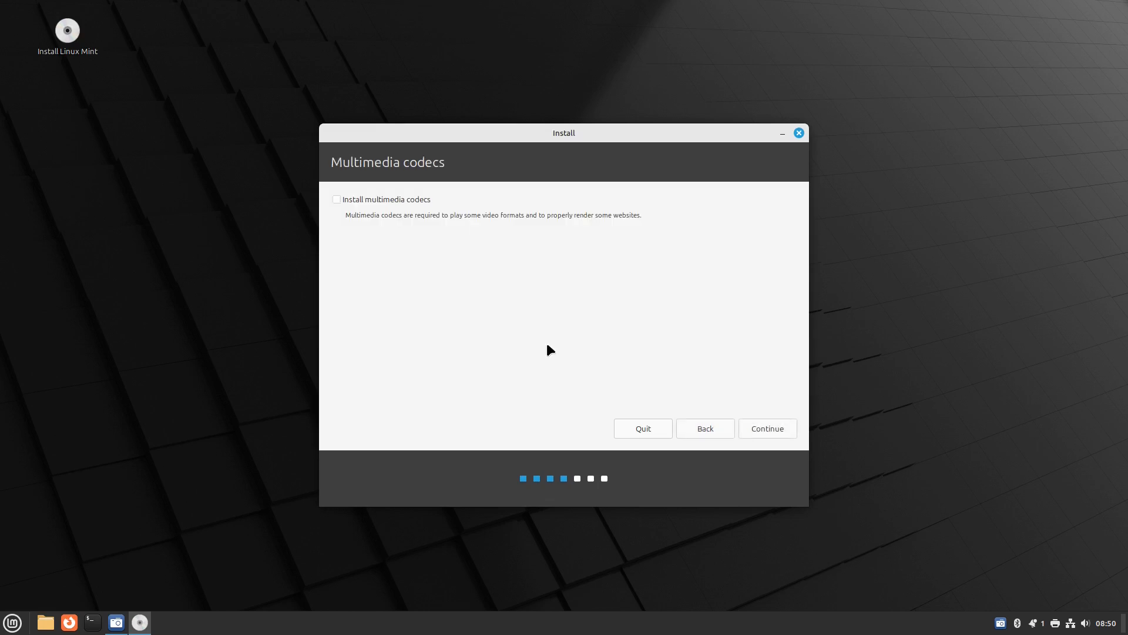
{"action": "mouse_move", "coordinate": [431, 288]}
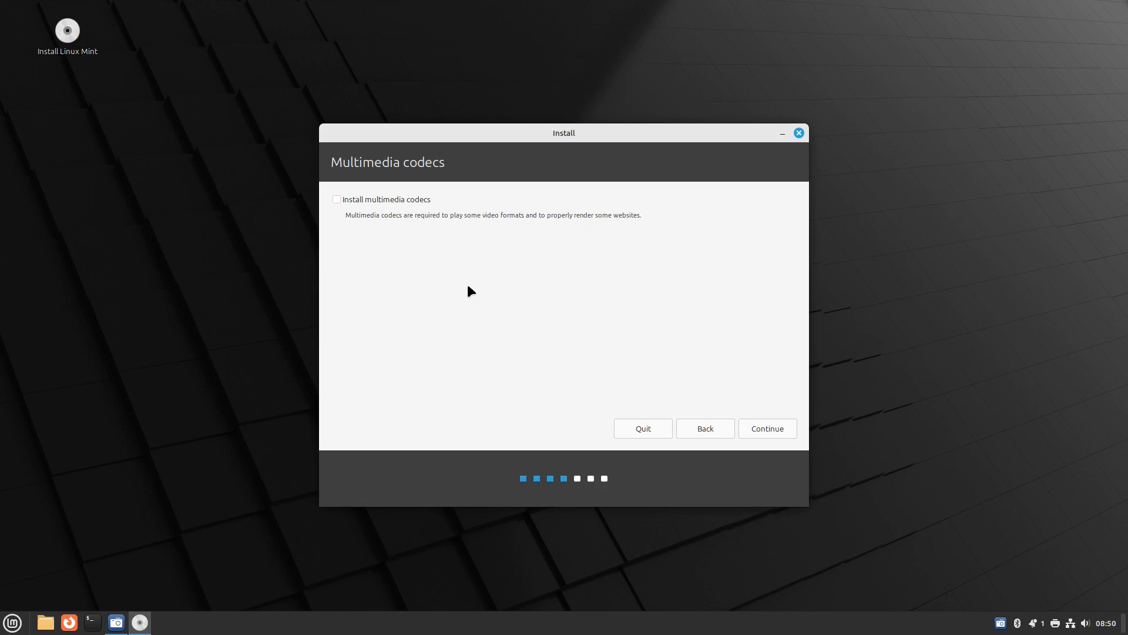
Step: Tick 'Install multimedia codecs' and continue to the Installation type step
{"action": "left_click", "coordinate": [336, 199]}
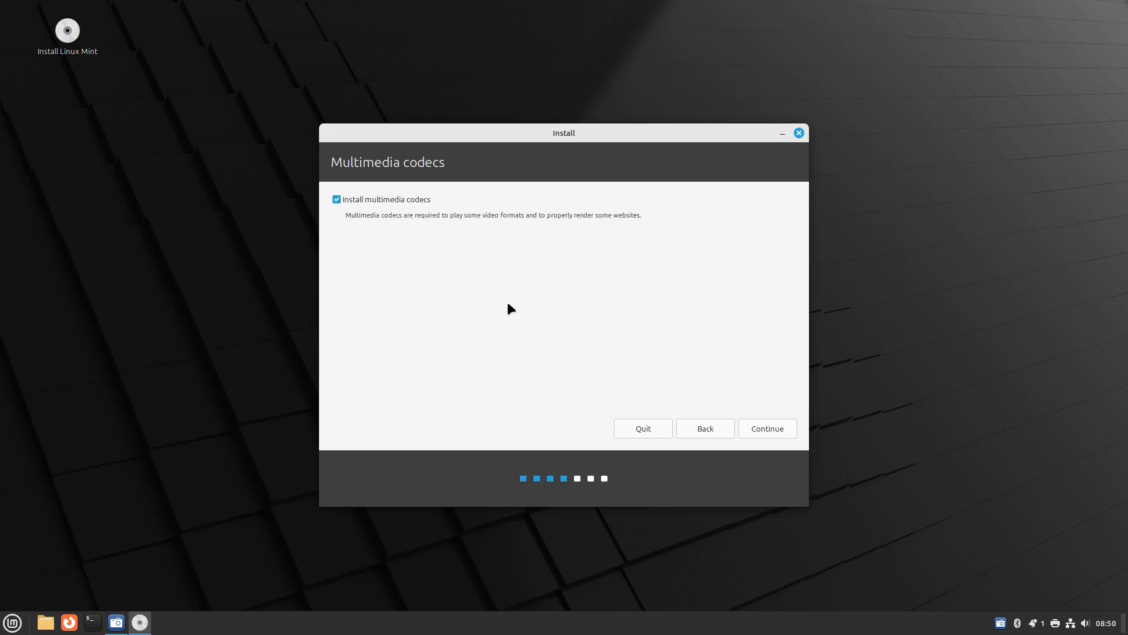
{"action": "mouse_move", "coordinate": [658, 313]}
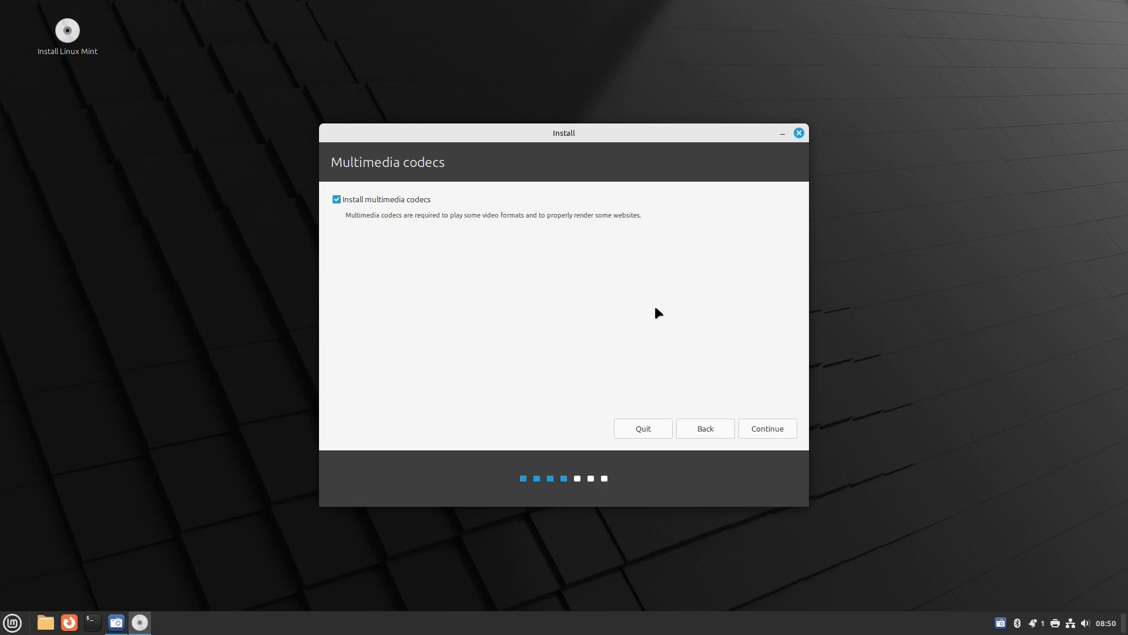
{"action": "mouse_move", "coordinate": [438, 246]}
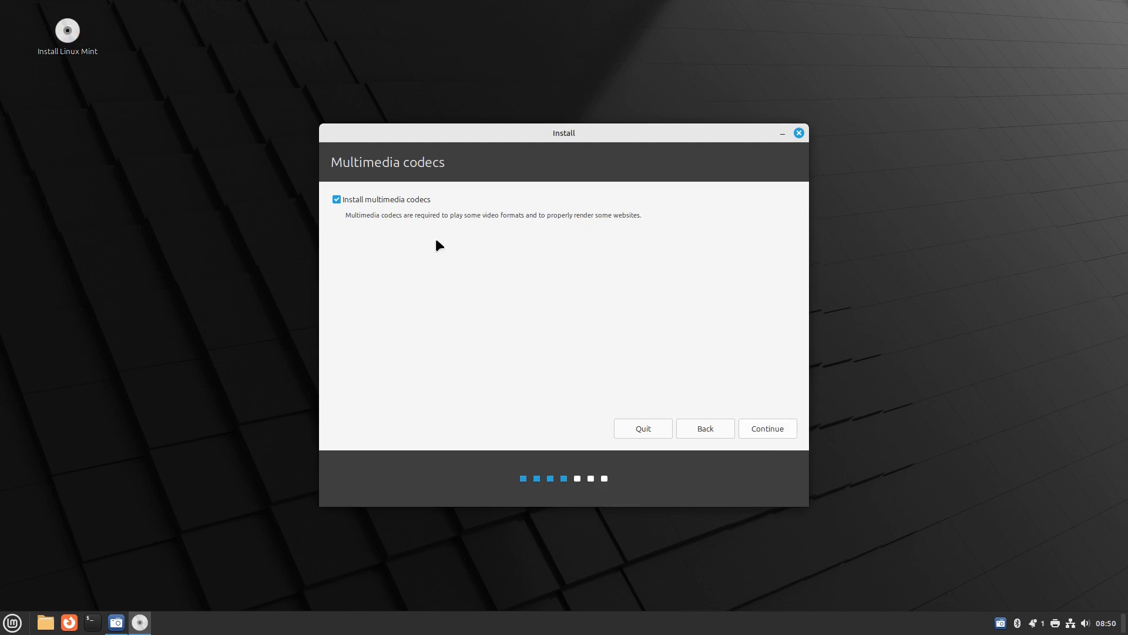
{"action": "left_click", "coordinate": [767, 428]}
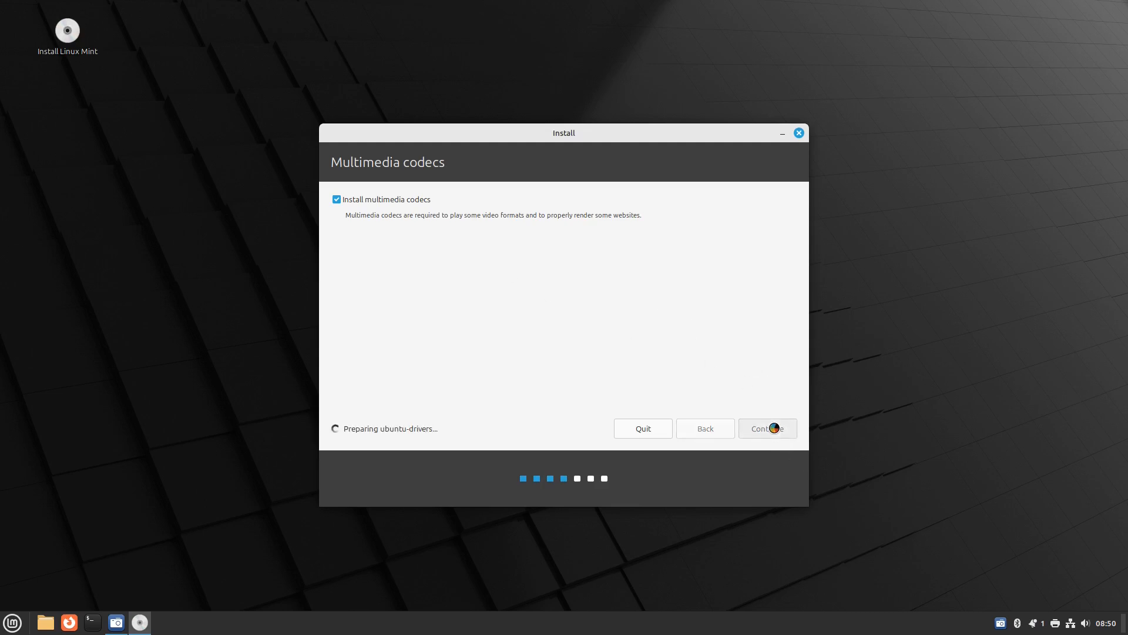
{"action": "left_click", "coordinate": [767, 428]}
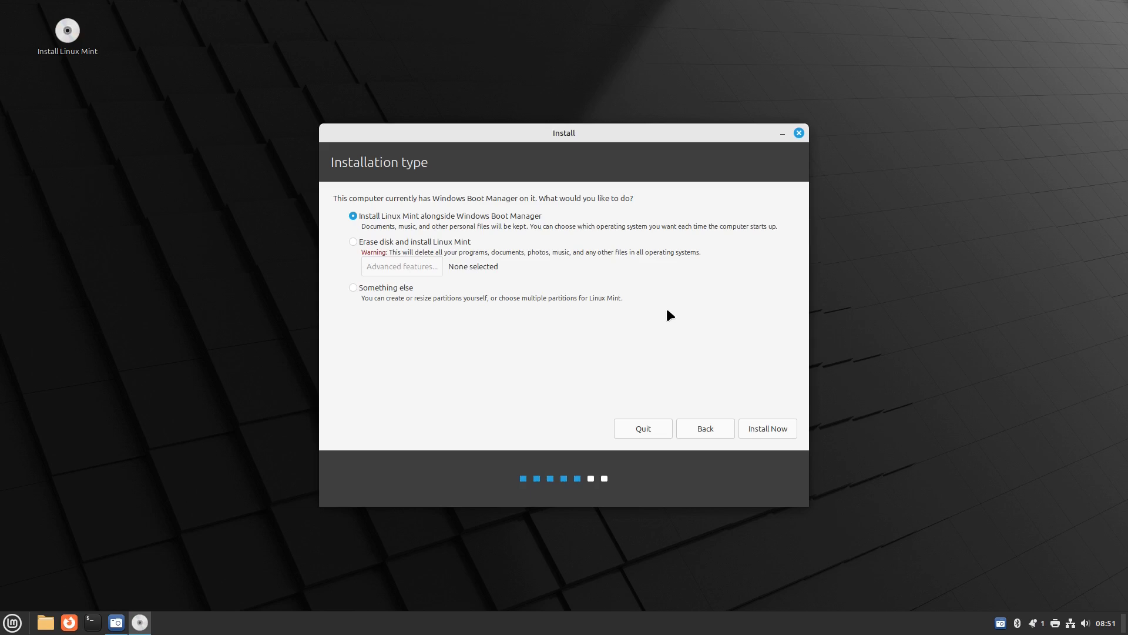
{"action": "mouse_move", "coordinate": [366, 249]}
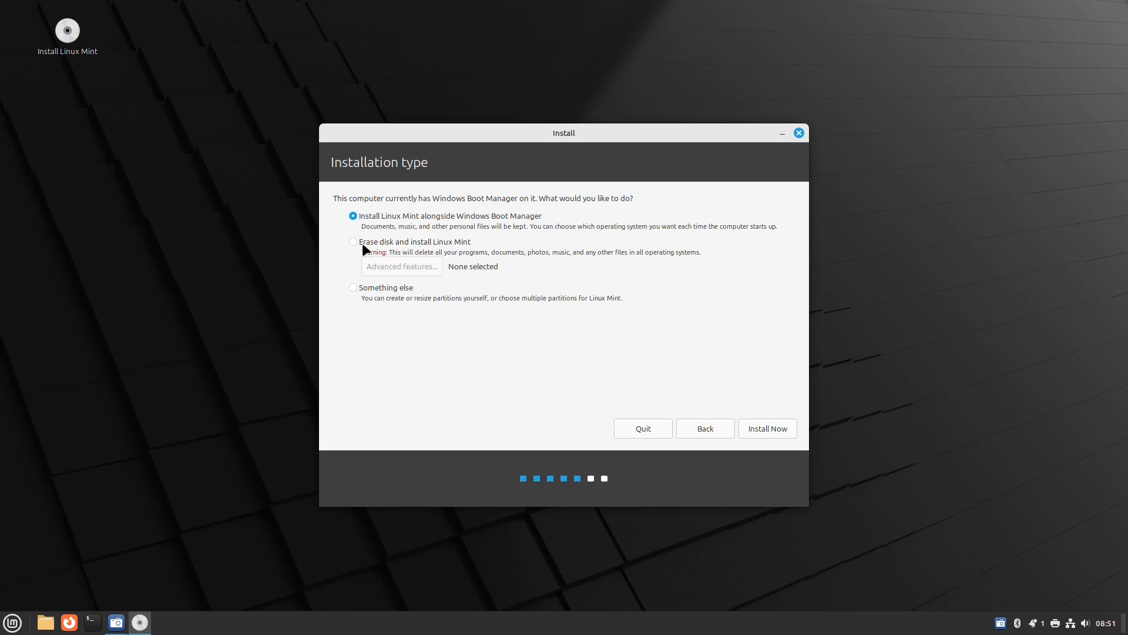
{"action": "mouse_move", "coordinate": [644, 309]}
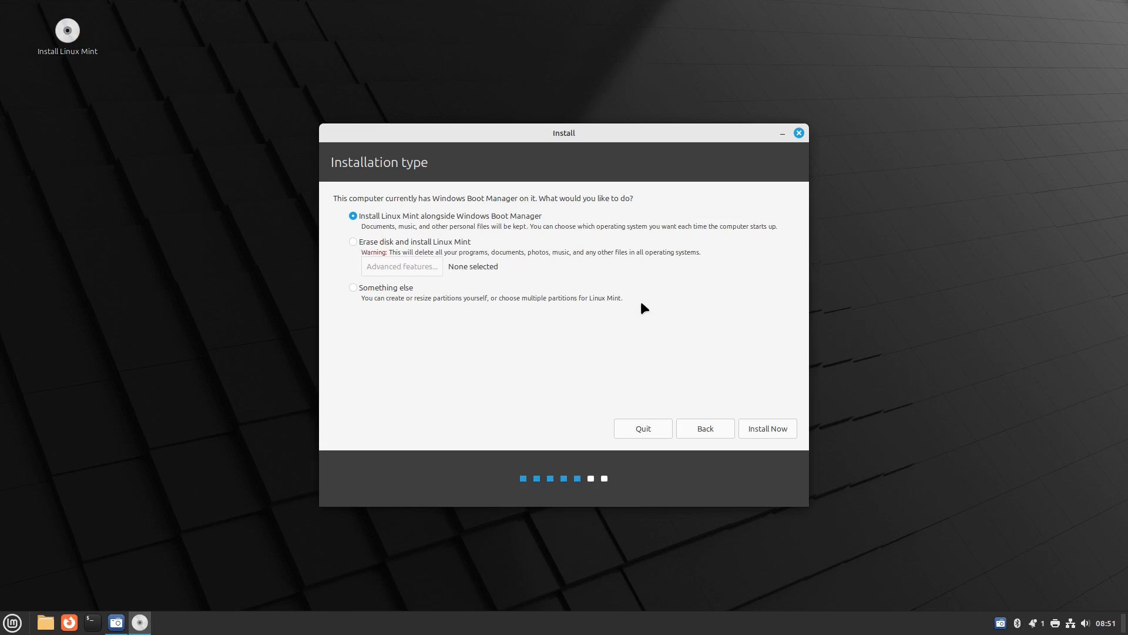
{"action": "mouse_move", "coordinate": [395, 222]}
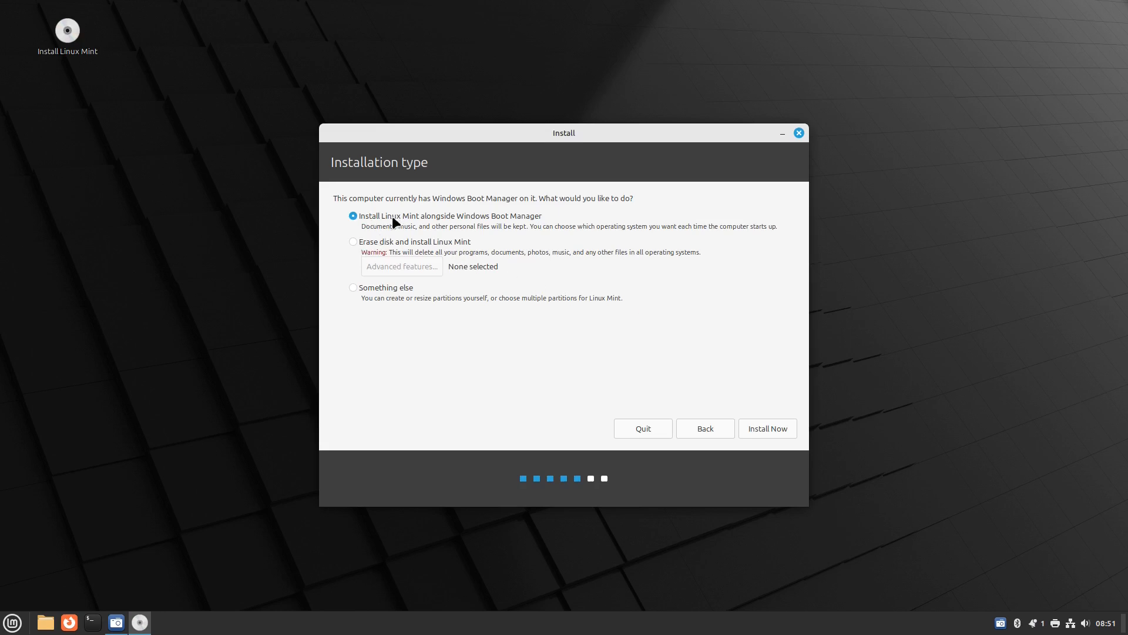
{"action": "mouse_move", "coordinate": [709, 284]}
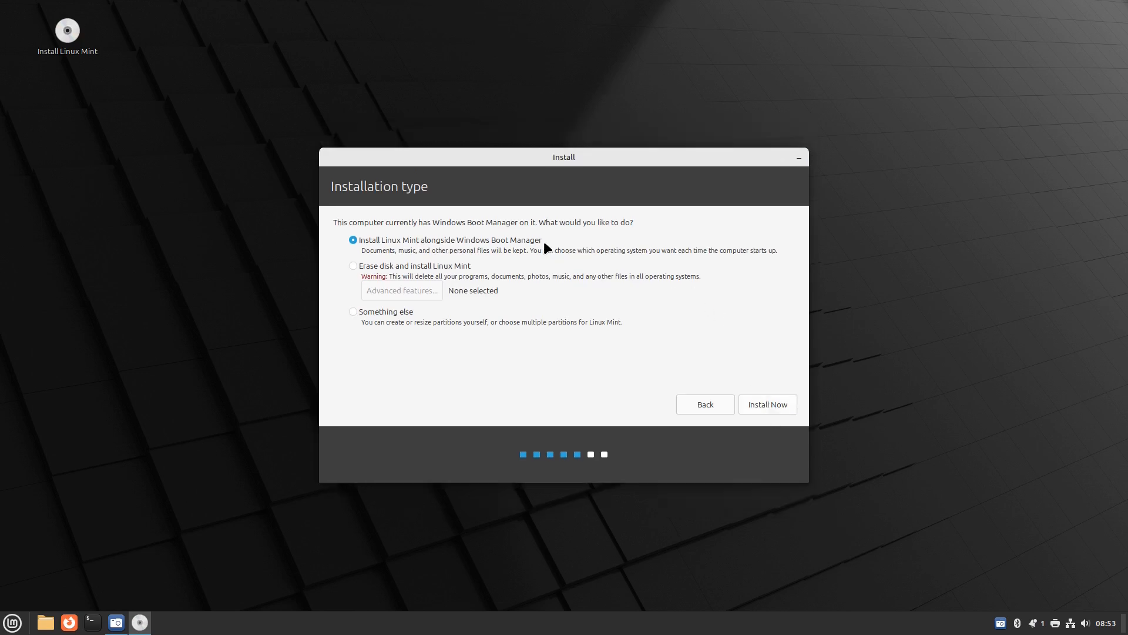
{"action": "mouse_move", "coordinate": [386, 270]}
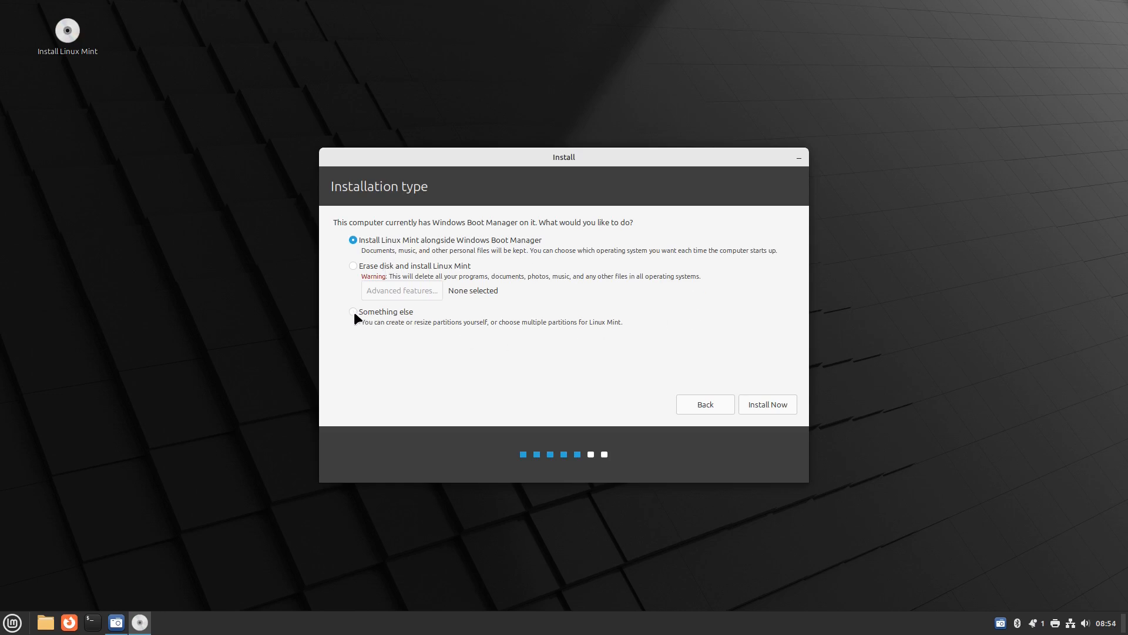
Step: Choose 'Something else' for manual partitioning and continue to the partition table
{"action": "left_click", "coordinate": [354, 311]}
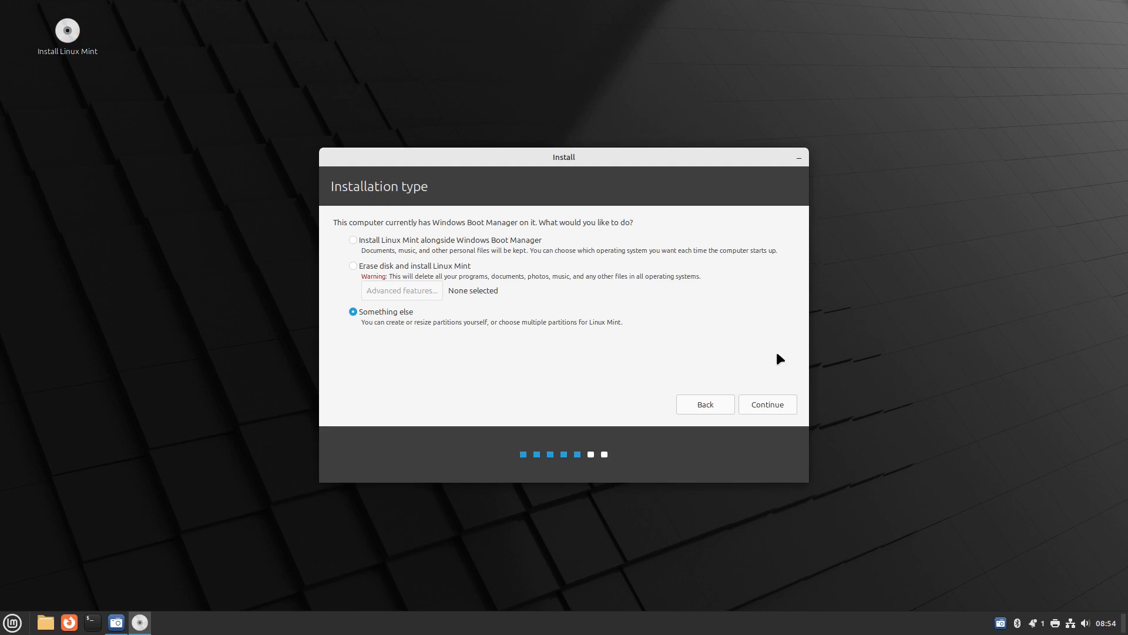
{"action": "mouse_move", "coordinate": [766, 407]}
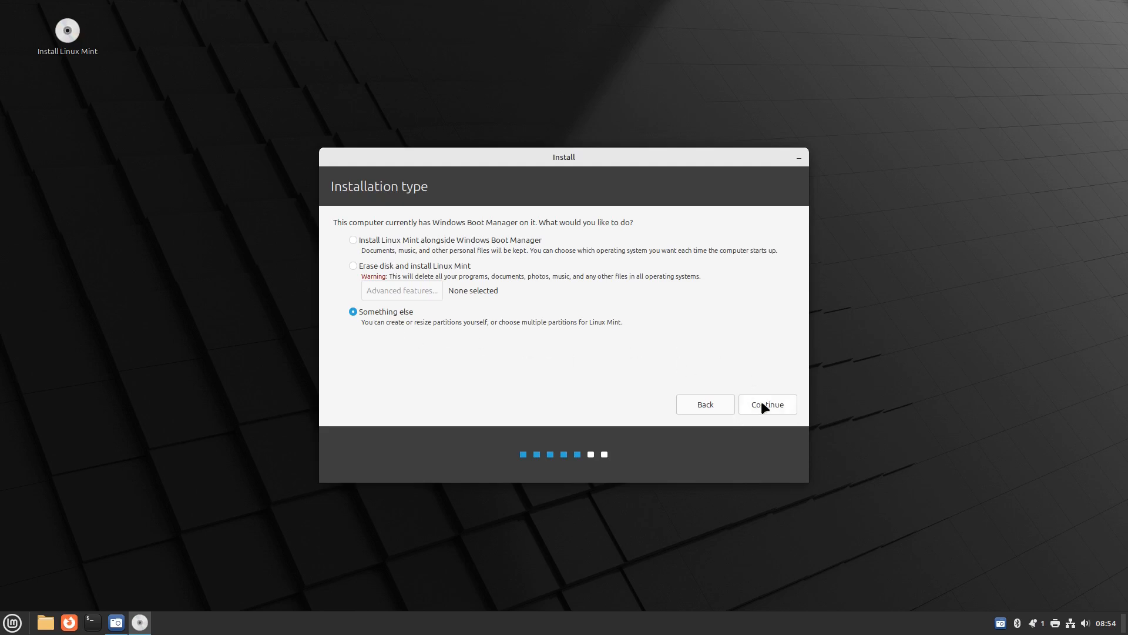
{"action": "left_click", "coordinate": [766, 403]}
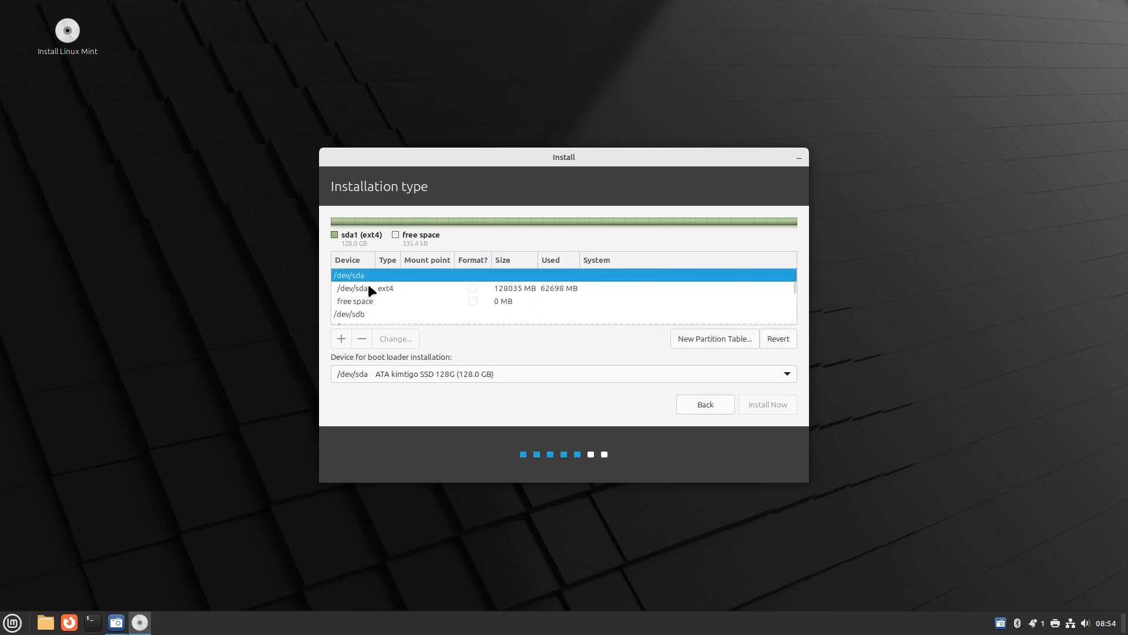
{"action": "mouse_move", "coordinate": [435, 300]}
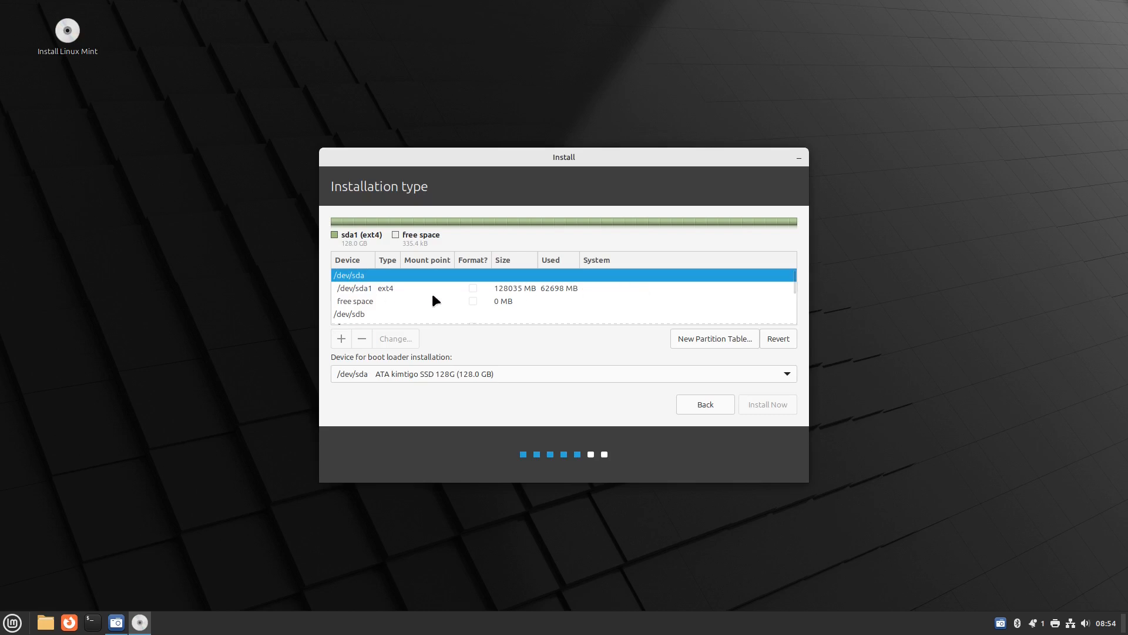
Step: Select the 209715 MB free space row under /dev/sdb in the partition table
{"action": "scroll", "scroll_direction": "down", "scroll_amount": 3}
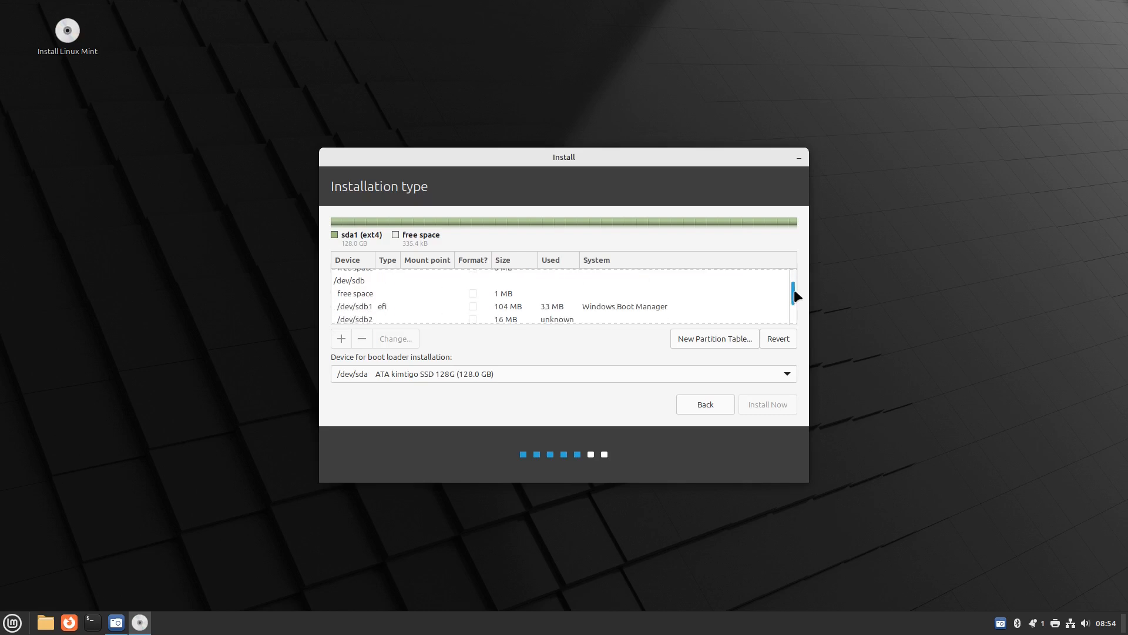
{"action": "scroll", "scroll_direction": "down", "scroll_amount": 3}
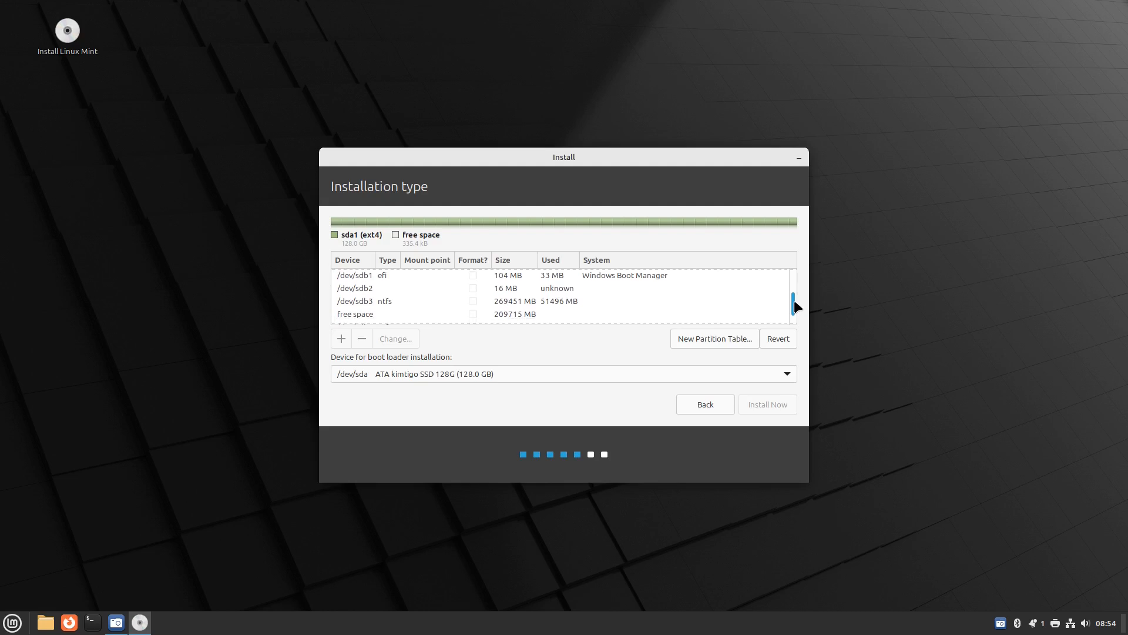
{"action": "mouse_move", "coordinate": [360, 306]}
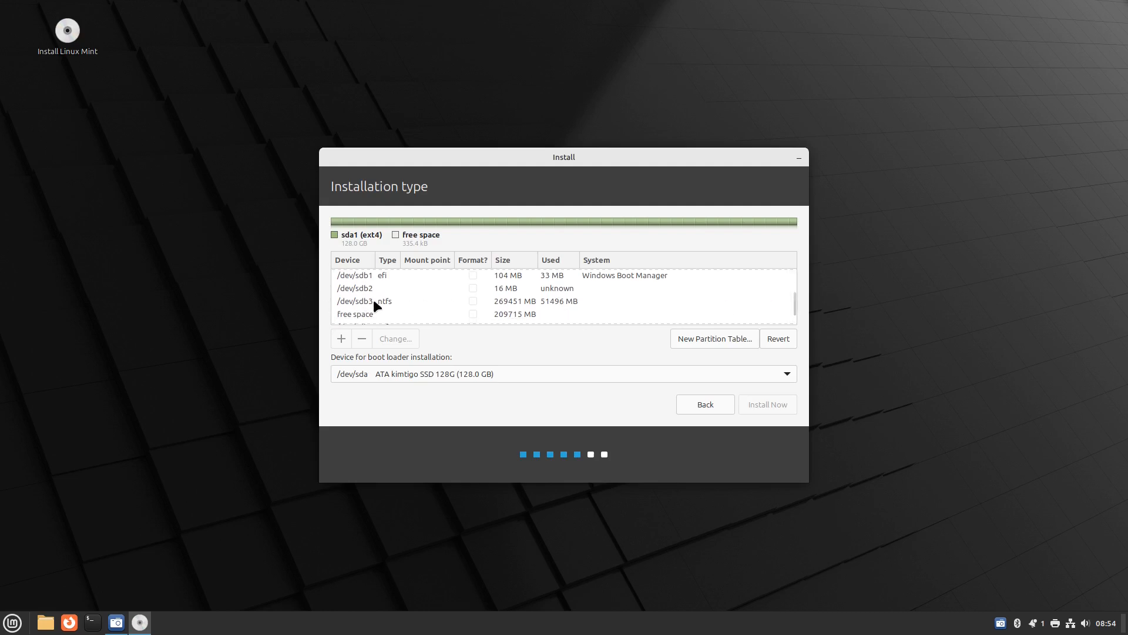
{"action": "left_click", "coordinate": [381, 301]}
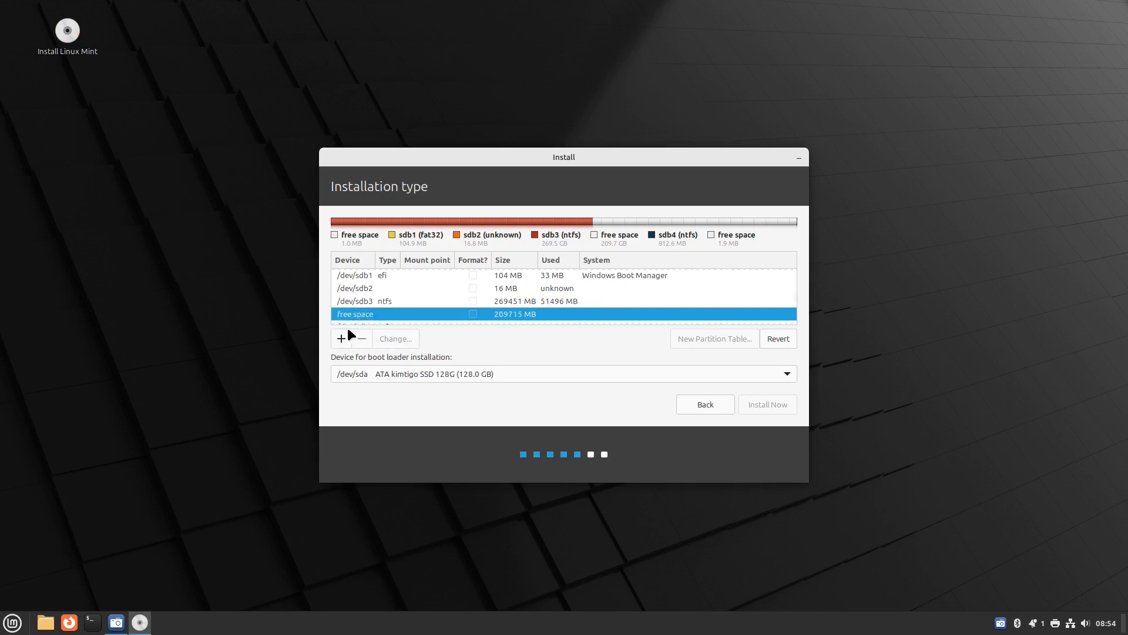
Step: Create a 209715 MB primary ext4 partition mounted at / in the free space
{"action": "left_click", "coordinate": [341, 338]}
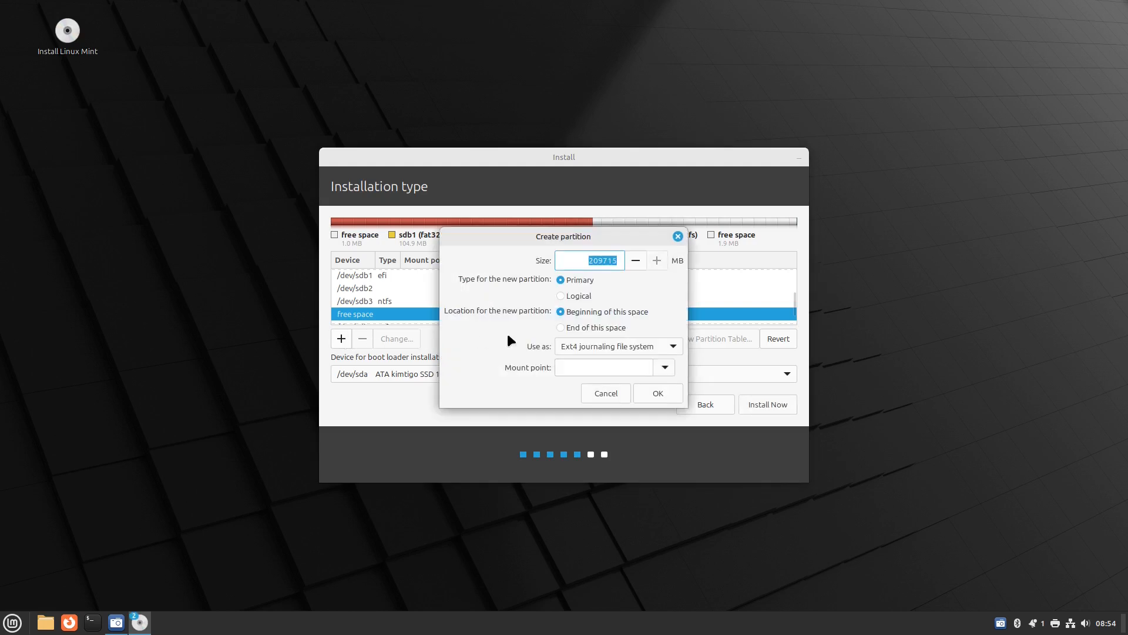
{"action": "left_click", "coordinate": [663, 368]}
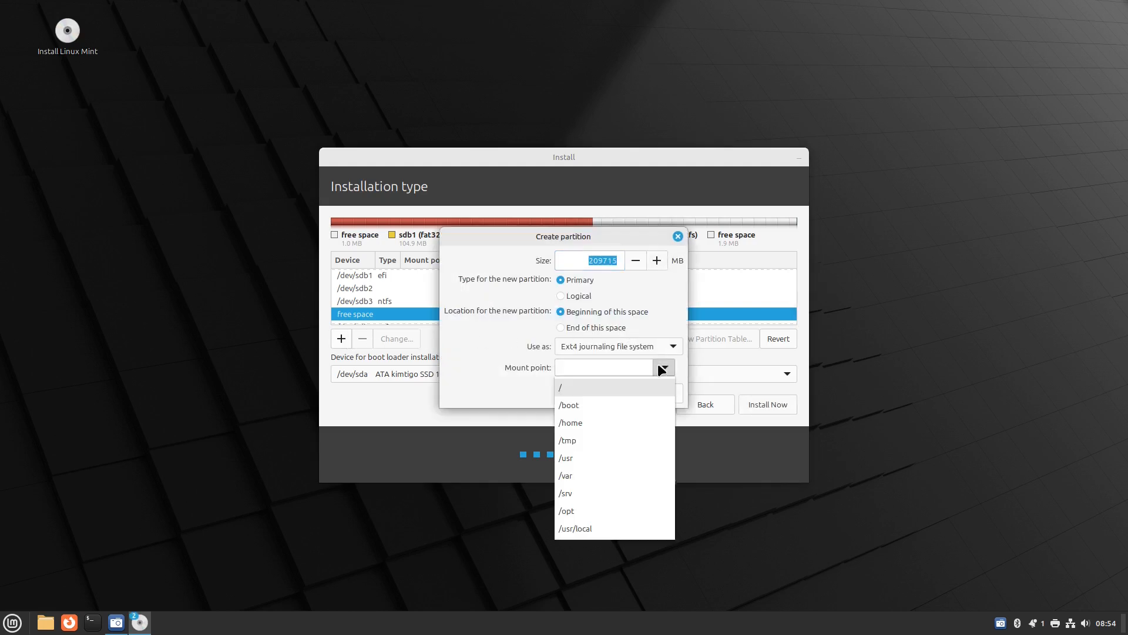
{"action": "left_click", "coordinate": [560, 386]}
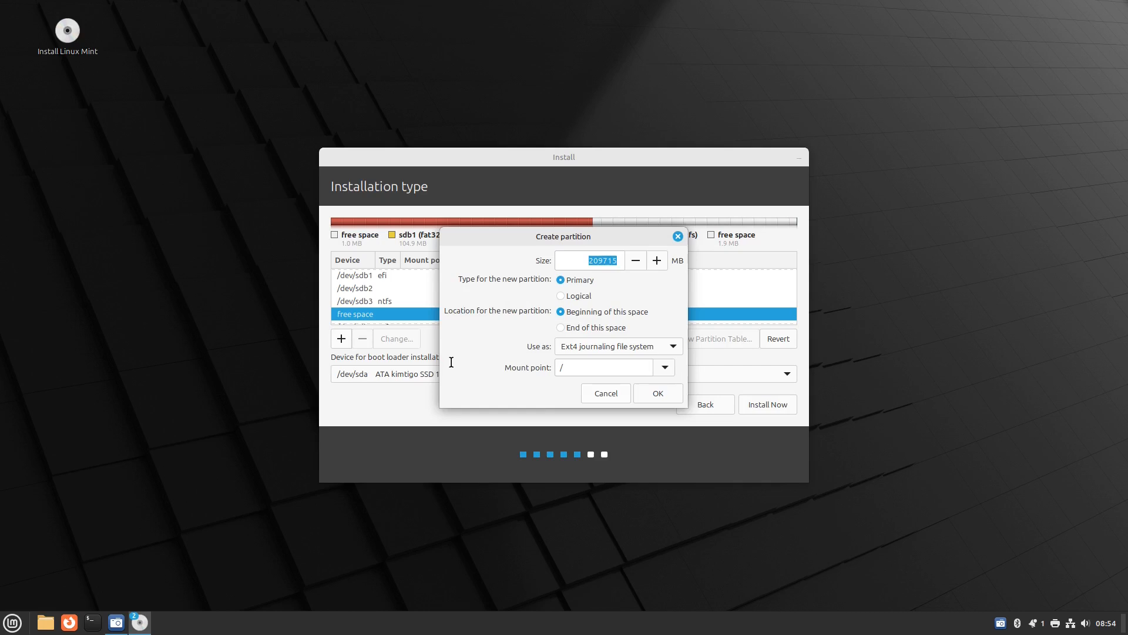
{"action": "mouse_move", "coordinate": [531, 342]}
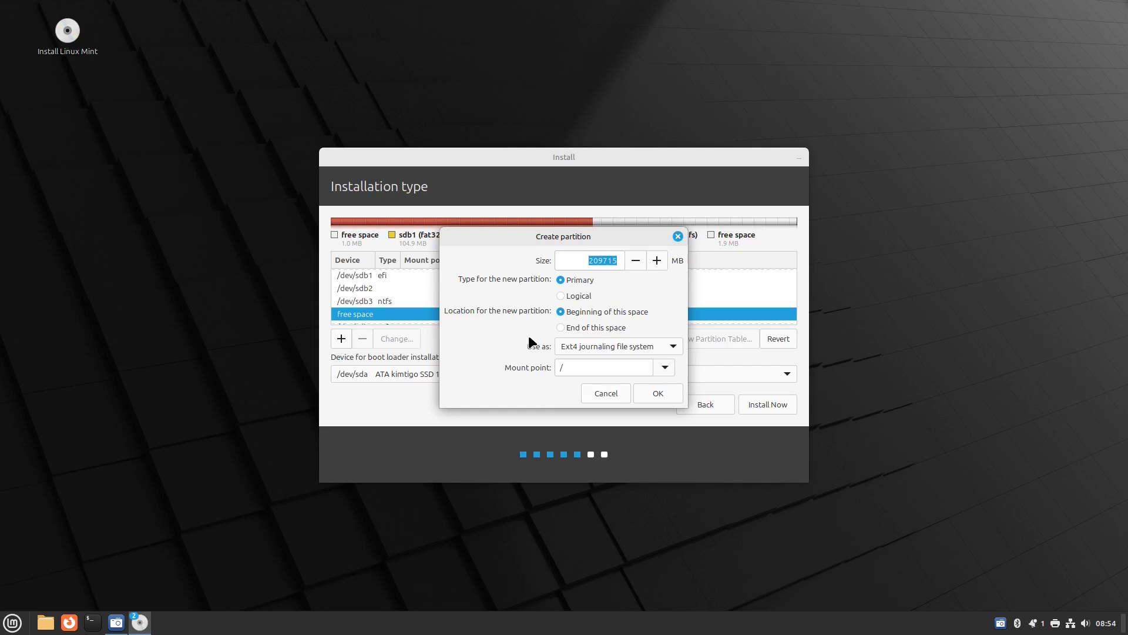
{"action": "mouse_move", "coordinate": [662, 399]}
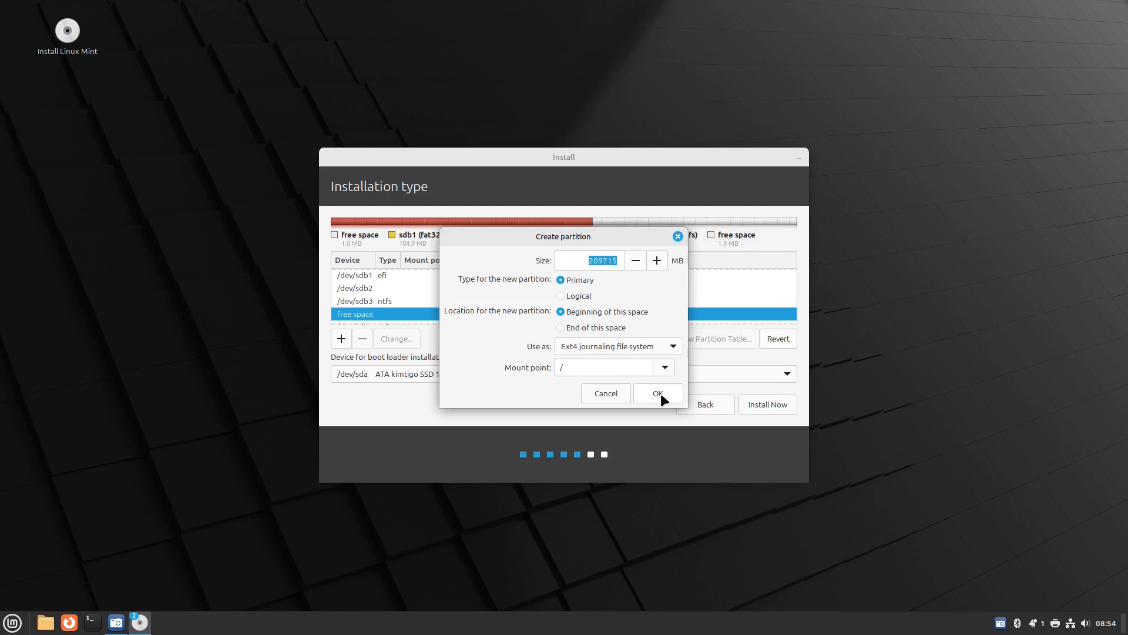
{"action": "mouse_move", "coordinate": [660, 396]}
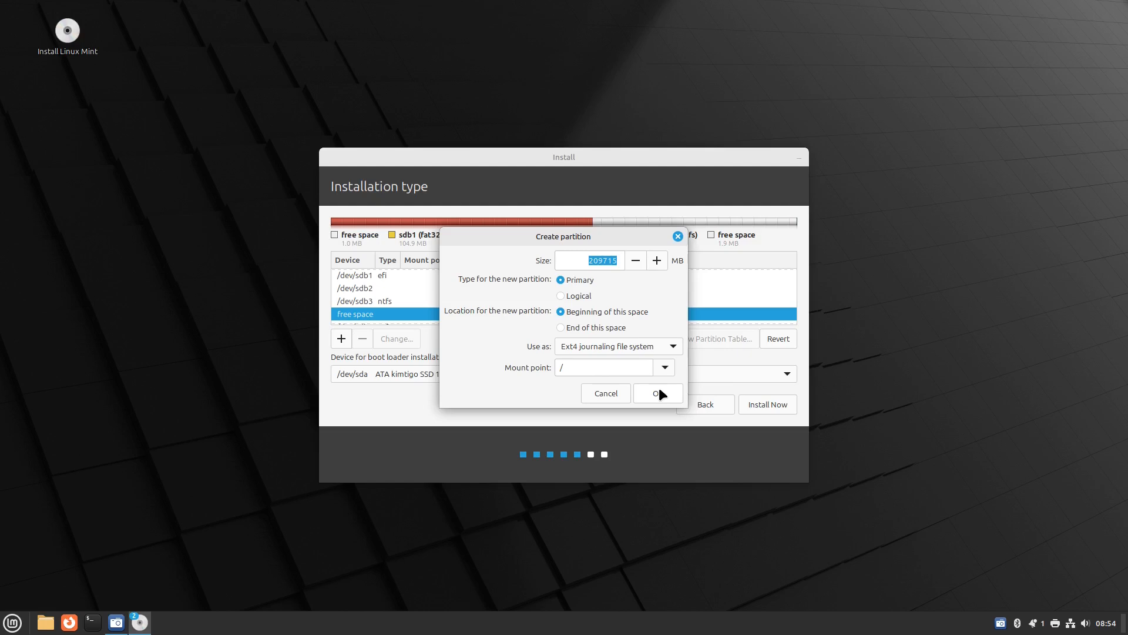
{"action": "mouse_move", "coordinate": [659, 395]}
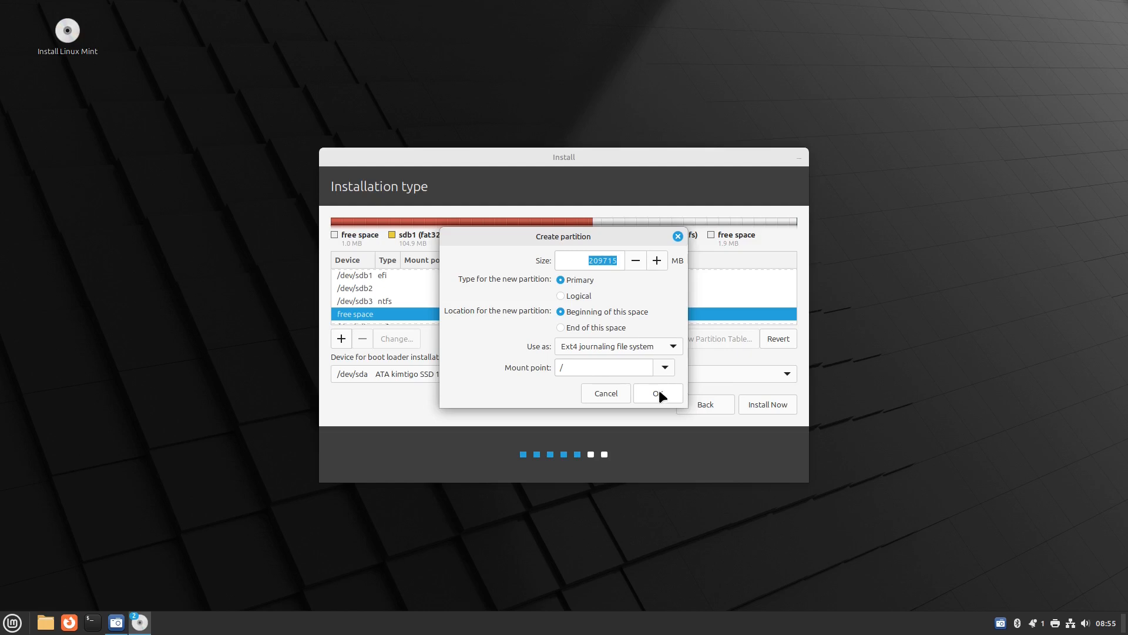
{"action": "left_click", "coordinate": [656, 393]}
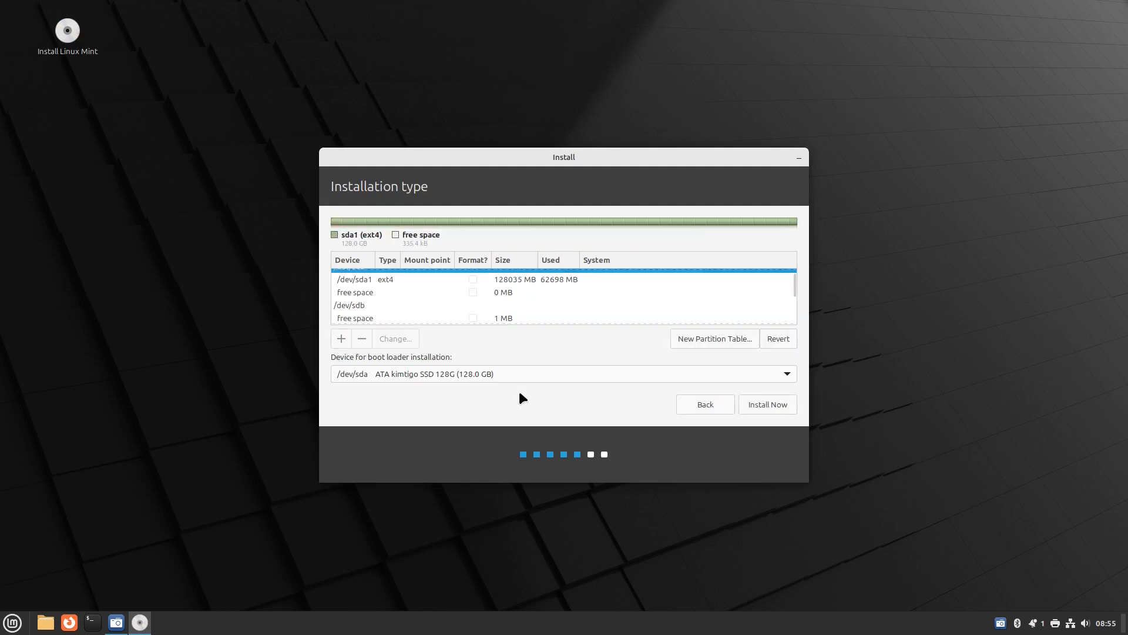
Step: Choose /dev/sdb1 Windows Boot Manager as the device for boot loader installation
{"action": "left_click", "coordinate": [786, 374]}
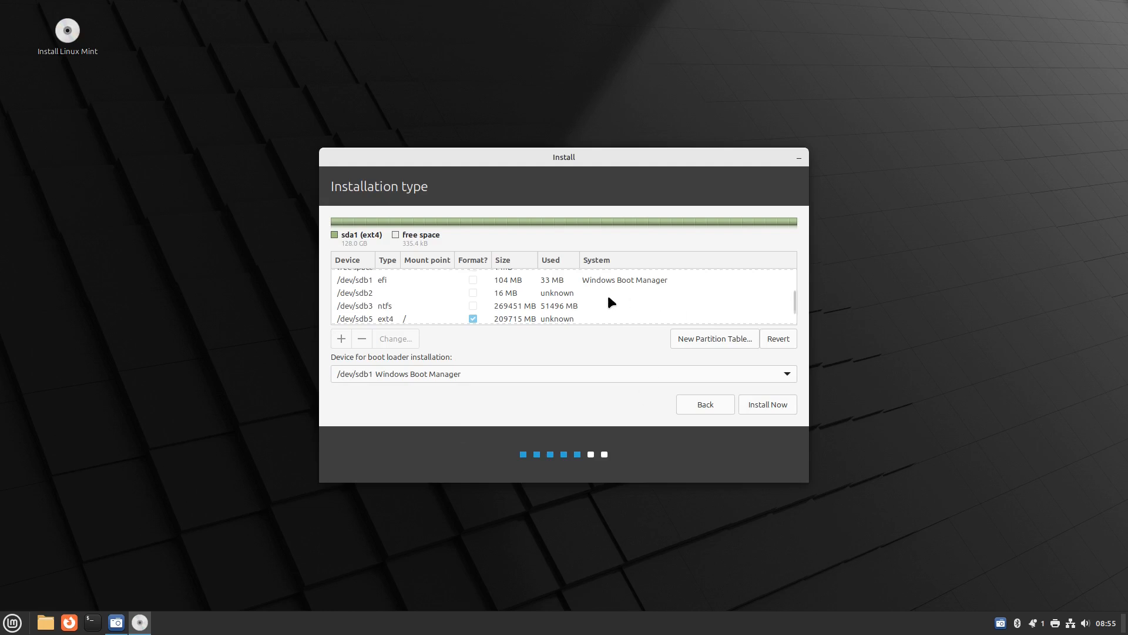
{"action": "mouse_move", "coordinate": [530, 383]}
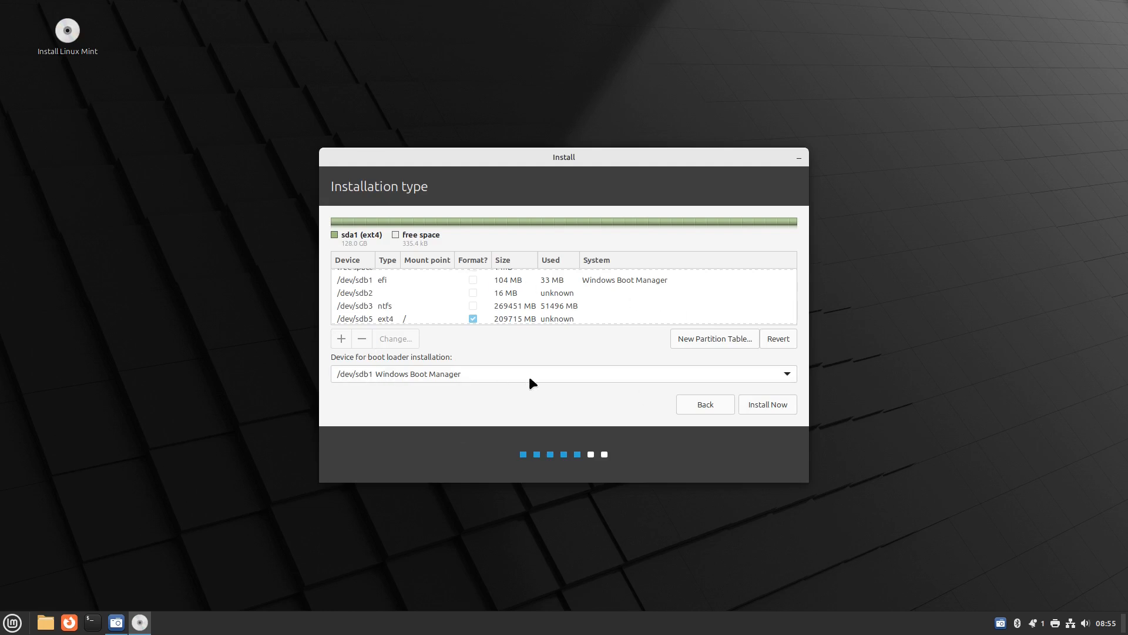
{"action": "left_click", "coordinate": [786, 373]}
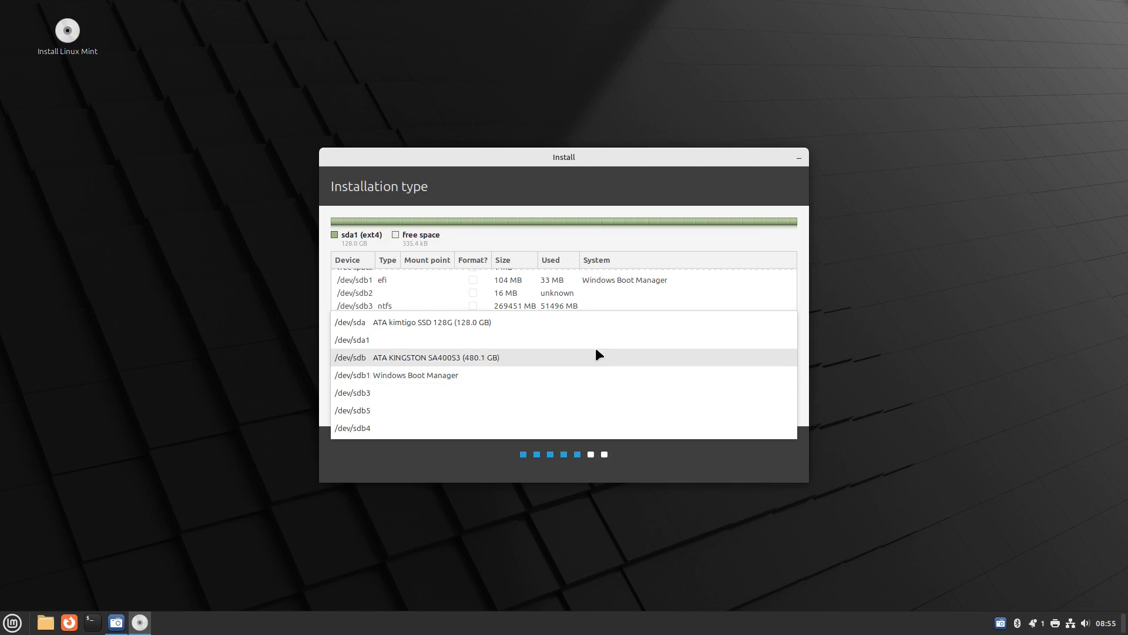
{"action": "mouse_move", "coordinate": [509, 361]}
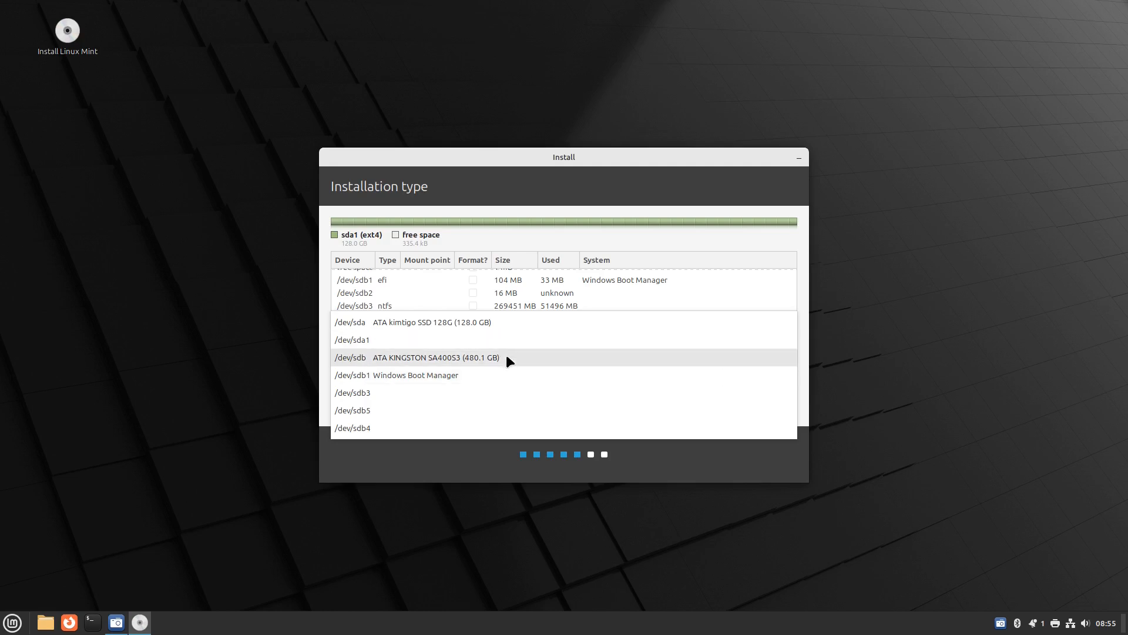
{"action": "mouse_move", "coordinate": [473, 322]}
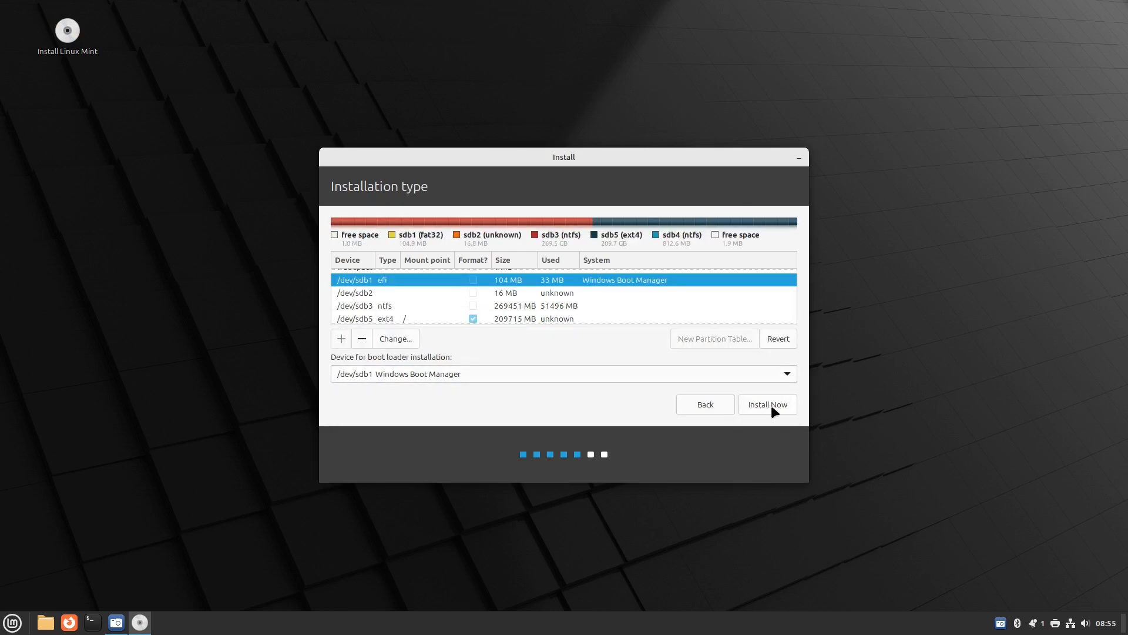
Step: Install Now and confirm writing the partition changes to disk, reaching the time zone step
{"action": "left_click", "coordinate": [767, 403]}
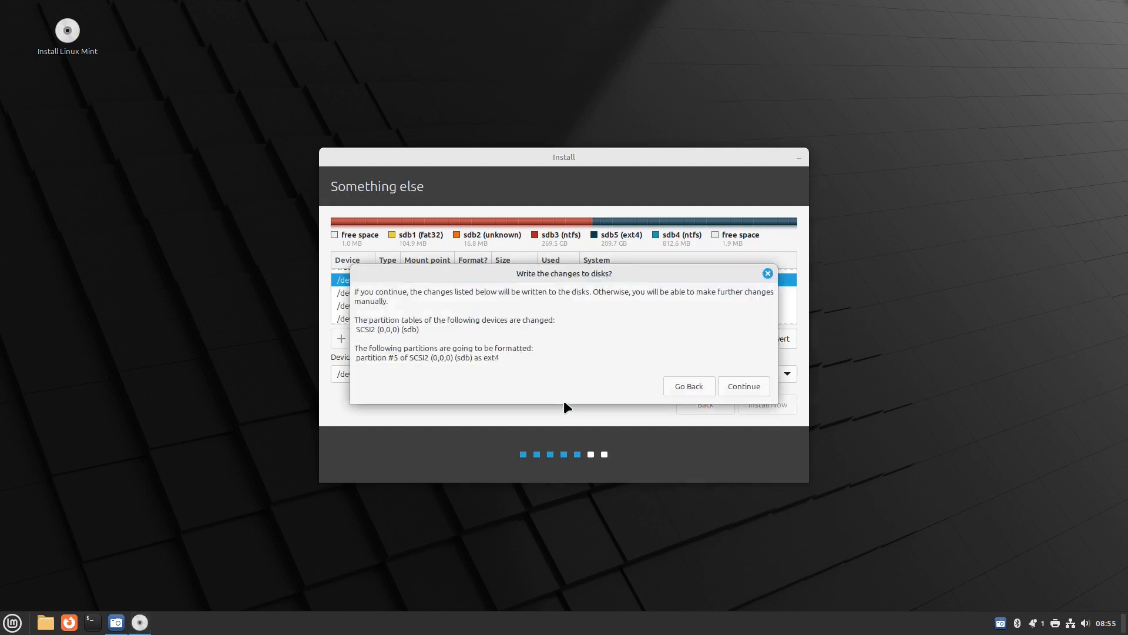
{"action": "mouse_move", "coordinate": [473, 308]}
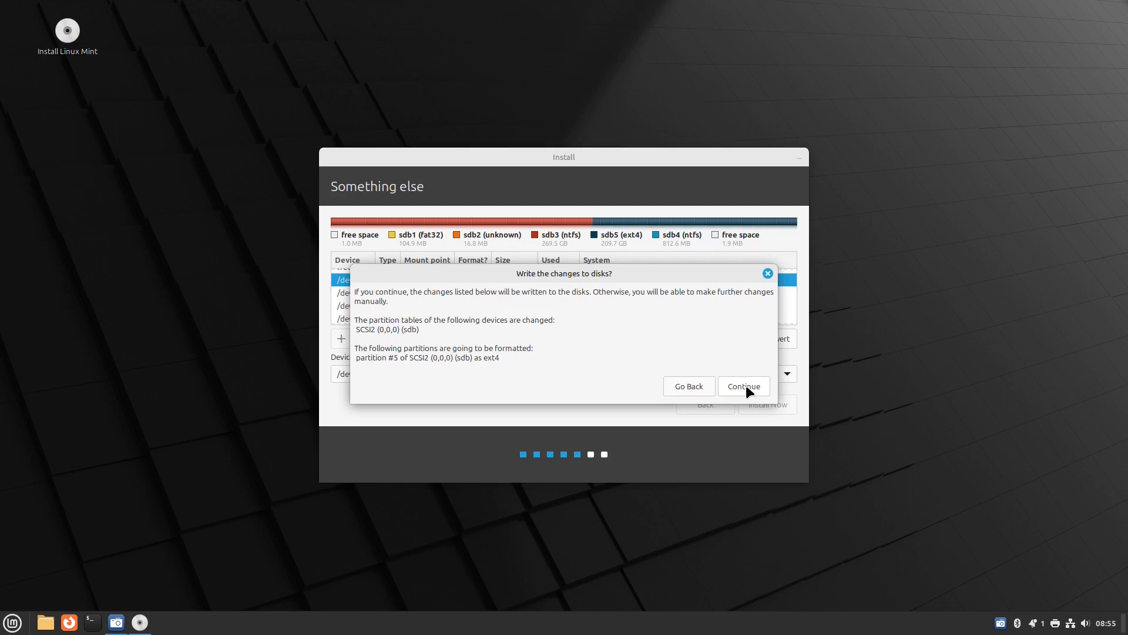
{"action": "left_click", "coordinate": [743, 387]}
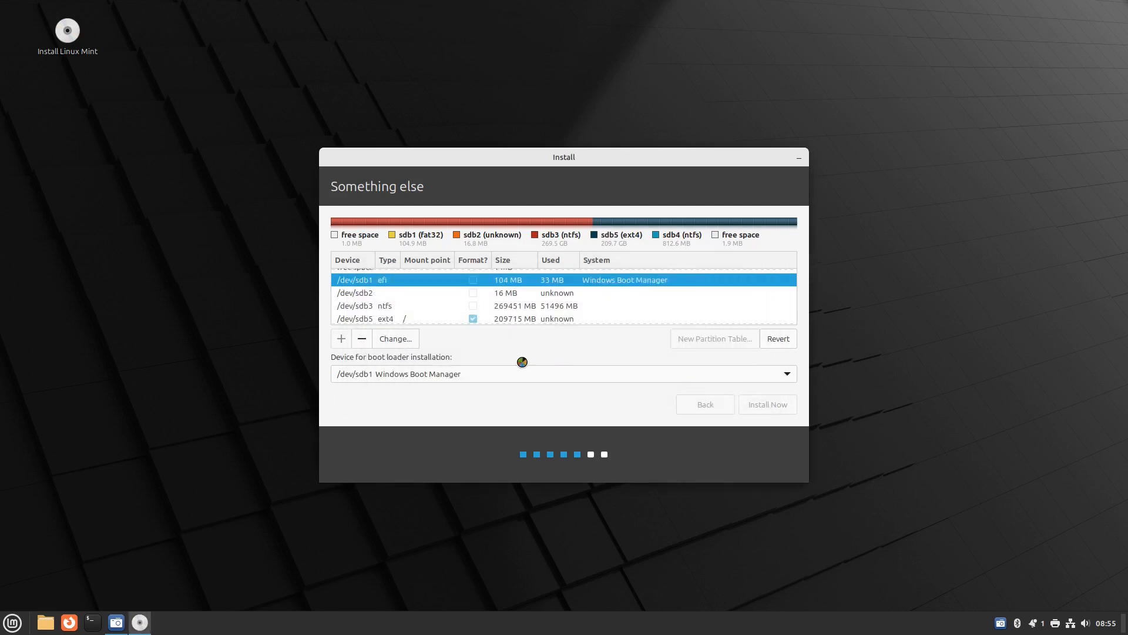
{"action": "left_click", "coordinate": [766, 403]}
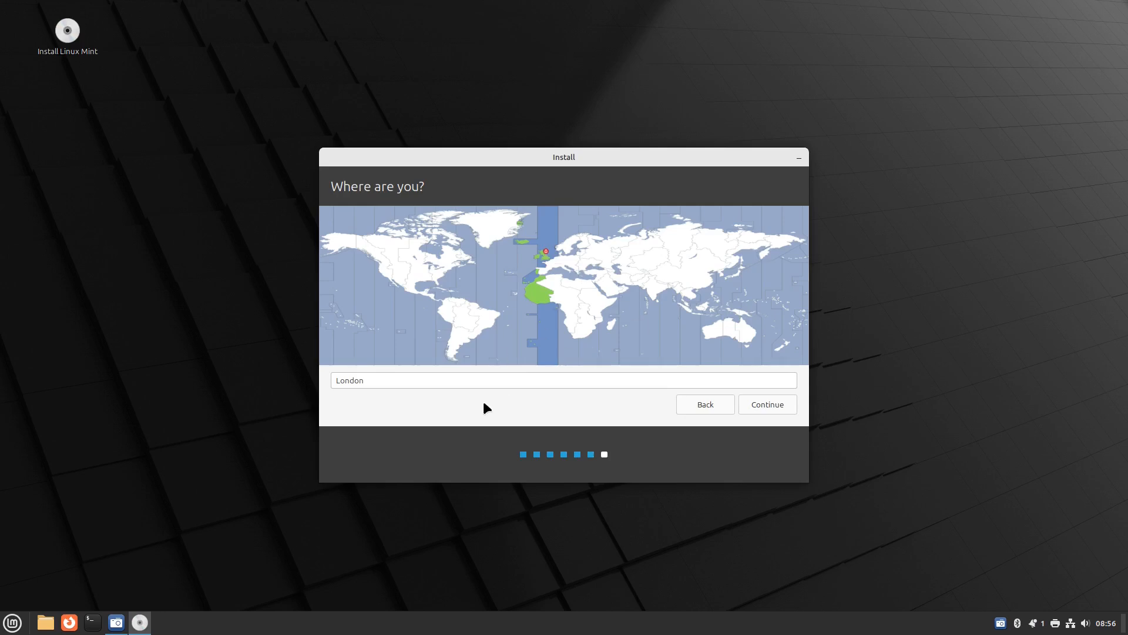
{"action": "mouse_move", "coordinate": [687, 288]}
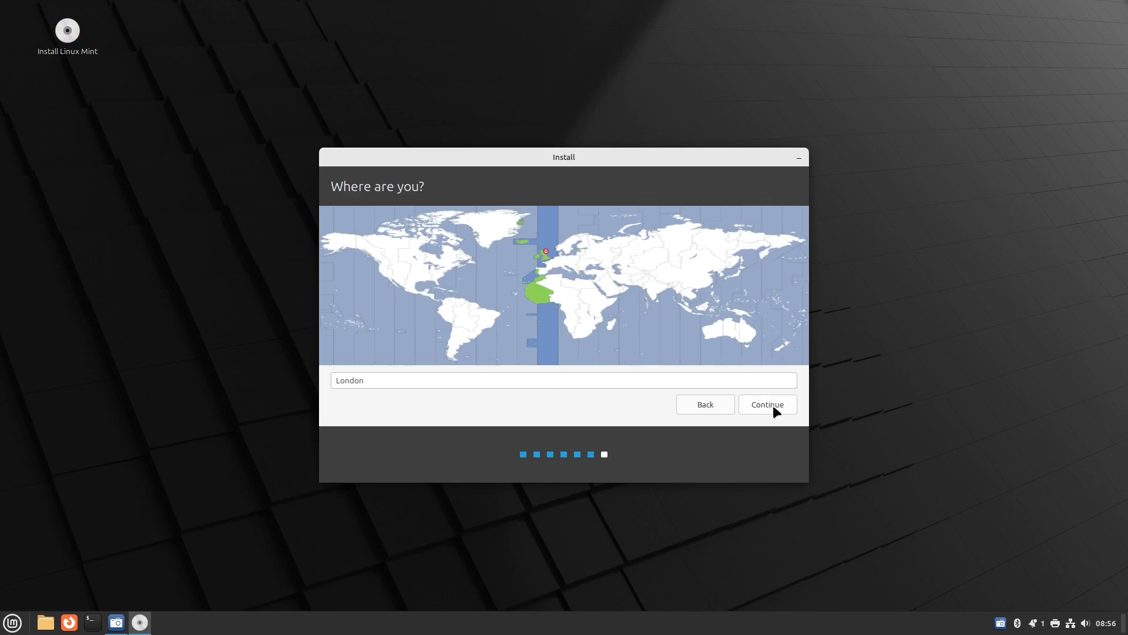
Step: Accept London, then create the user 'gary' with a password required at login and continue installing
{"action": "left_click", "coordinate": [767, 403]}
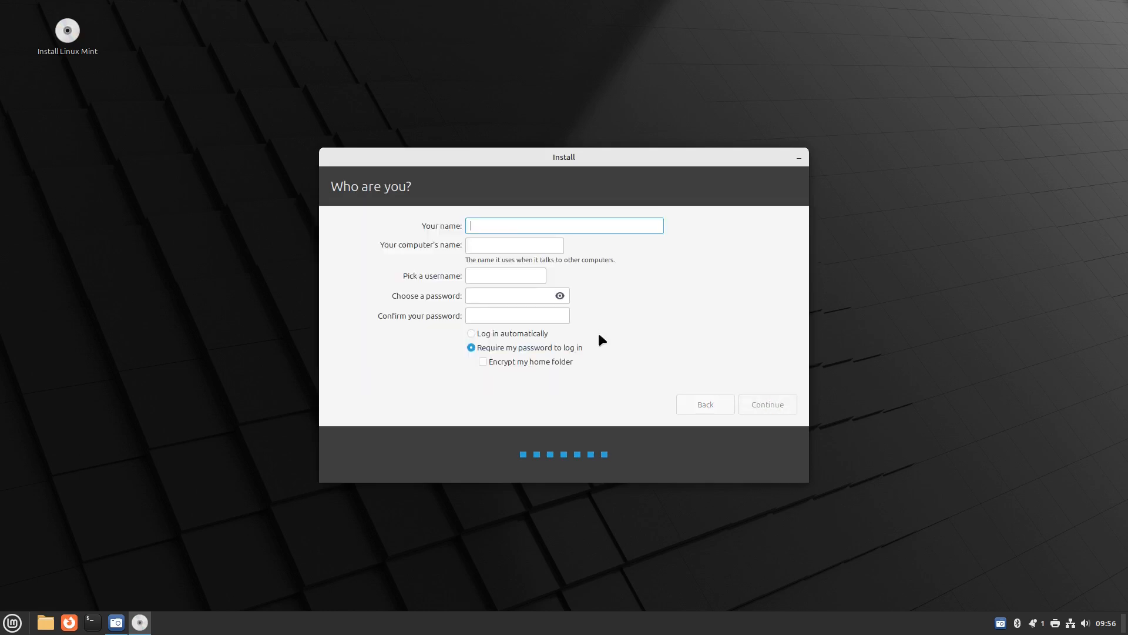
{"action": "type", "text": "gary"}
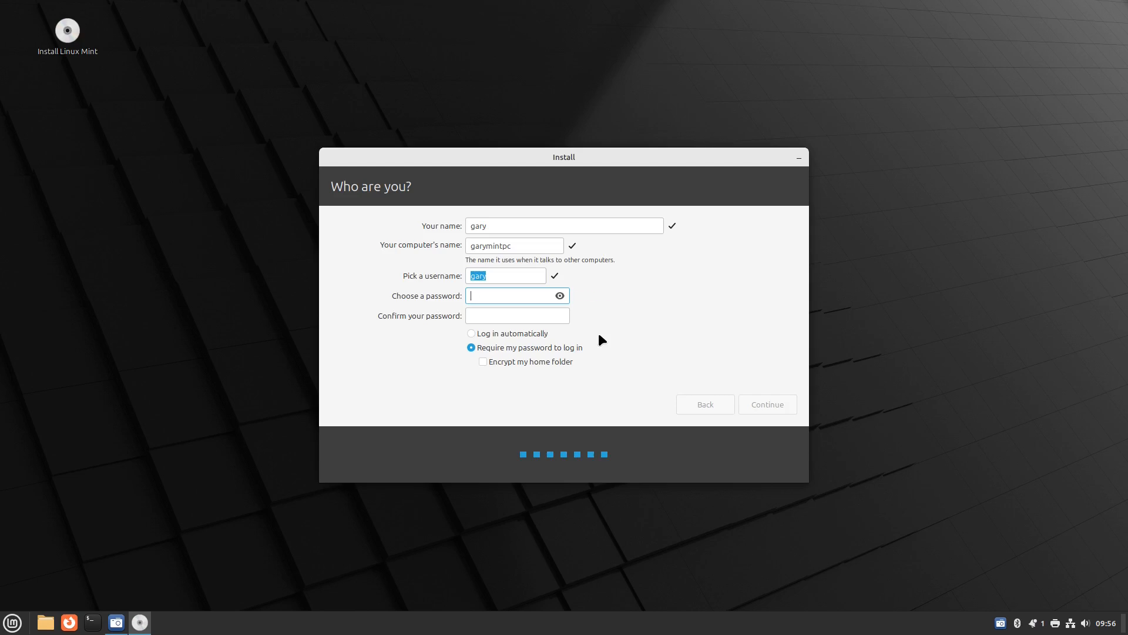
{"action": "type", "text": "password"}
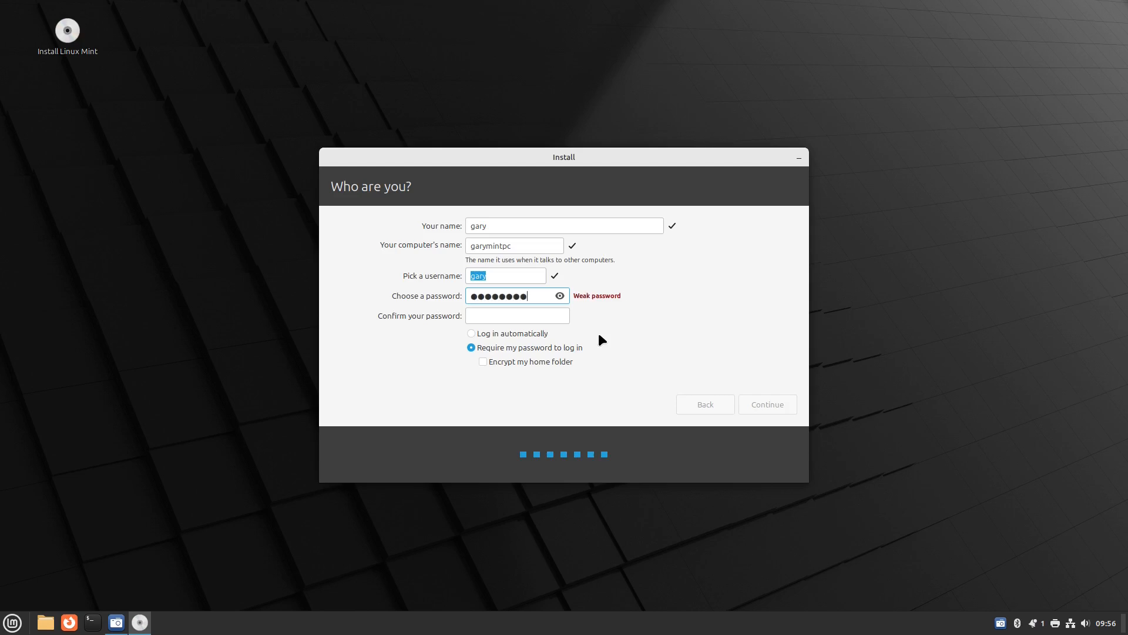
{"action": "type", "text": "•••"}
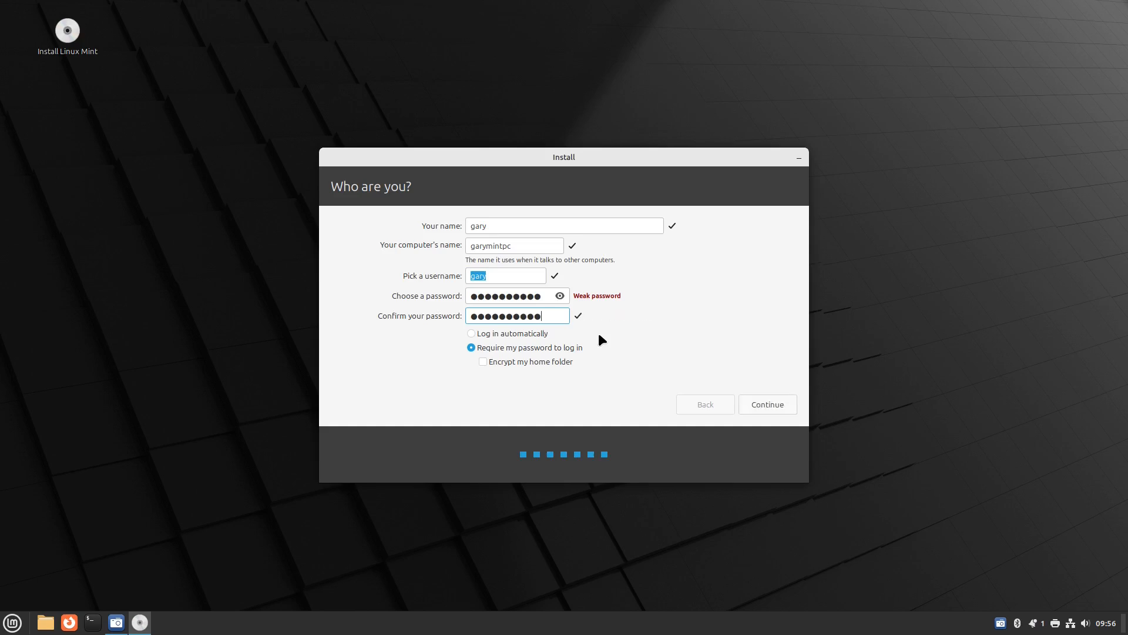
{"action": "mouse_move", "coordinate": [481, 351]}
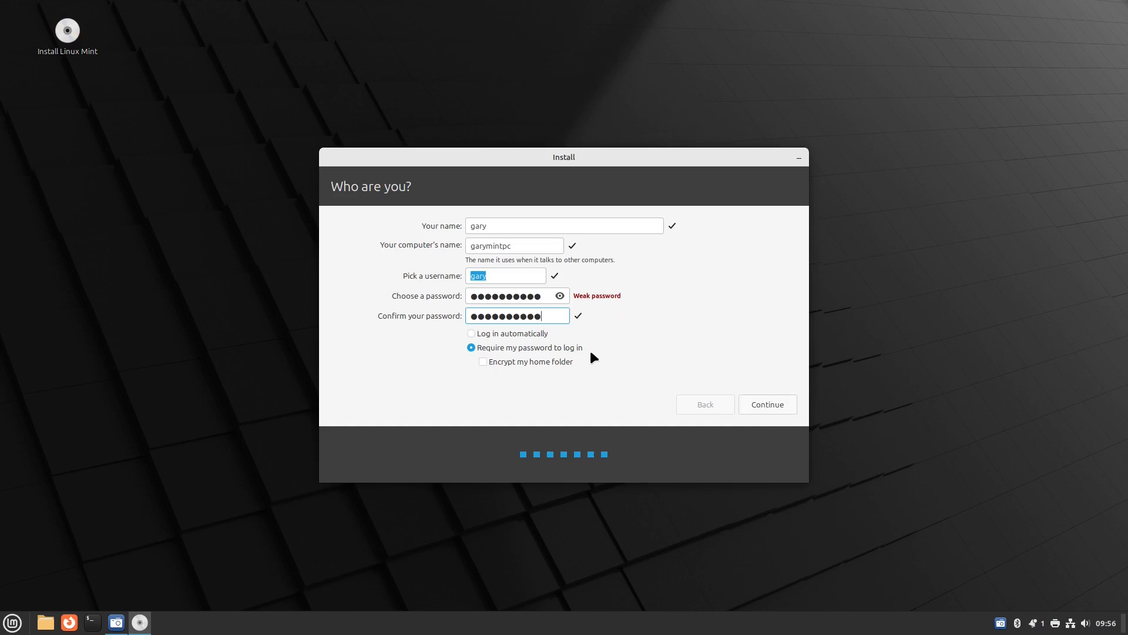
{"action": "mouse_move", "coordinate": [695, 359]}
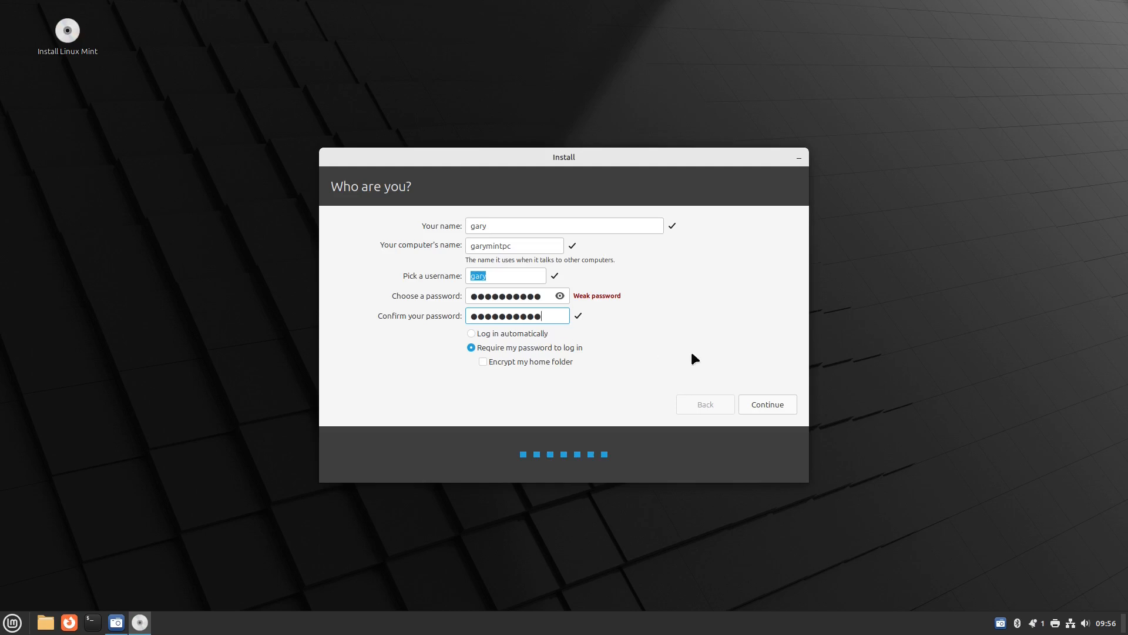
{"action": "mouse_move", "coordinate": [481, 368]}
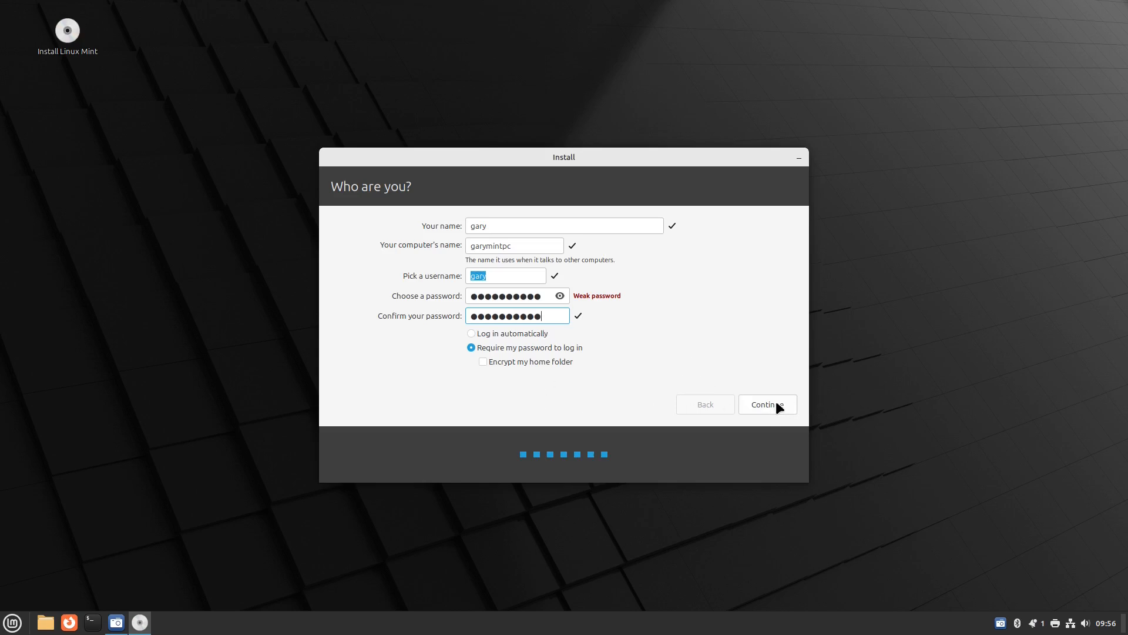
{"action": "left_click", "coordinate": [766, 403]}
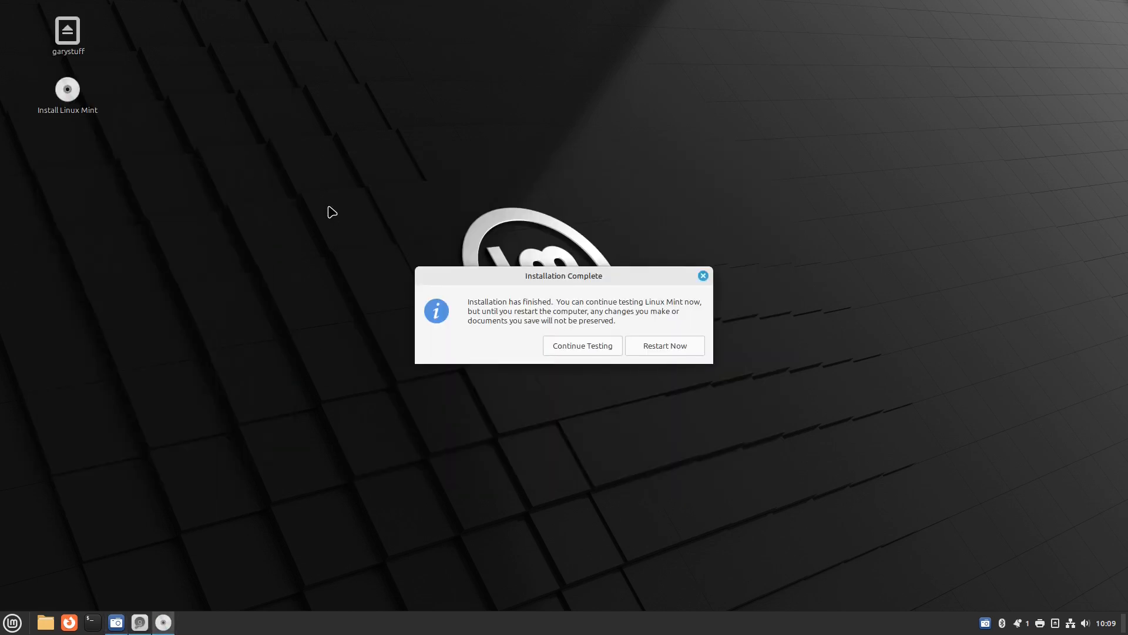
{"action": "mouse_move", "coordinate": [733, 157]}
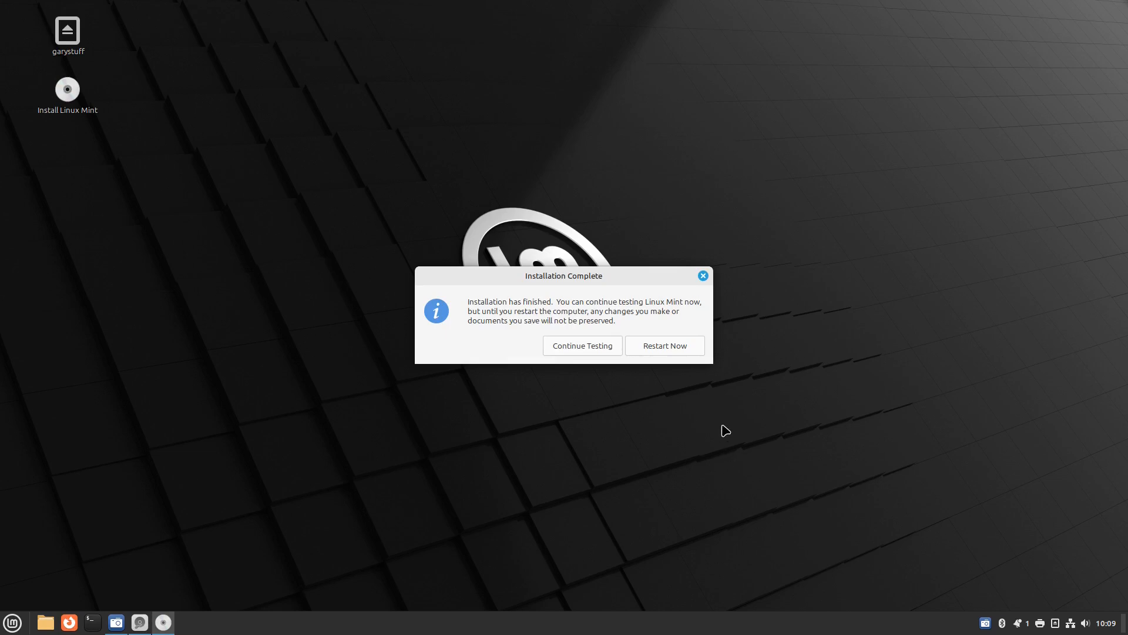
{"action": "mouse_move", "coordinate": [674, 352]}
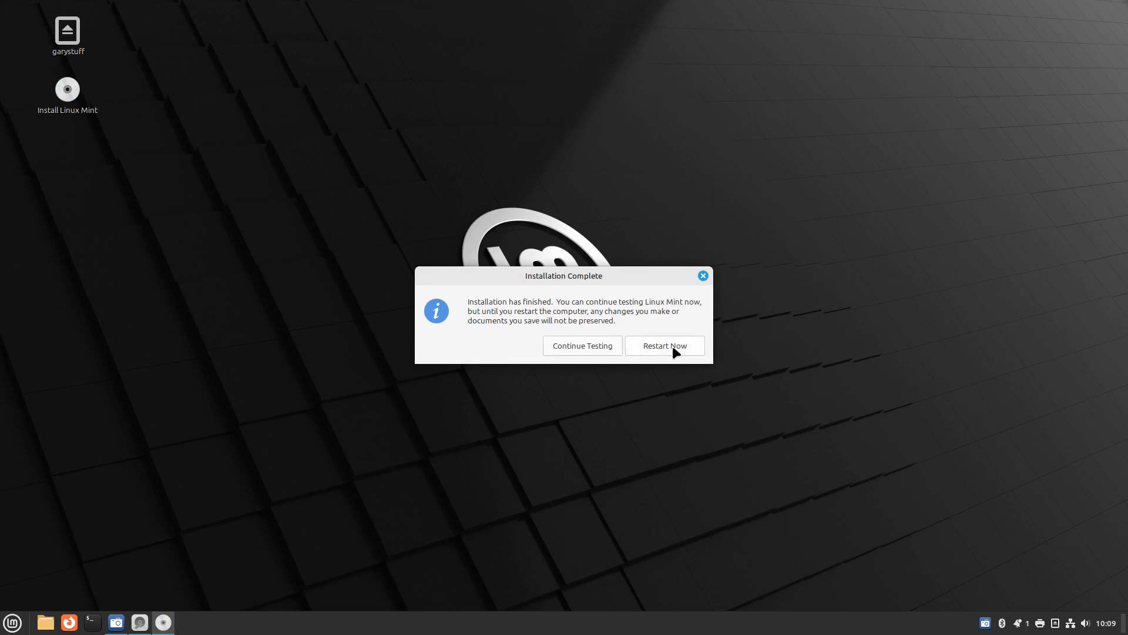
{"action": "mouse_move", "coordinate": [598, 506]}
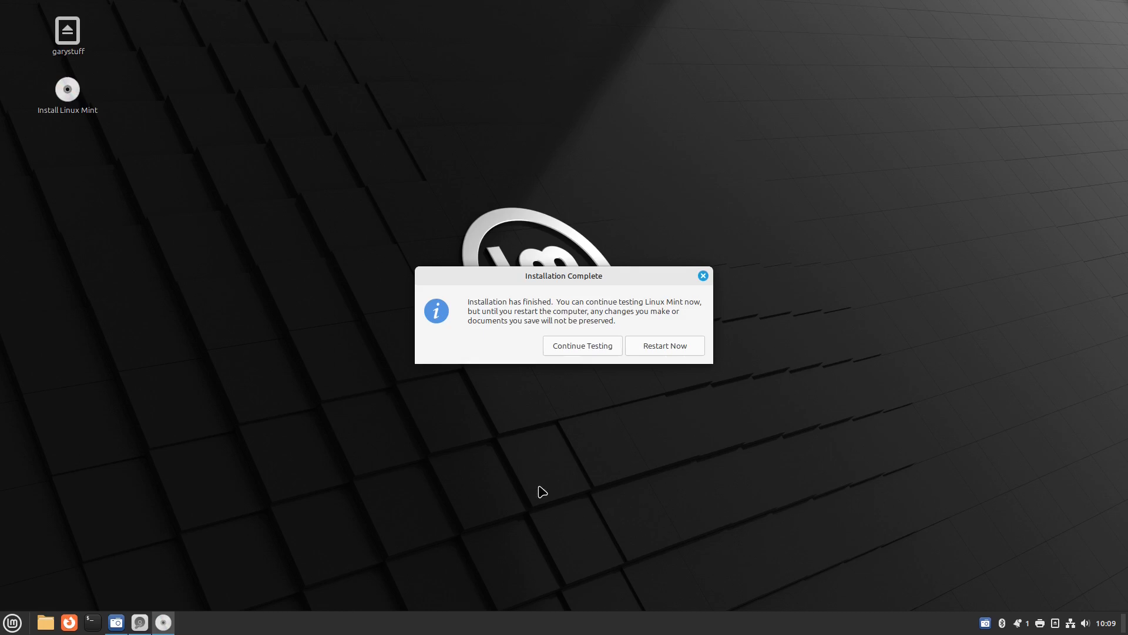
Step: Restart the computer from the Installation Complete dialog
{"action": "left_click", "coordinate": [662, 345]}
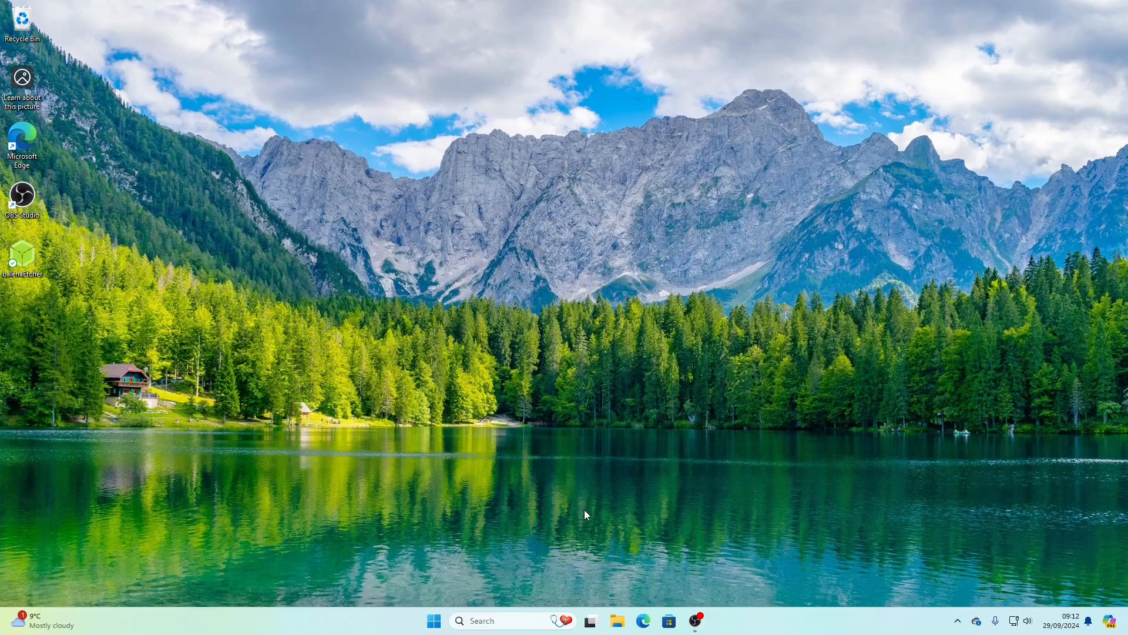
{"action": "left_click", "coordinate": [434, 620]}
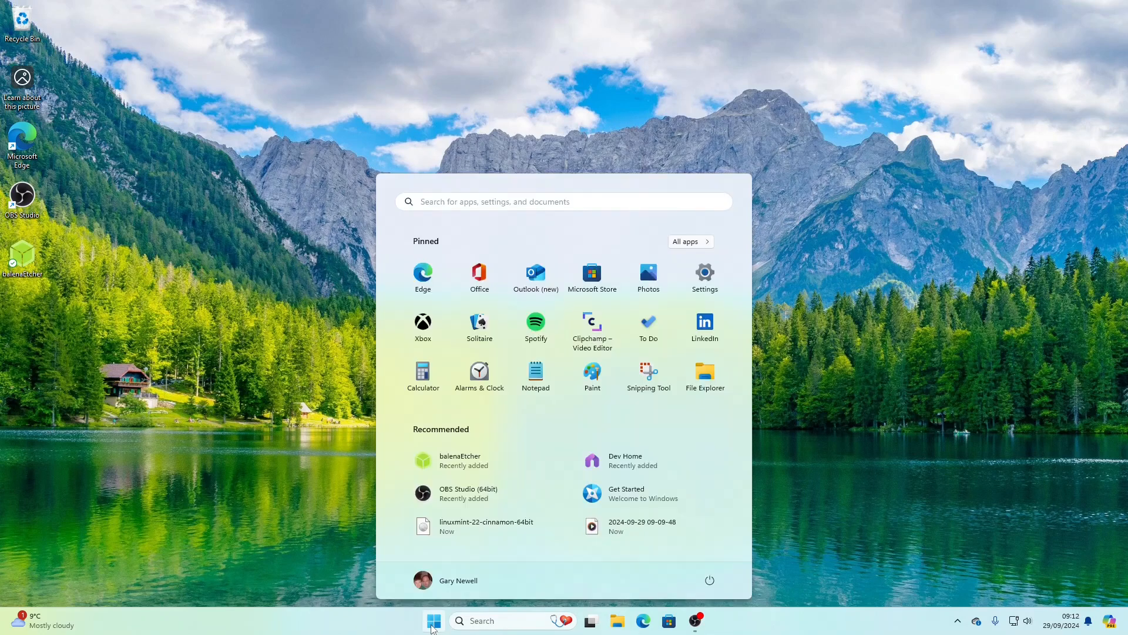
{"action": "type", "text": "diskmgmt."}
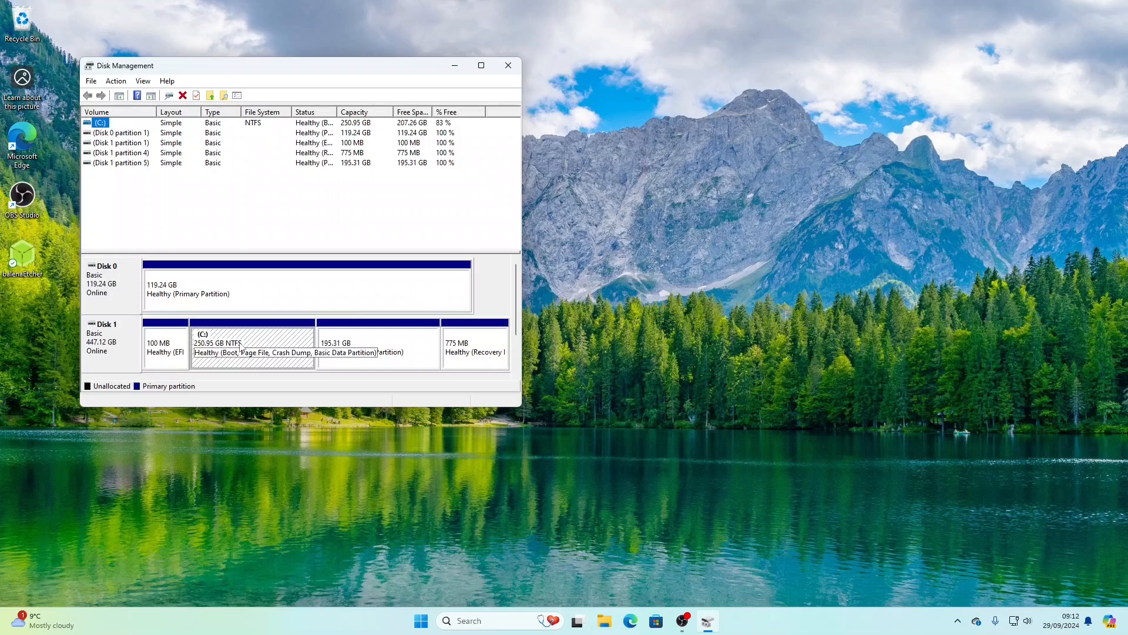
{"action": "left_click", "coordinate": [377, 346]}
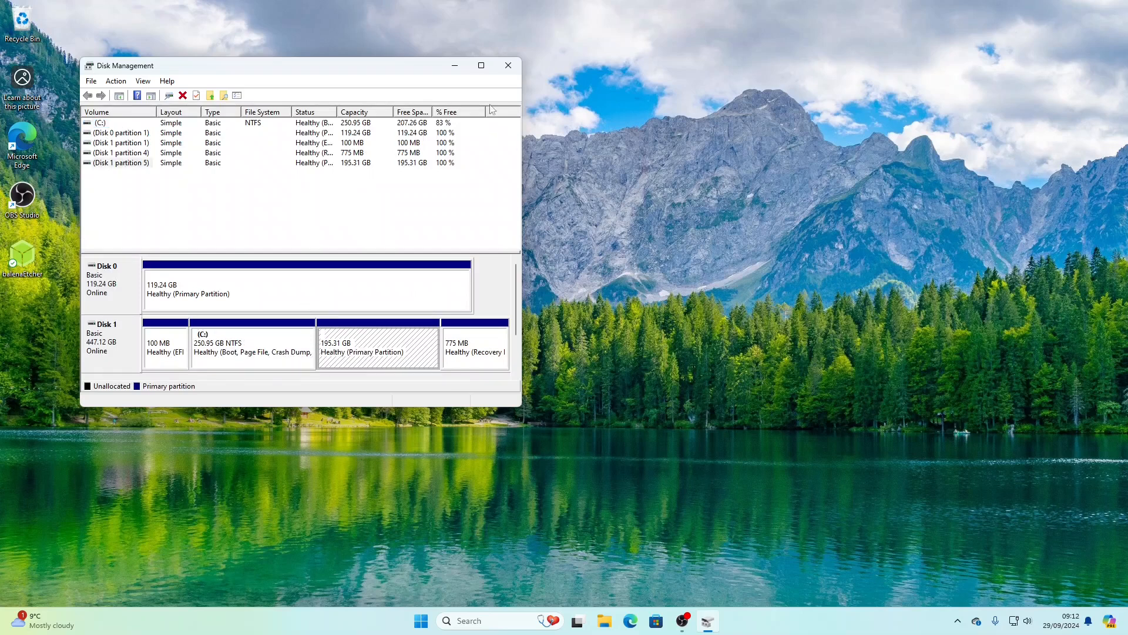
{"action": "mouse_move", "coordinate": [508, 66]}
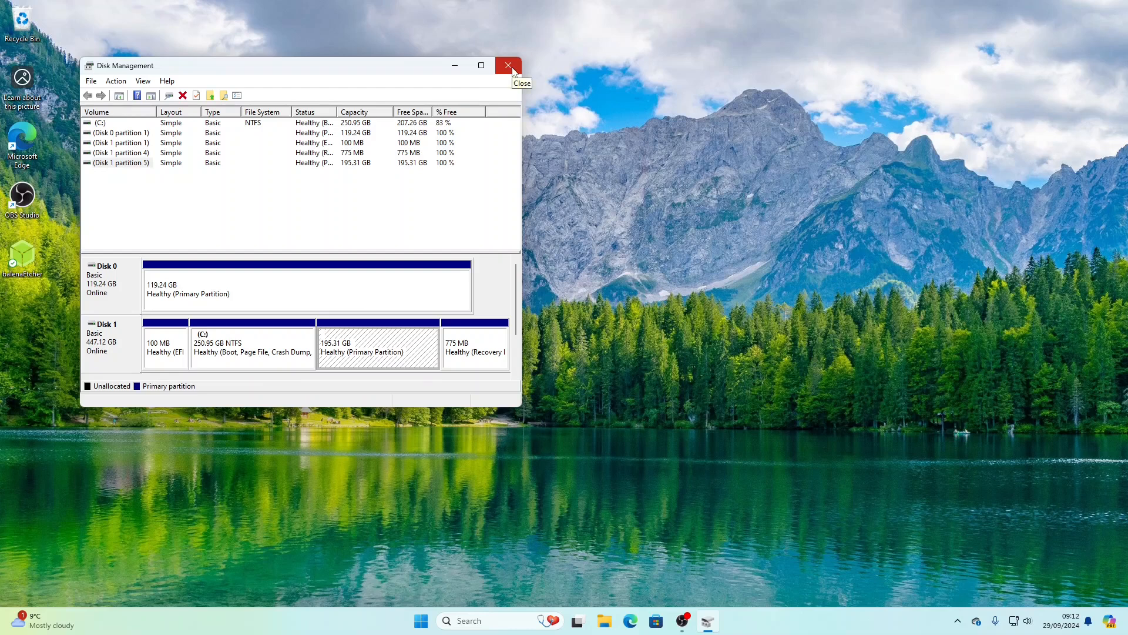
{"action": "left_click", "coordinate": [507, 66]}
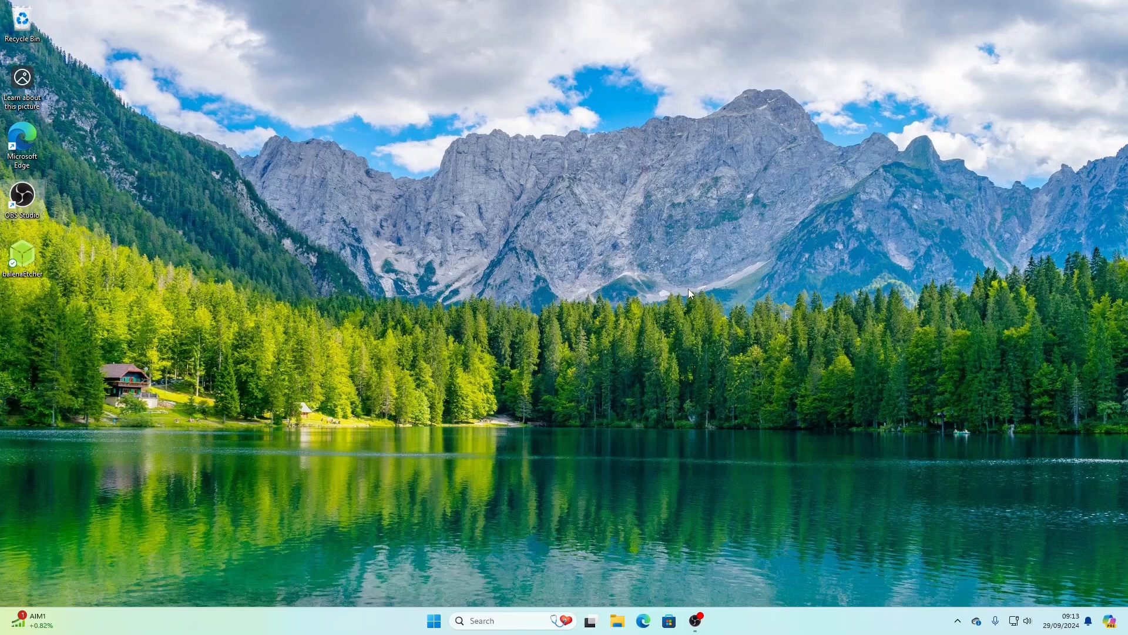
{"action": "mouse_move", "coordinate": [684, 295]}
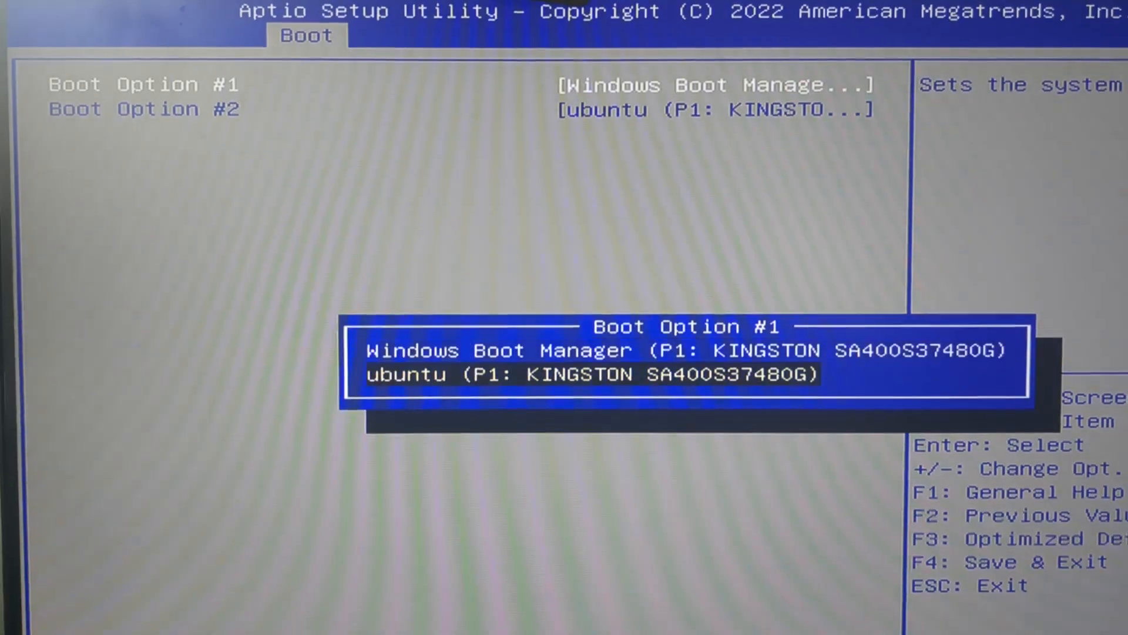
Step: Make ubuntu Boot Option #1, then start Windows Boot Manager from the GRUB menu
{"action": "key", "text": "Enter"}
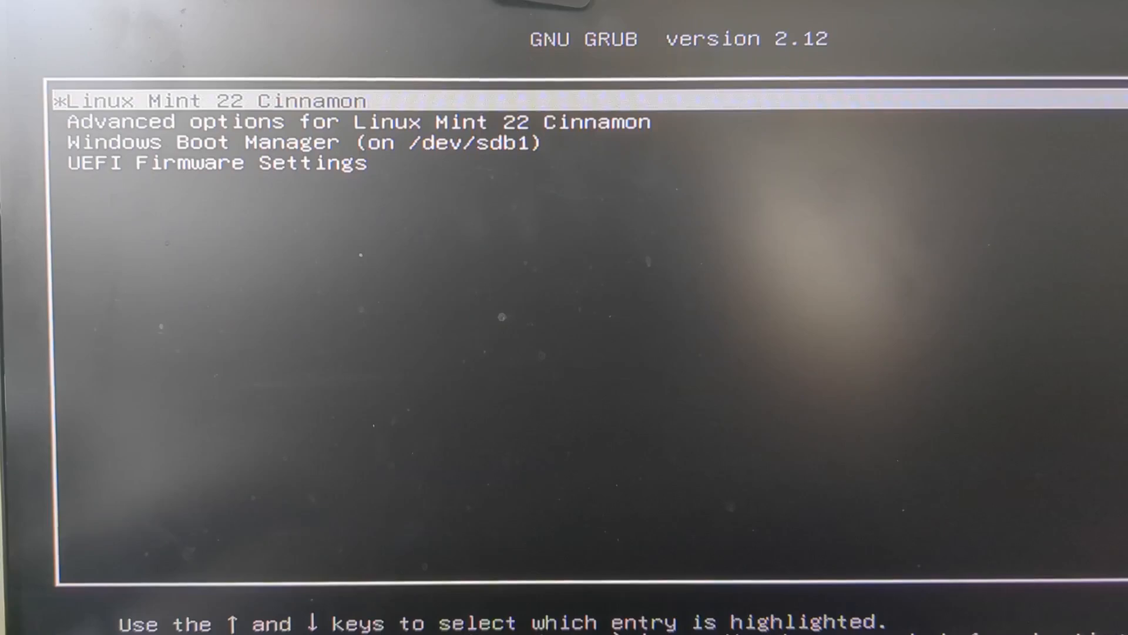
{"action": "key", "text": "Down"}
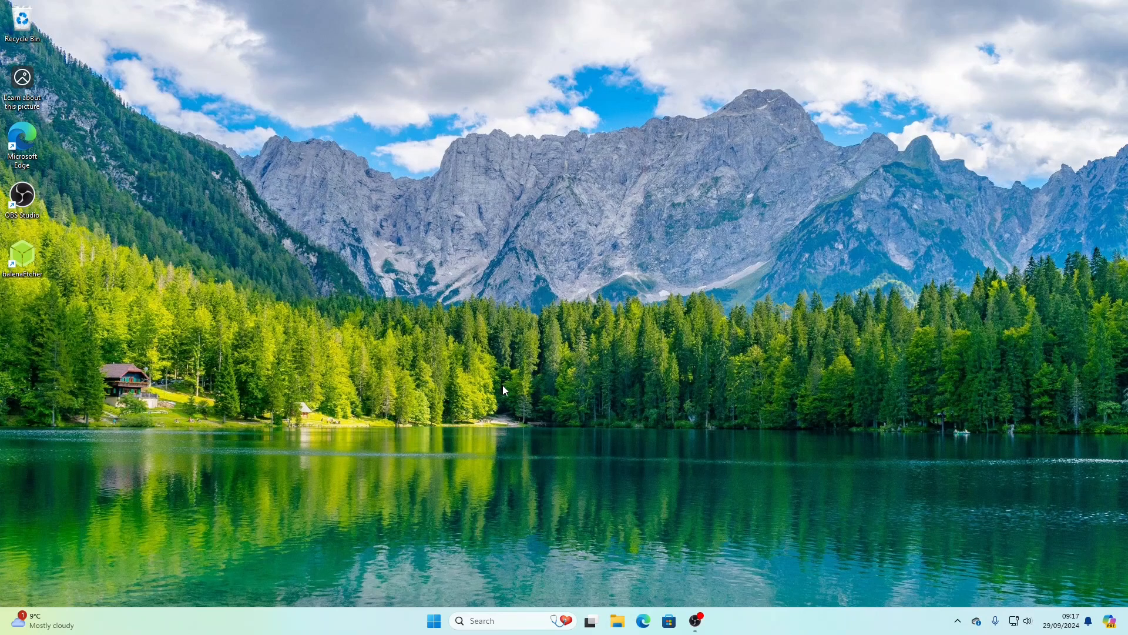
{"action": "mouse_move", "coordinate": [629, 322]}
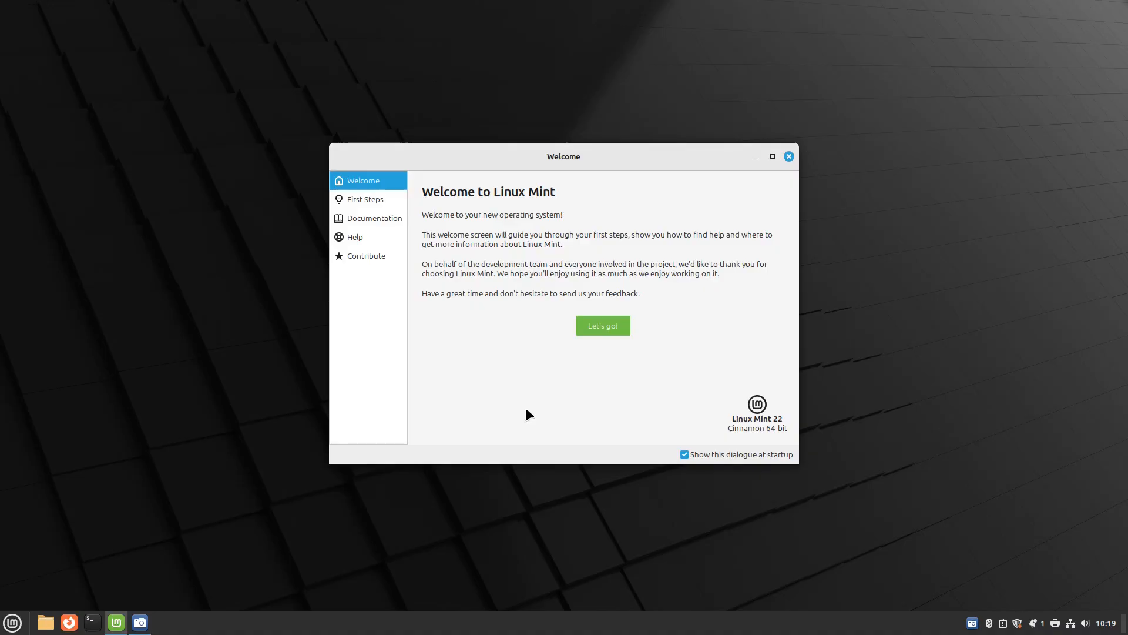
{"action": "mouse_move", "coordinate": [576, 263]}
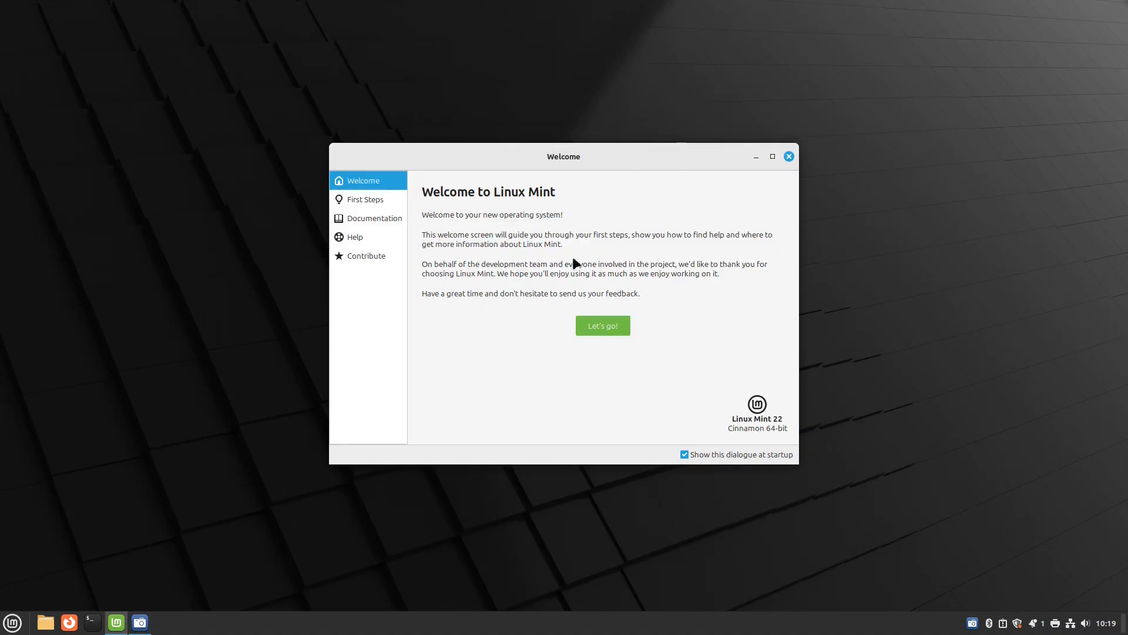
{"action": "mouse_move", "coordinate": [1086, 575]}
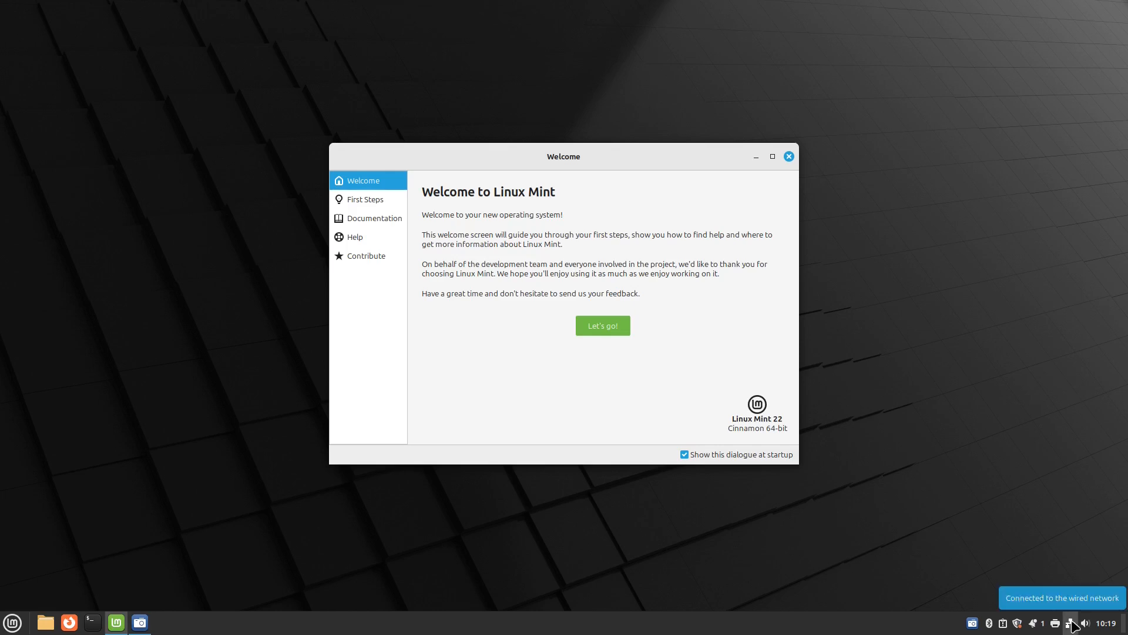
Step: Connect to the BT-3ZASKJ wireless network and scroll through the Welcome First Steps tool list
{"action": "left_click", "coordinate": [1072, 623]}
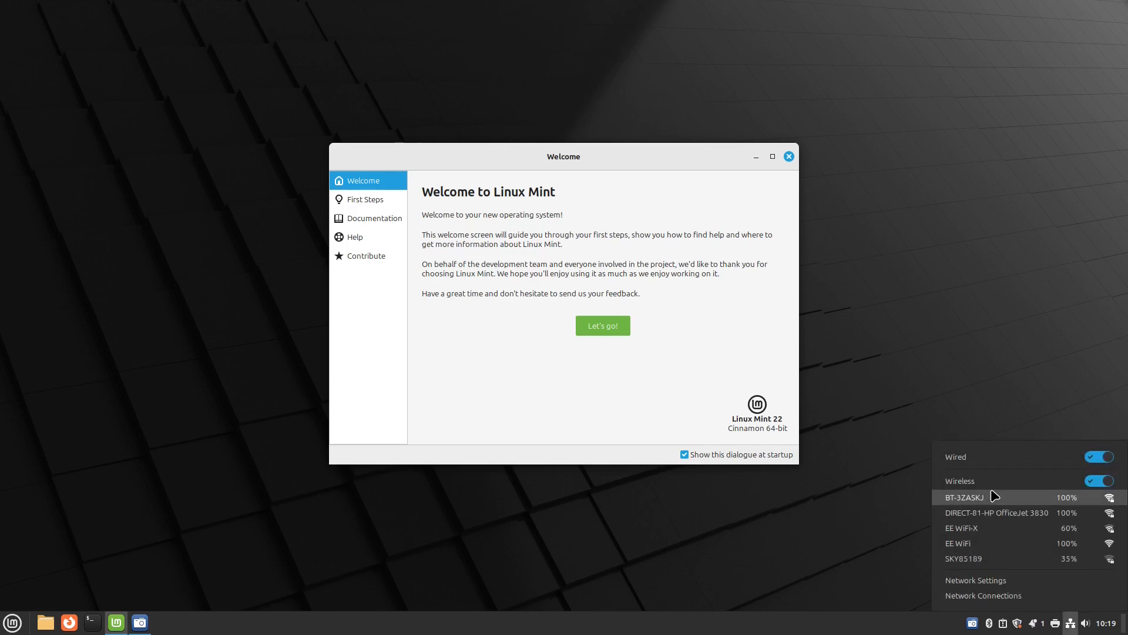
{"action": "mouse_move", "coordinate": [992, 501]}
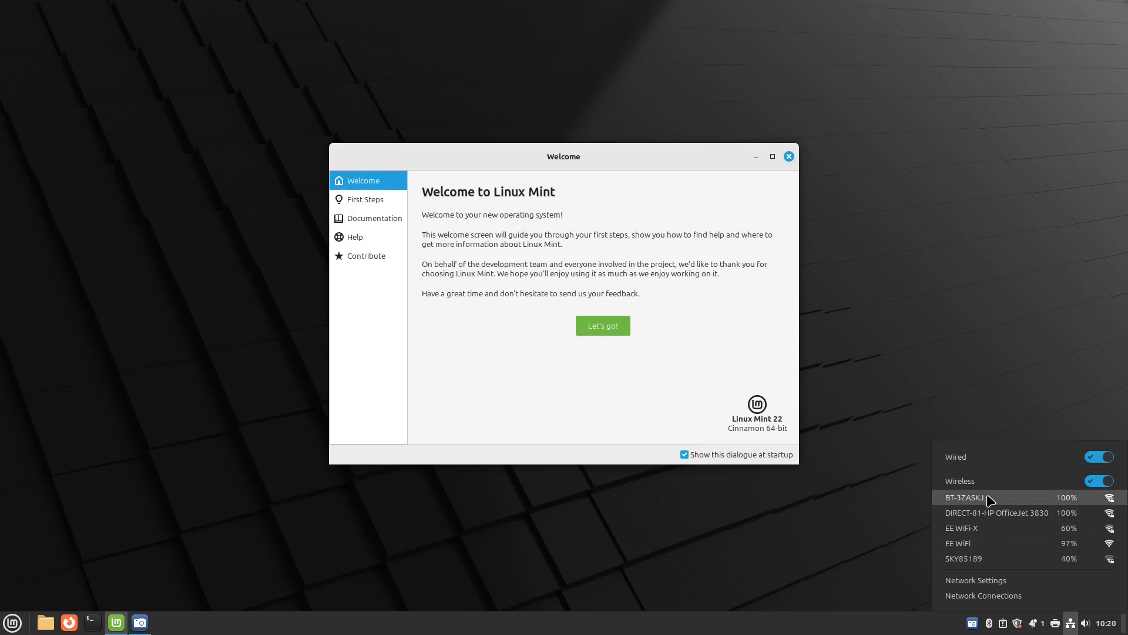
{"action": "left_click", "coordinate": [364, 200]}
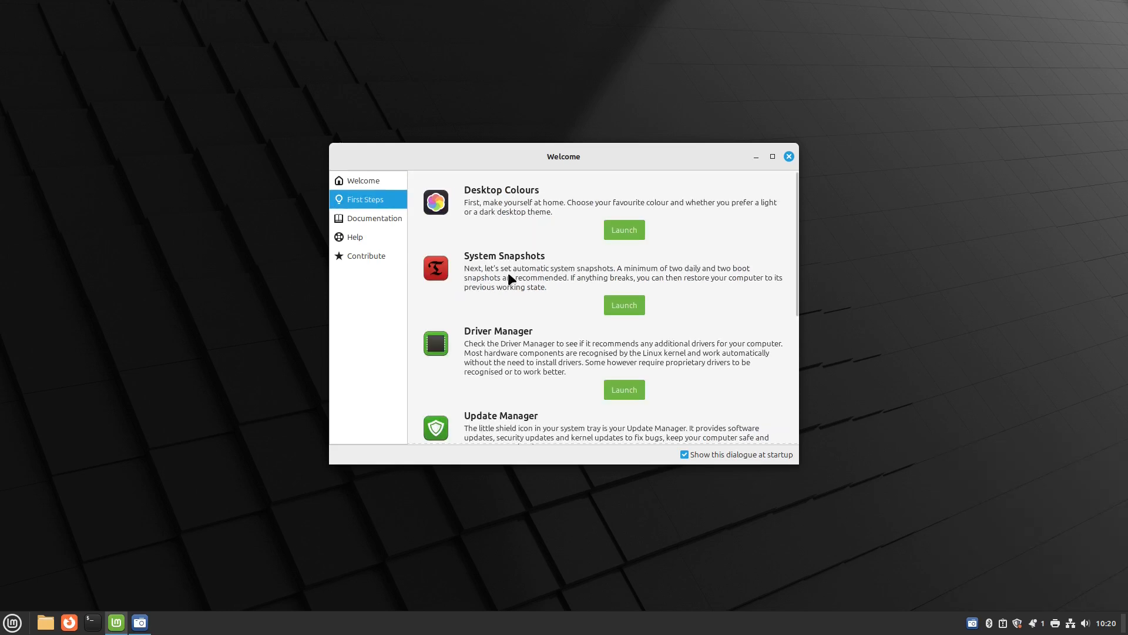
{"action": "mouse_move", "coordinate": [726, 280]}
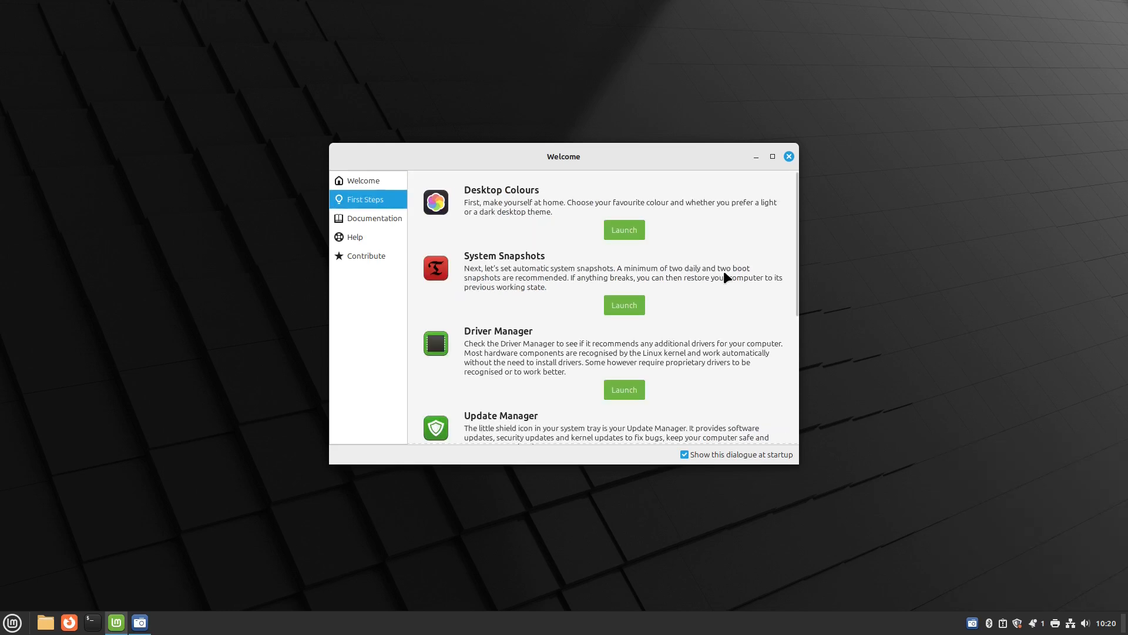
{"action": "scroll", "scroll_direction": "down", "scroll_amount": 3}
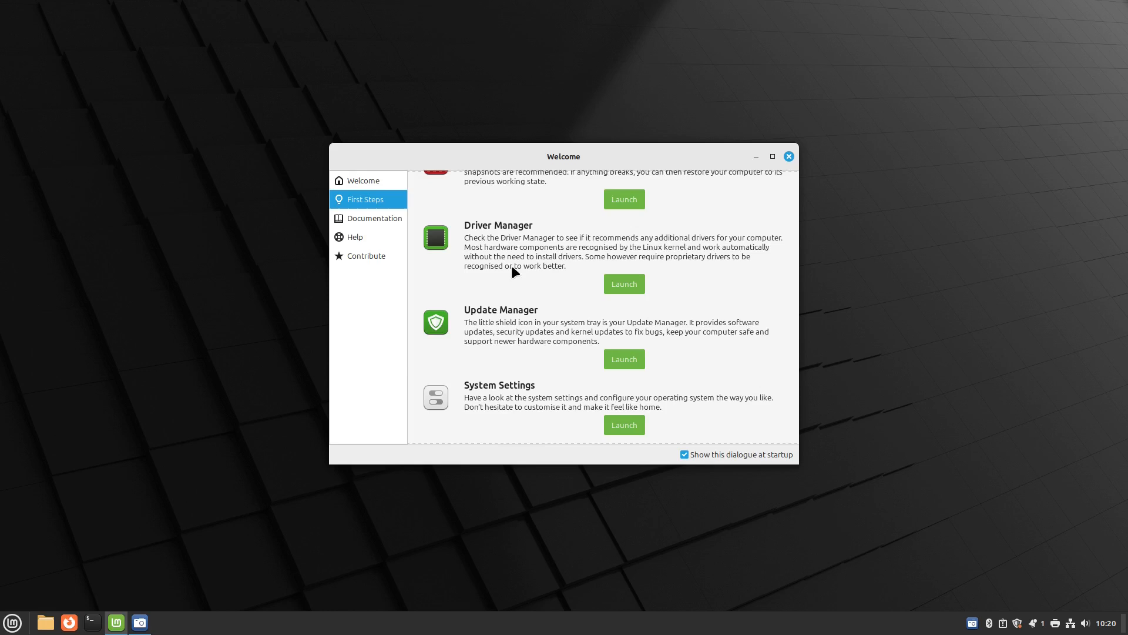
{"action": "scroll", "scroll_direction": "down", "scroll_amount": 3}
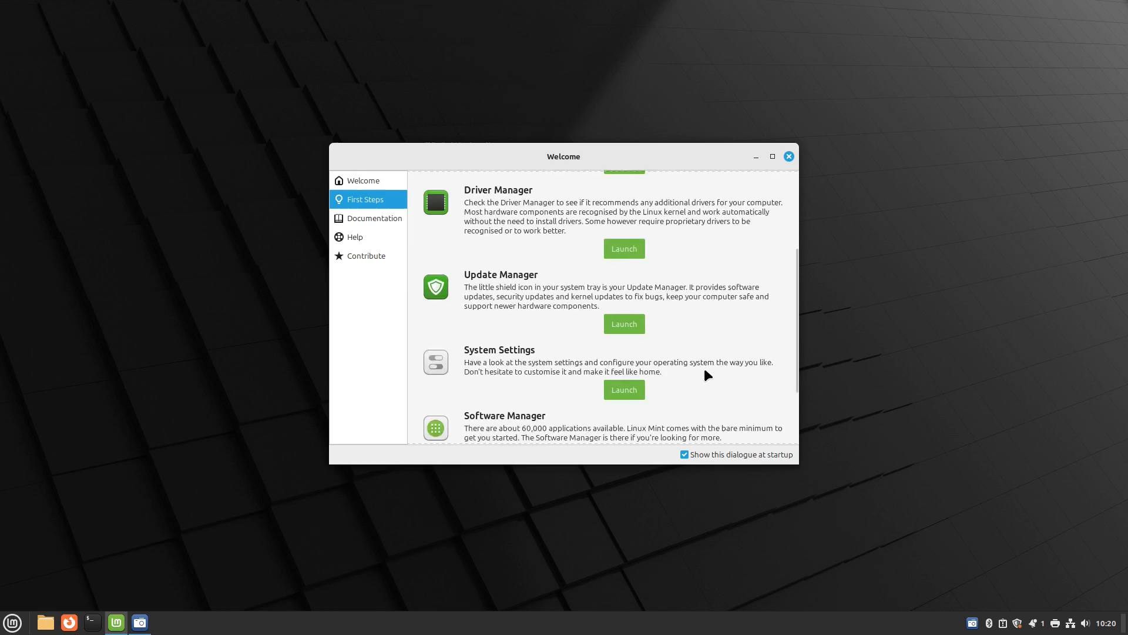
{"action": "scroll", "scroll_direction": "down", "scroll_amount": 3}
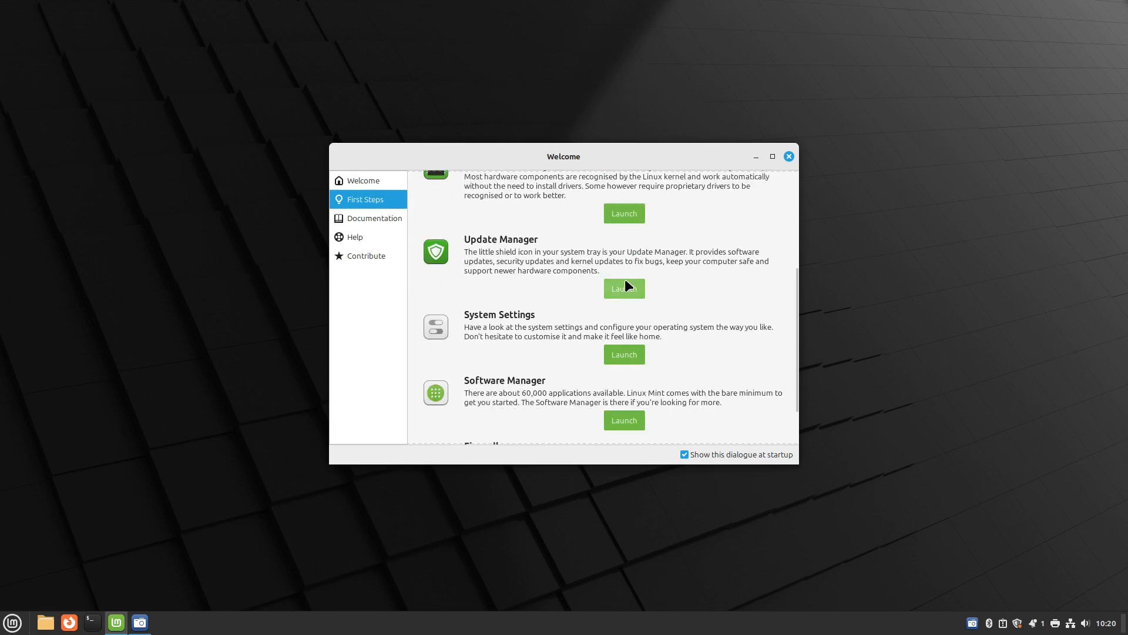